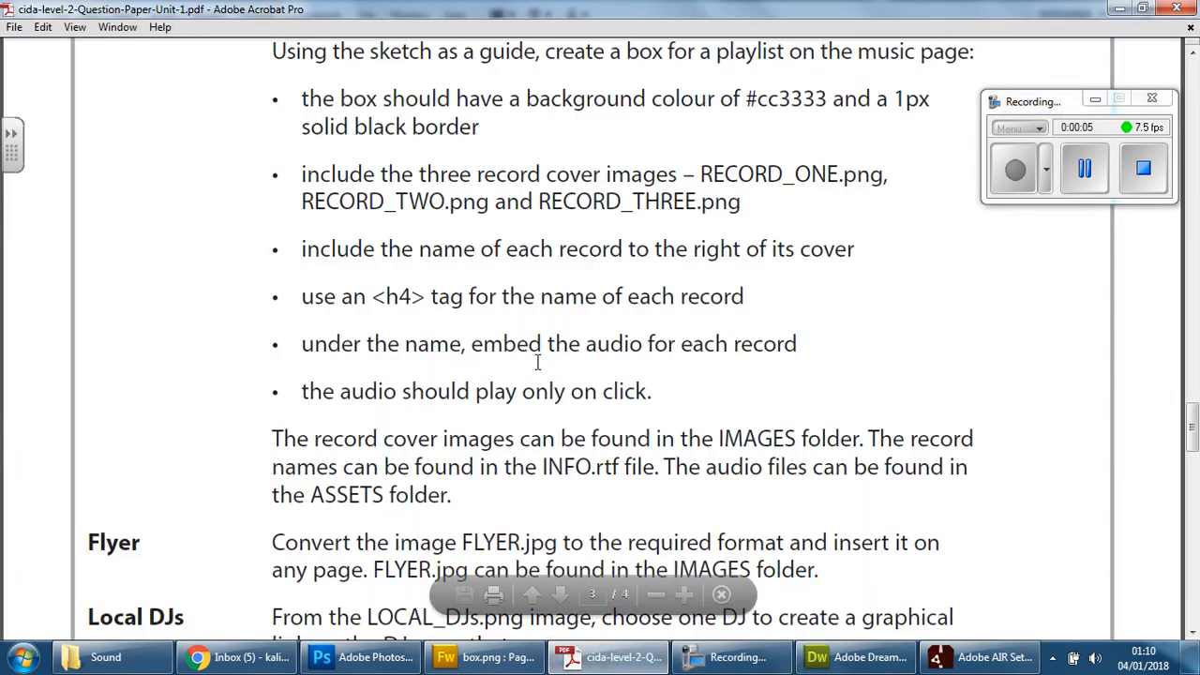
Scroll through the listing and highlight the jpg extension in FLYER.jpg
scroll("down", 3)
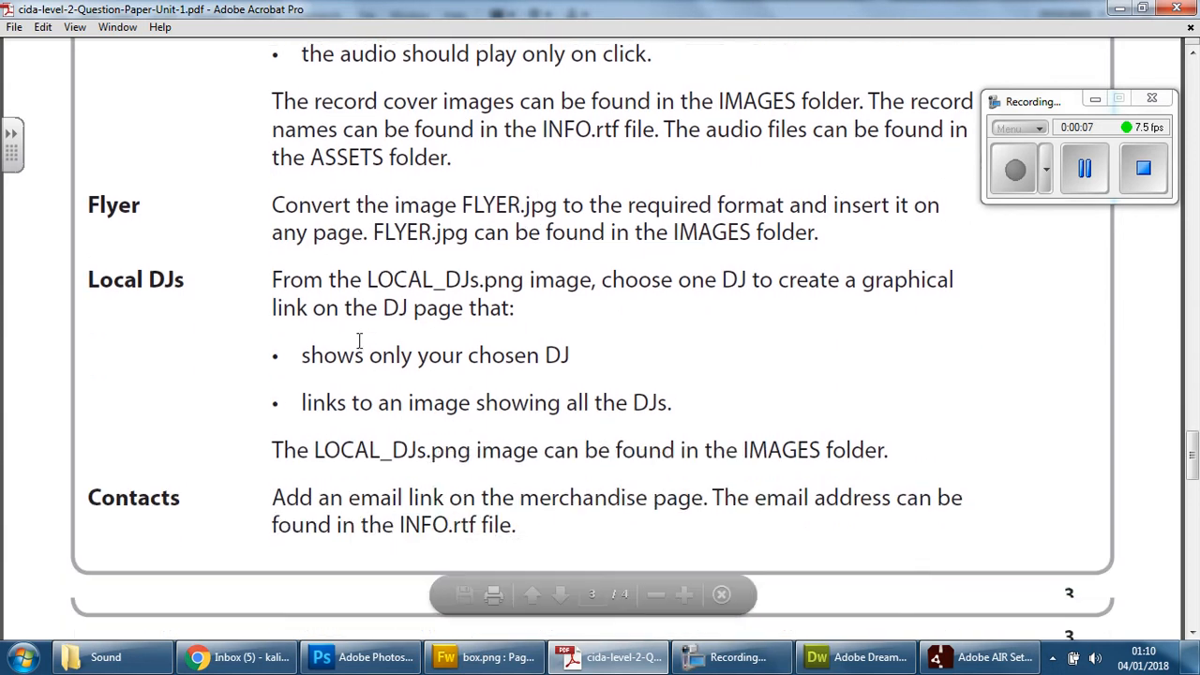
left_click_drag(271, 205, 456, 205)
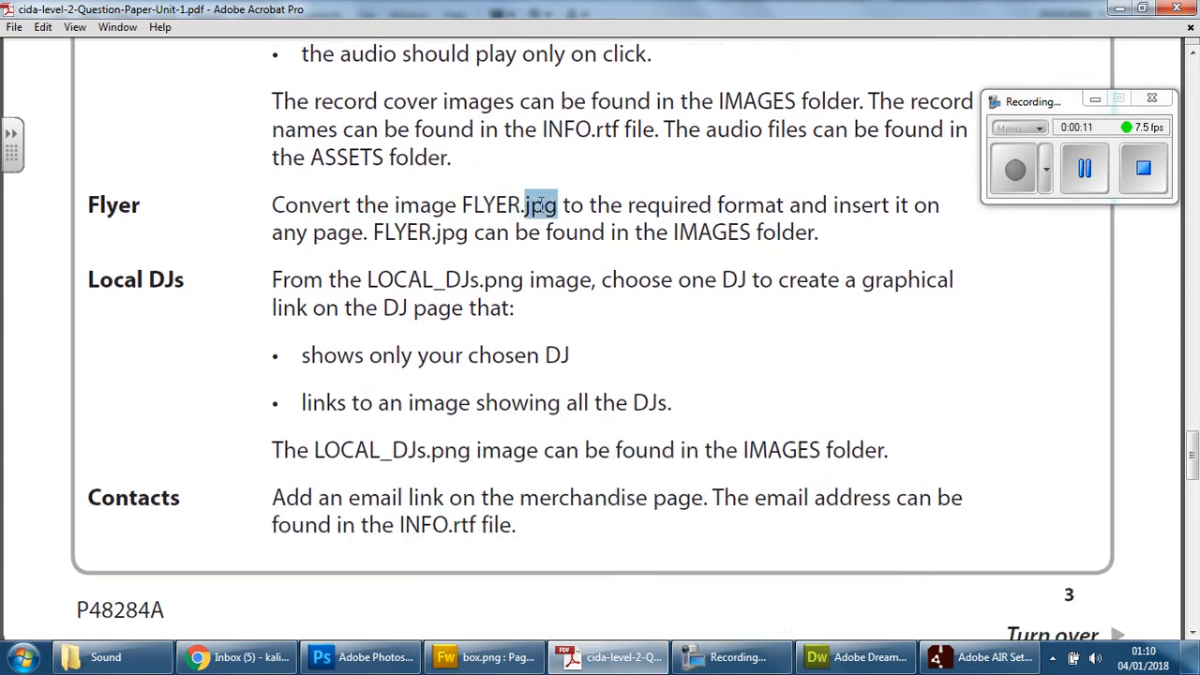
mouse_move(615, 243)
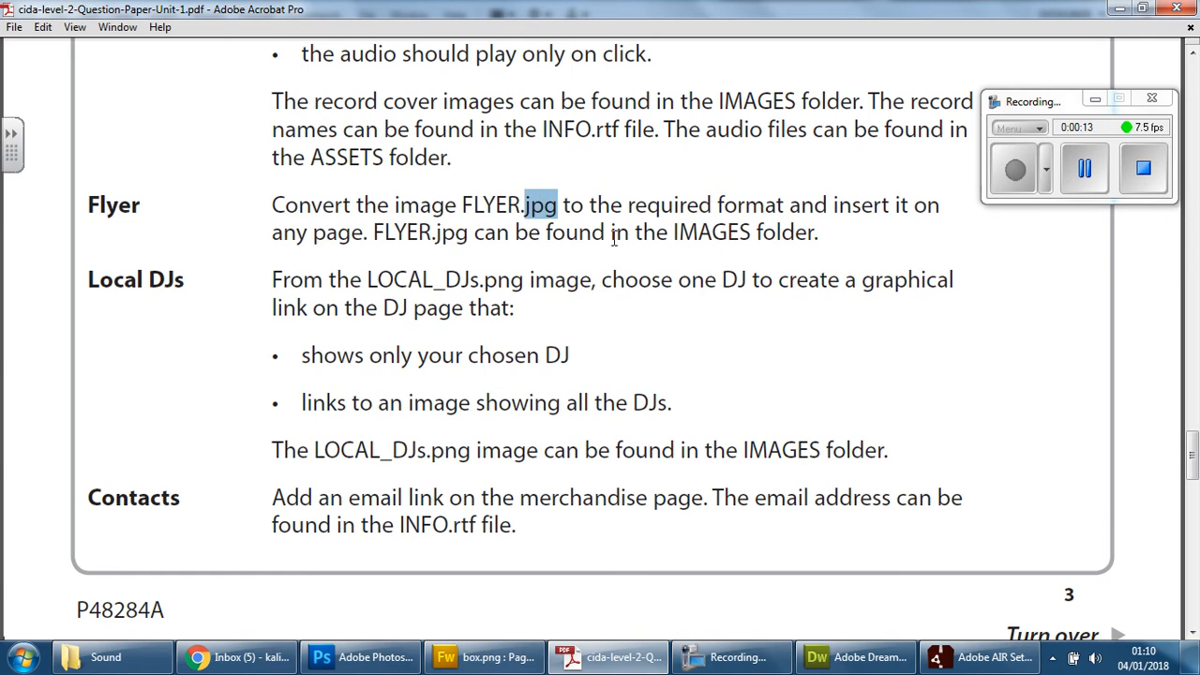
scroll("down", 3)
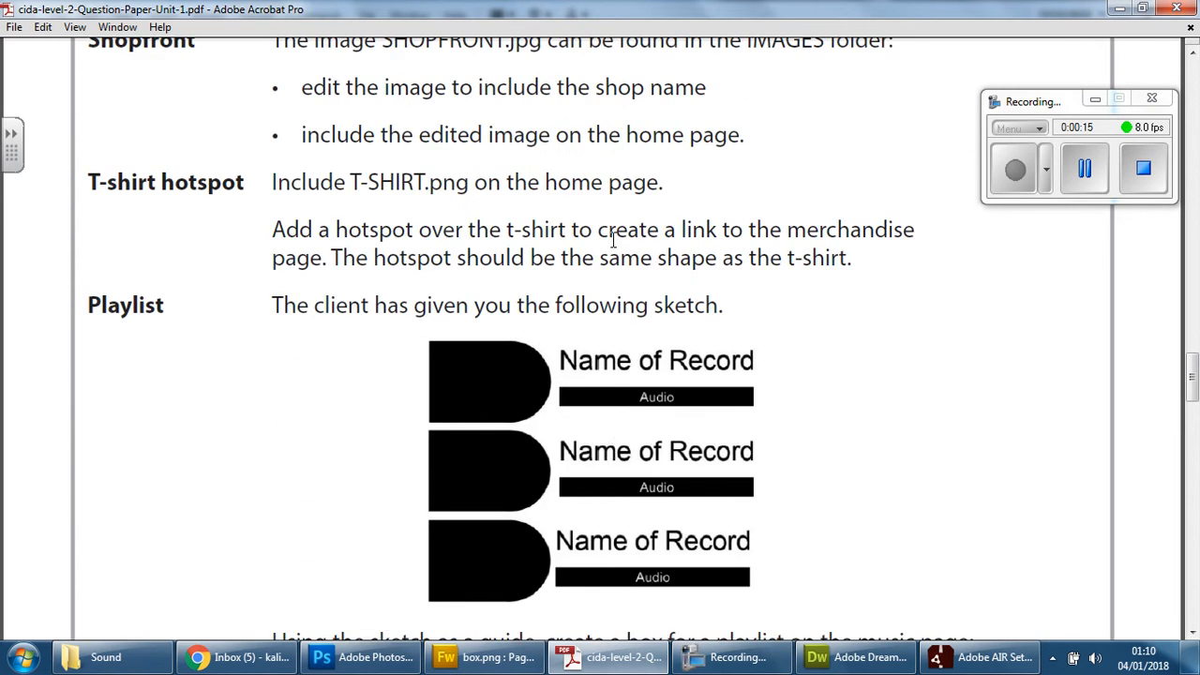
scroll("down", 3)
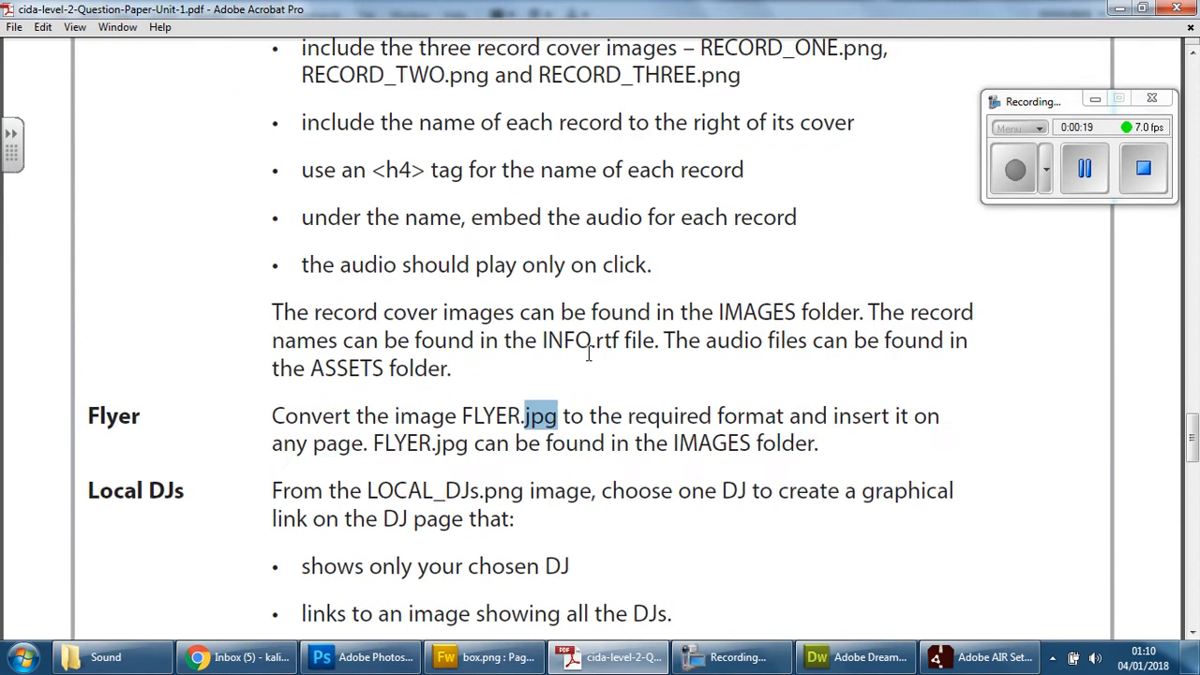
scroll("down", 3)
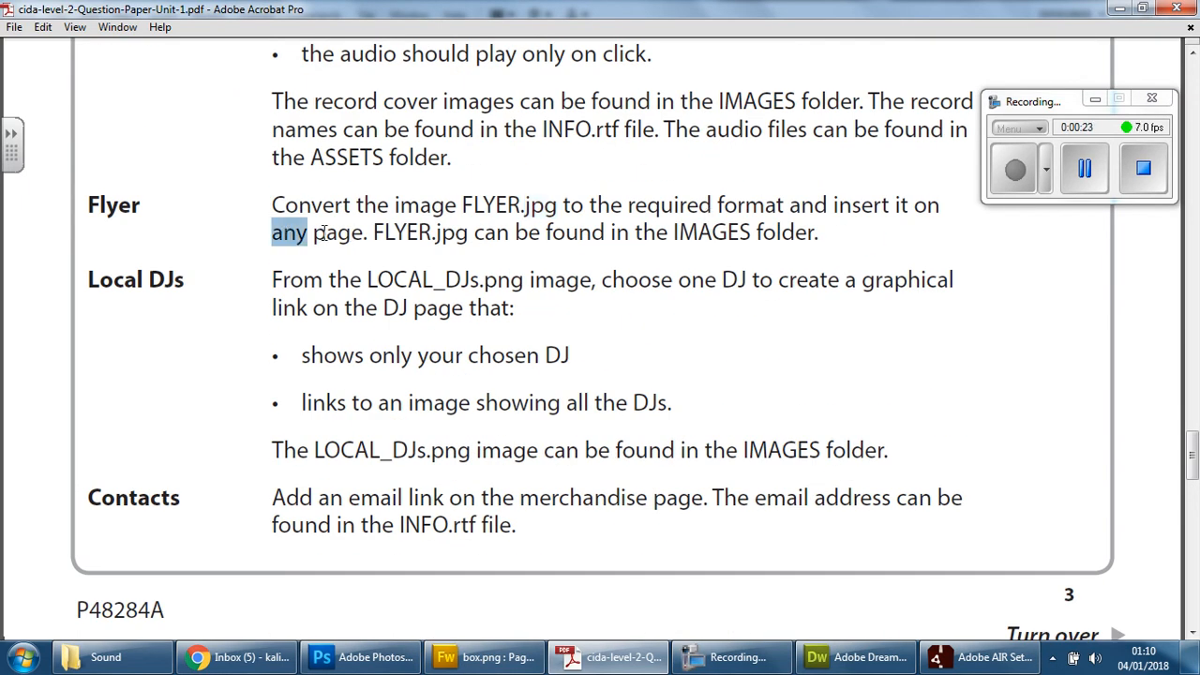
mouse_move(1113, 44)
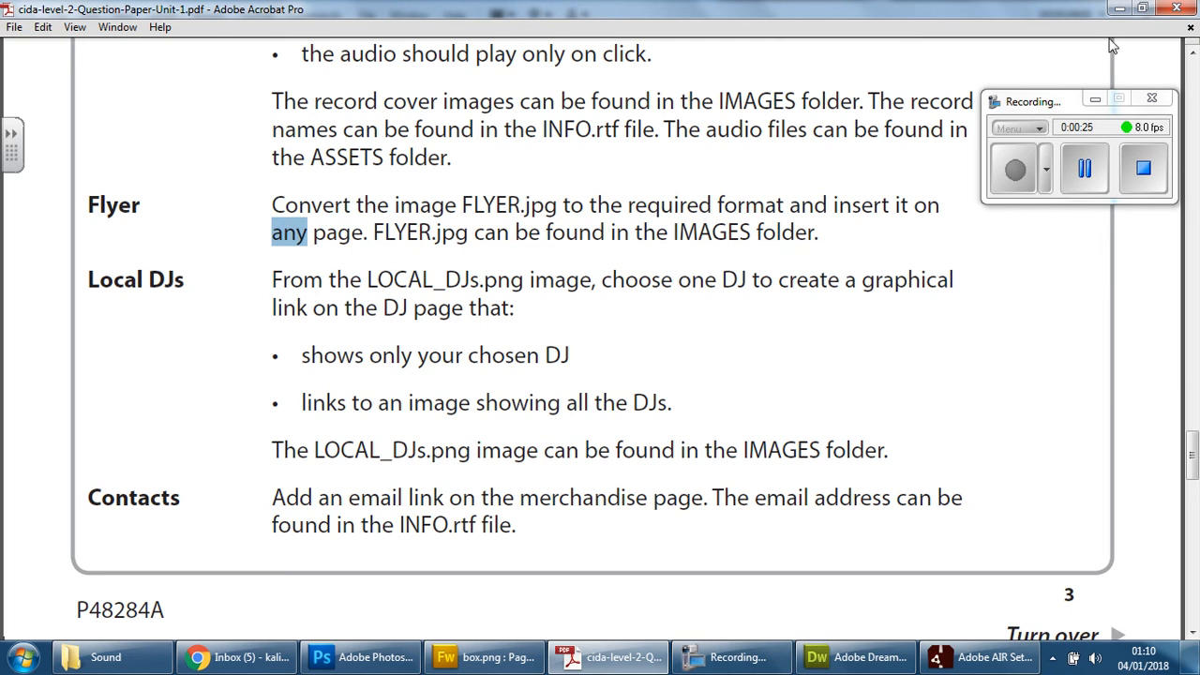
Bring up Dreamweaver and view the Home, Music, DJ and Merchandise pages
left_click(854, 656)
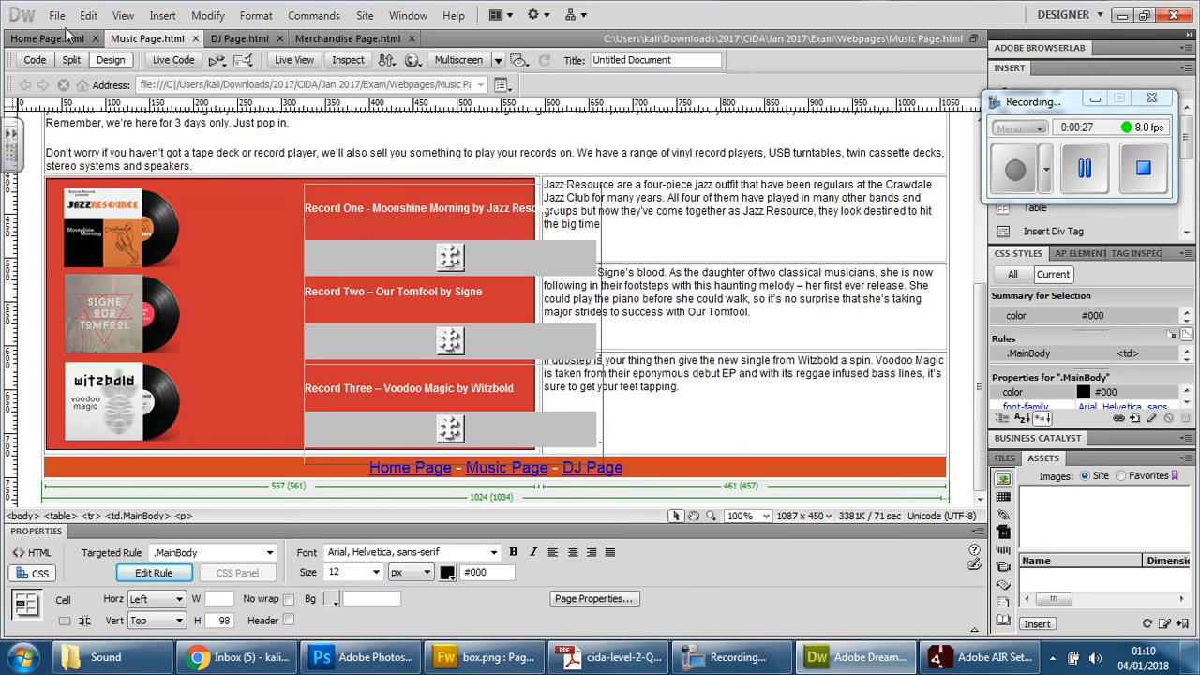
left_click(47, 40)
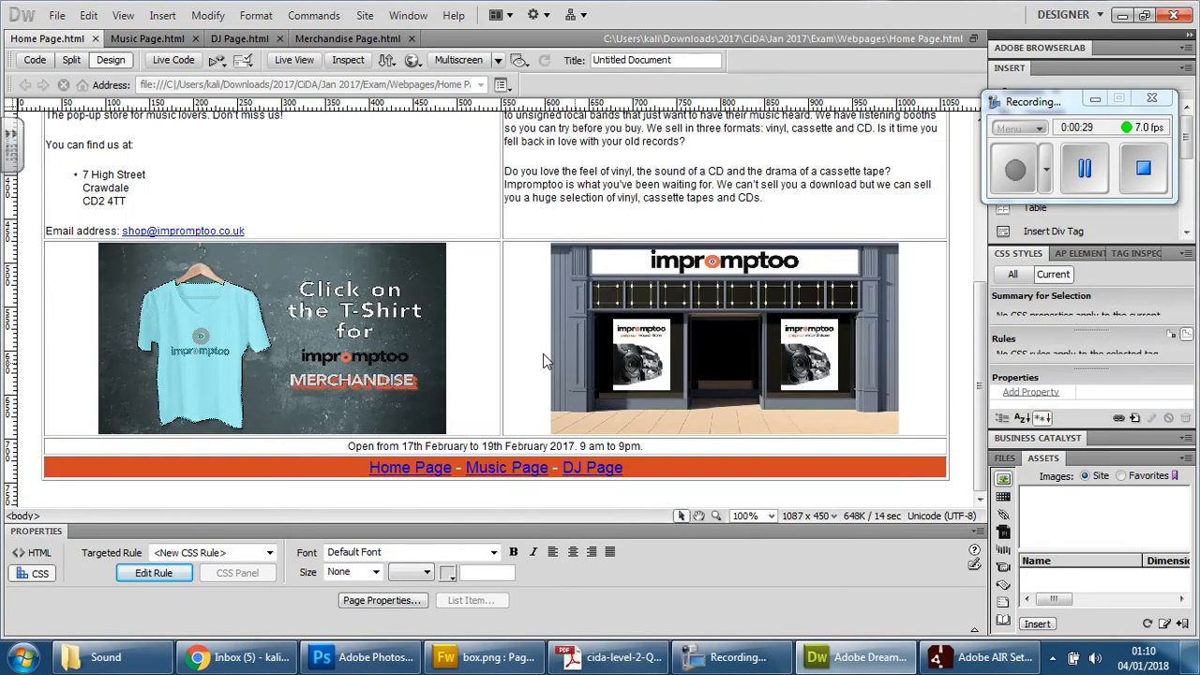
left_click(145, 42)
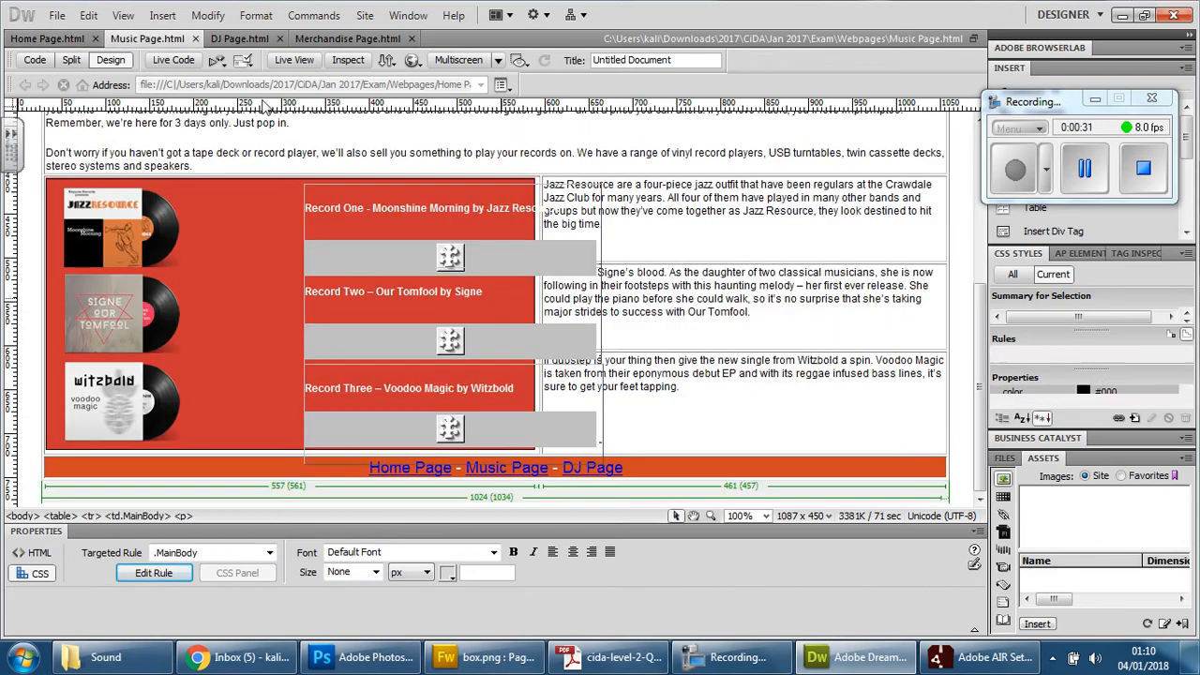
left_click(242, 37)
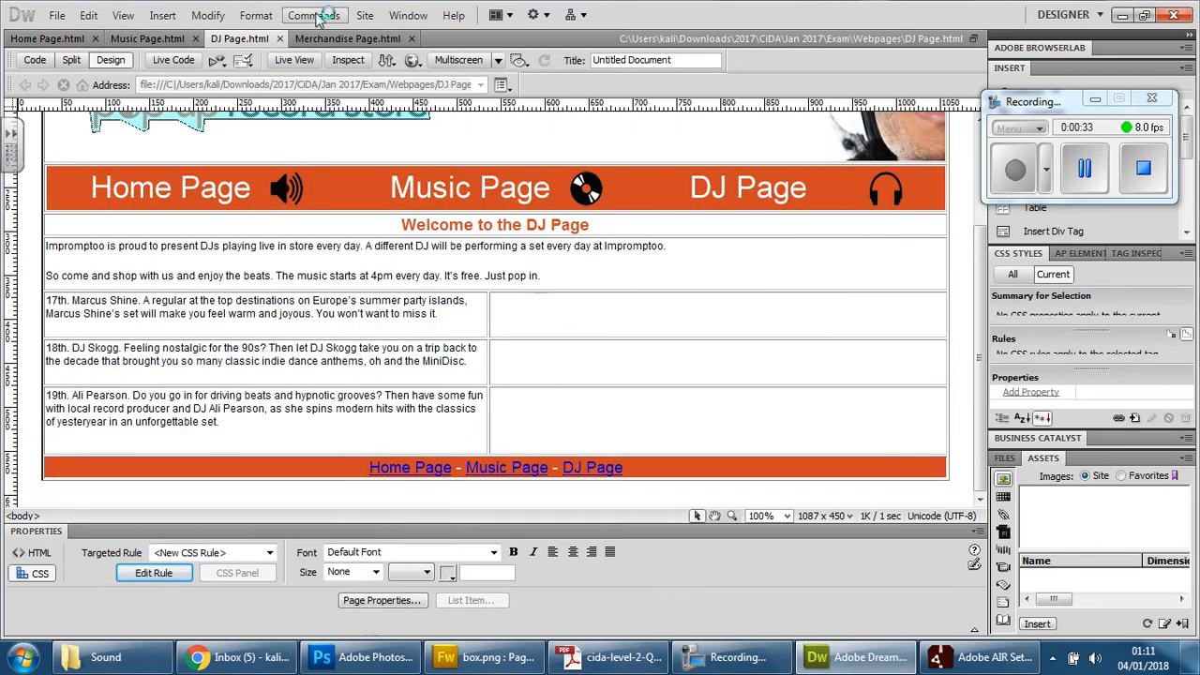
left_click(356, 38)
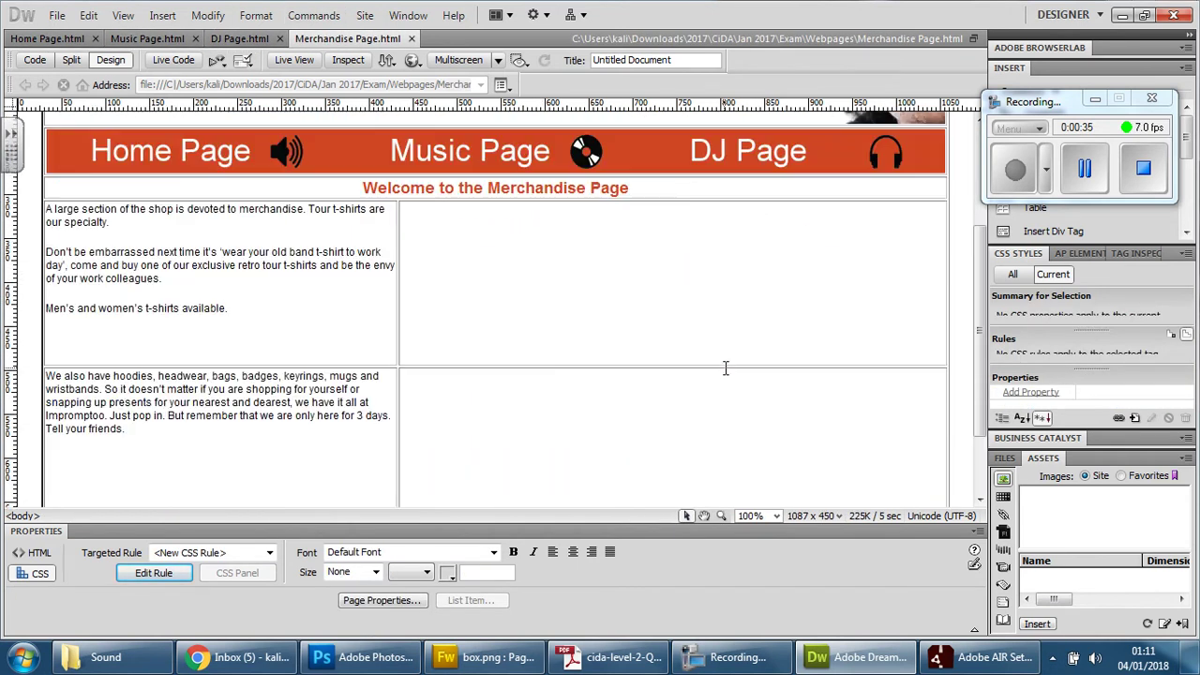
Switch back and forth between DJ and Merchandise pages, ending on DJ Page.html
left_click(239, 37)
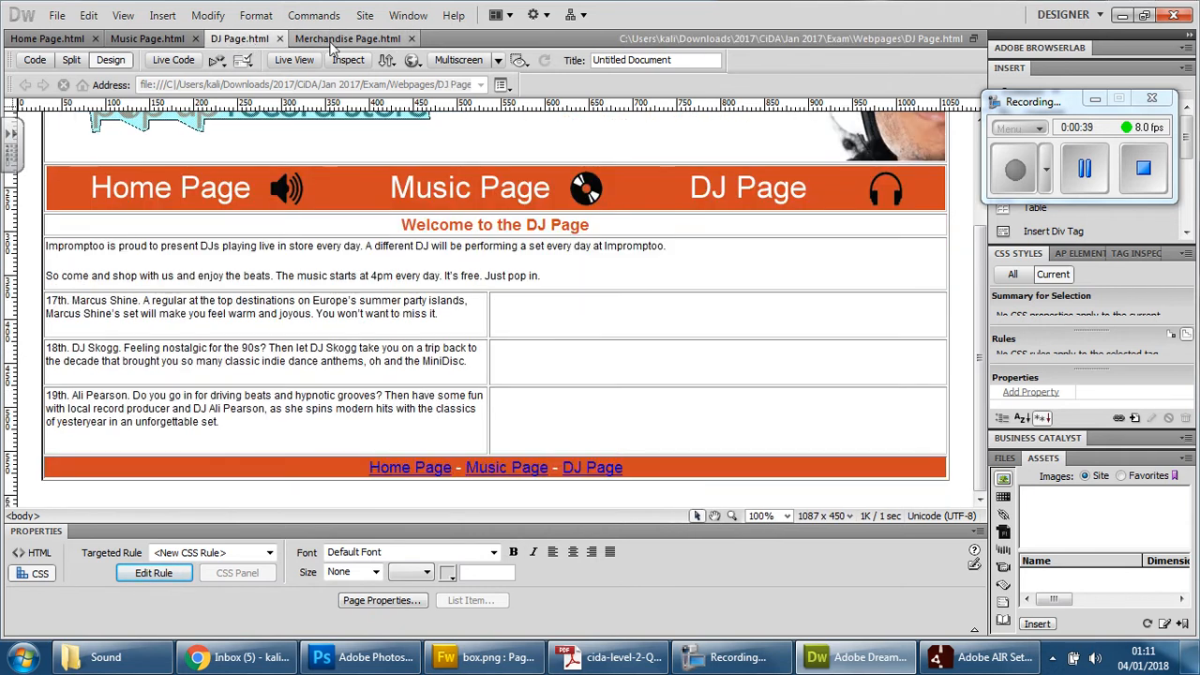
left_click(347, 37)
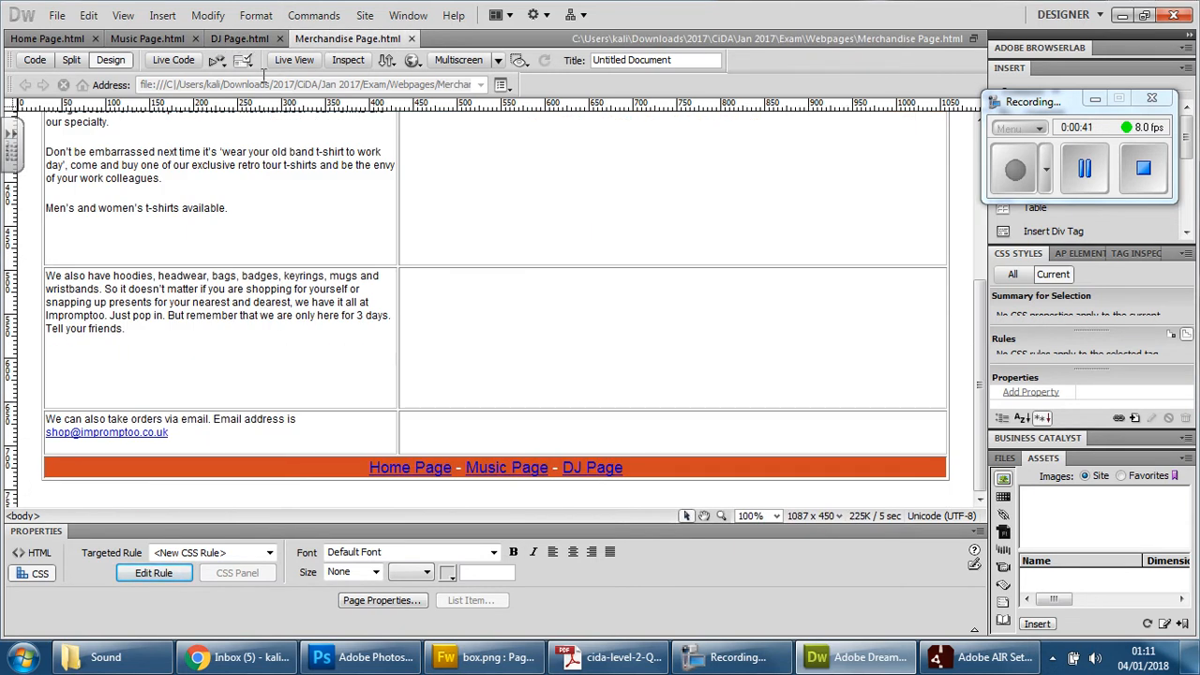
left_click(240, 38)
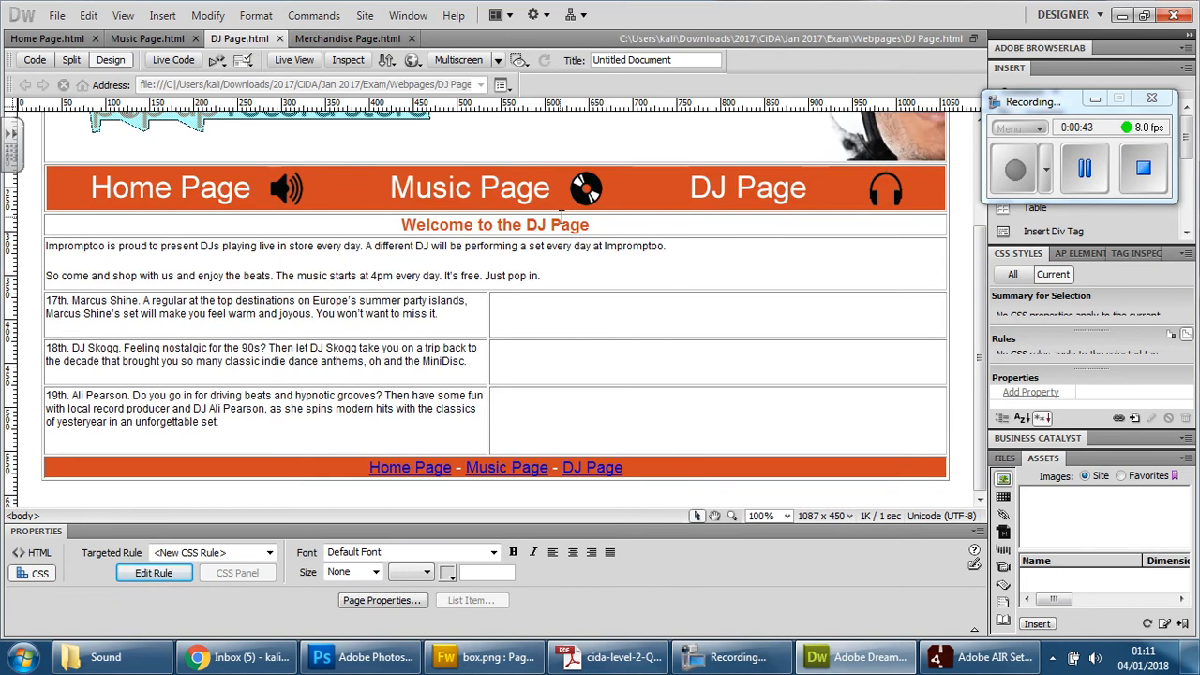
left_click(356, 37)
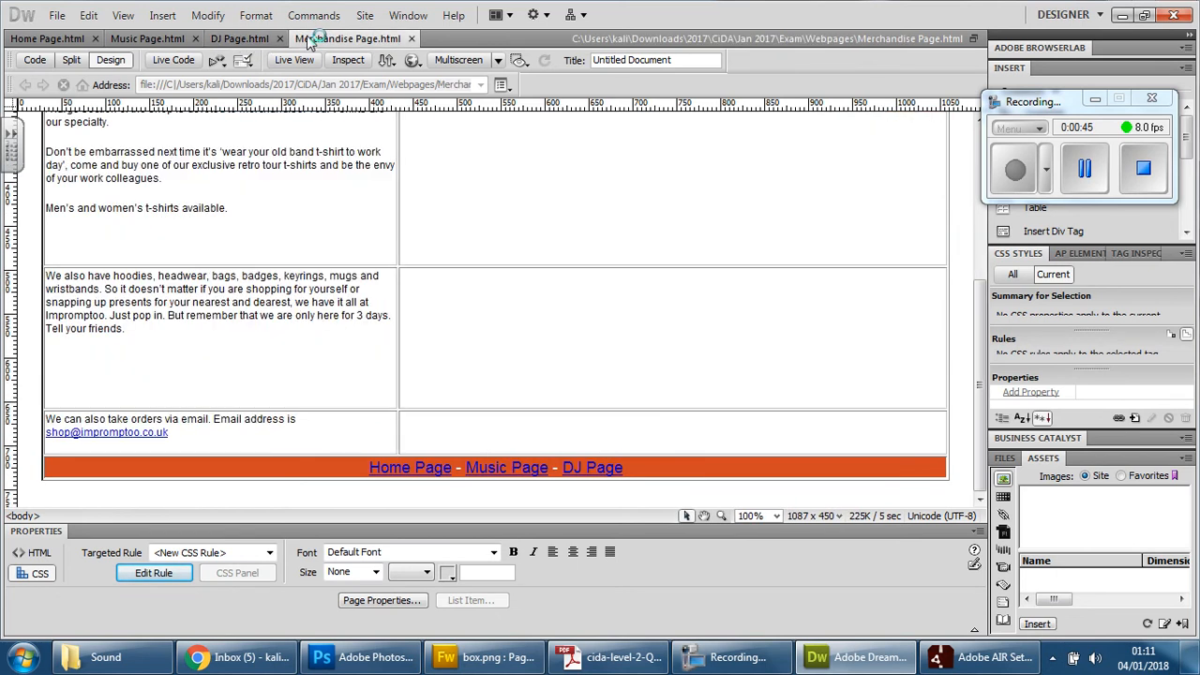
left_click(234, 37)
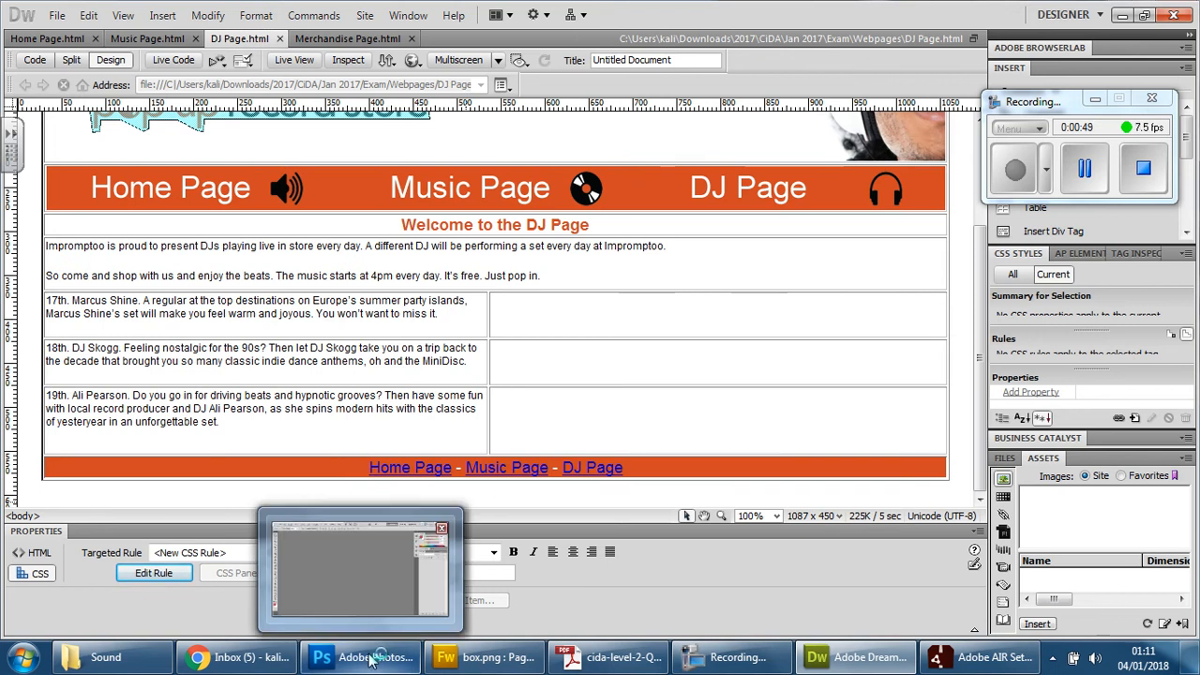
Open THE_FLYER from the Images folder in Photoshop
left_click(356, 657)
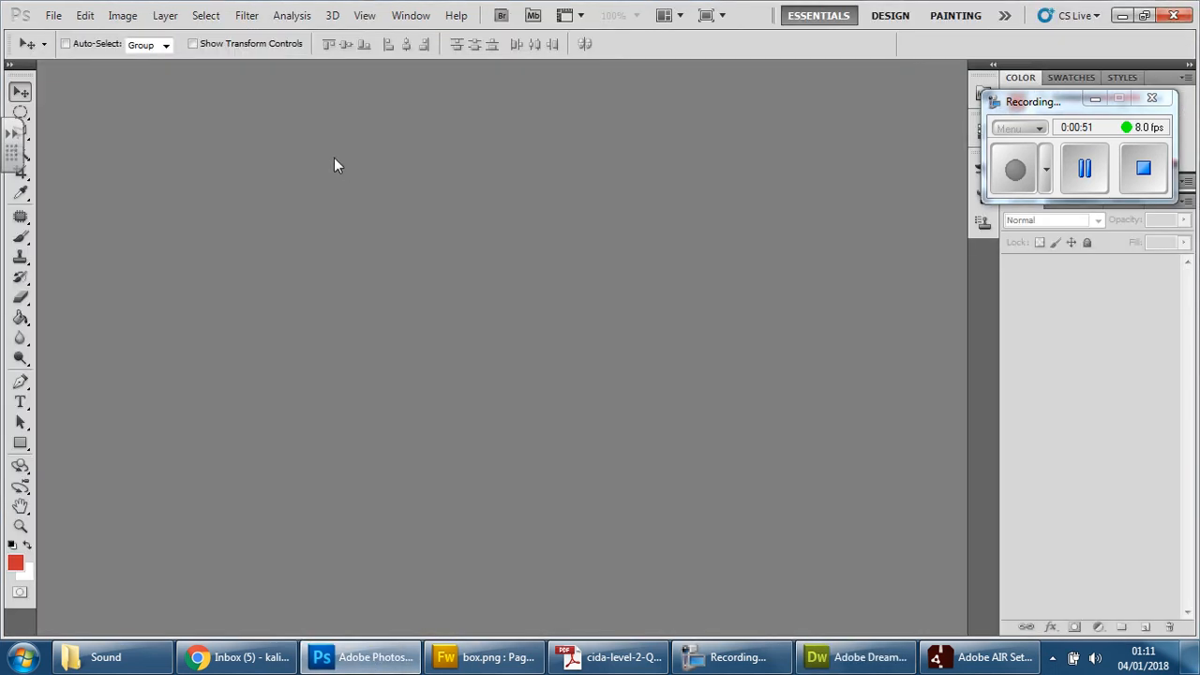
left_click(62, 15)
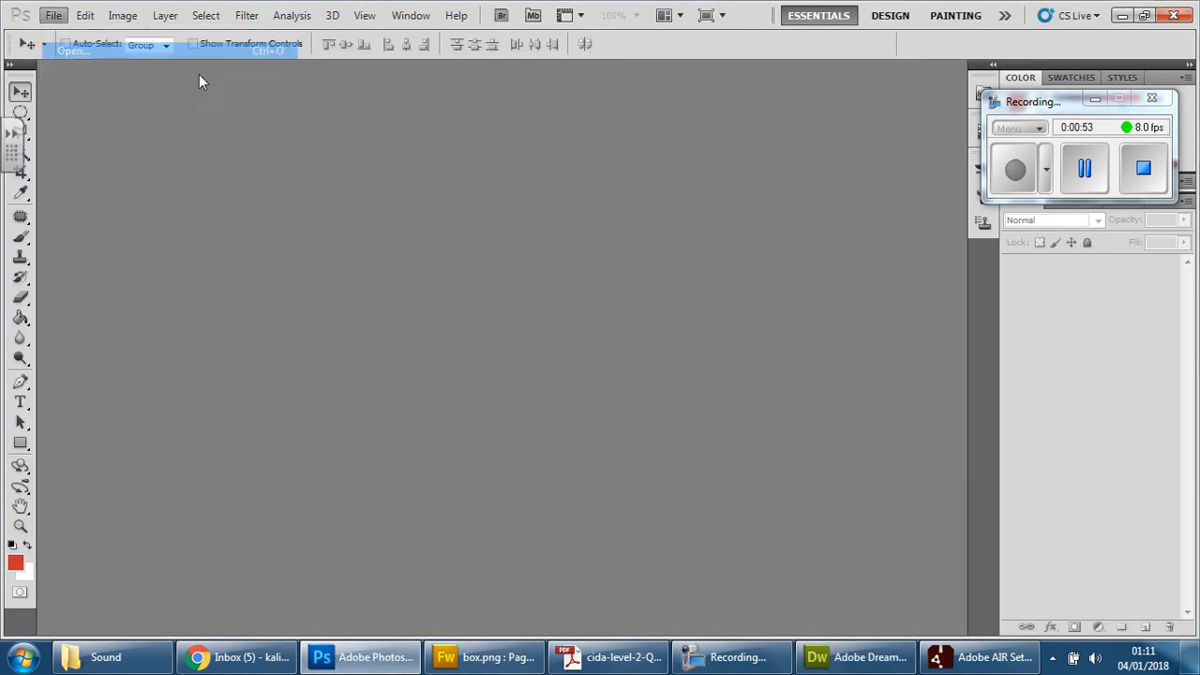
left_click(67, 54)
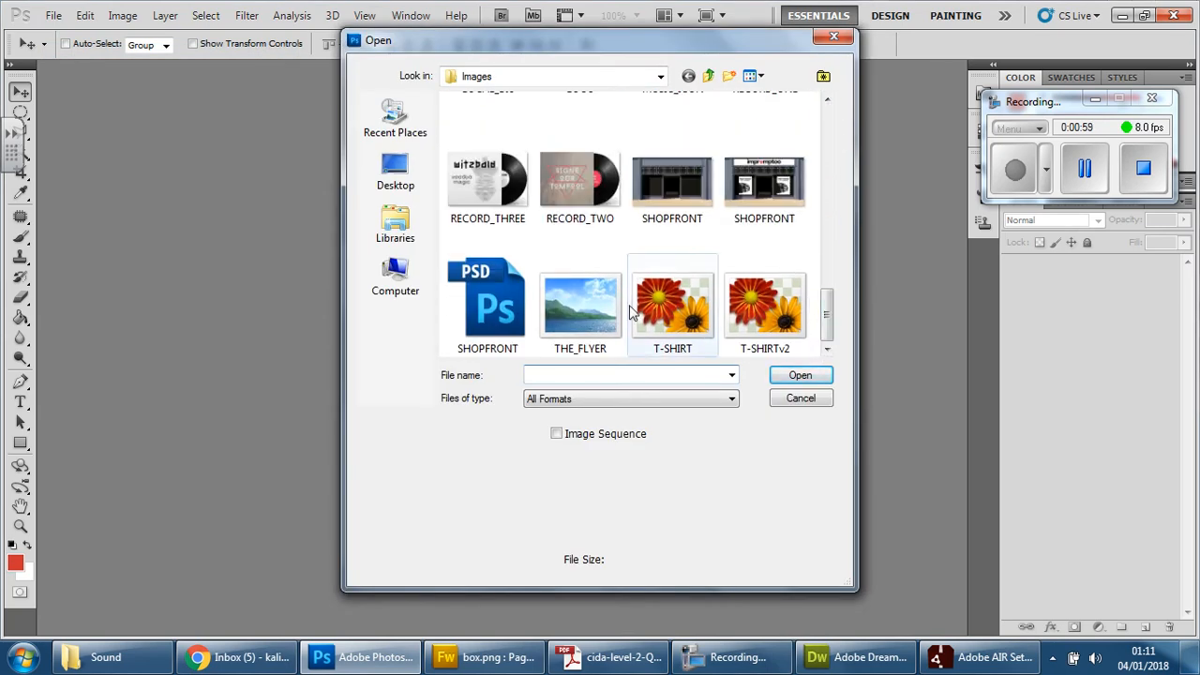
left_click(800, 398)
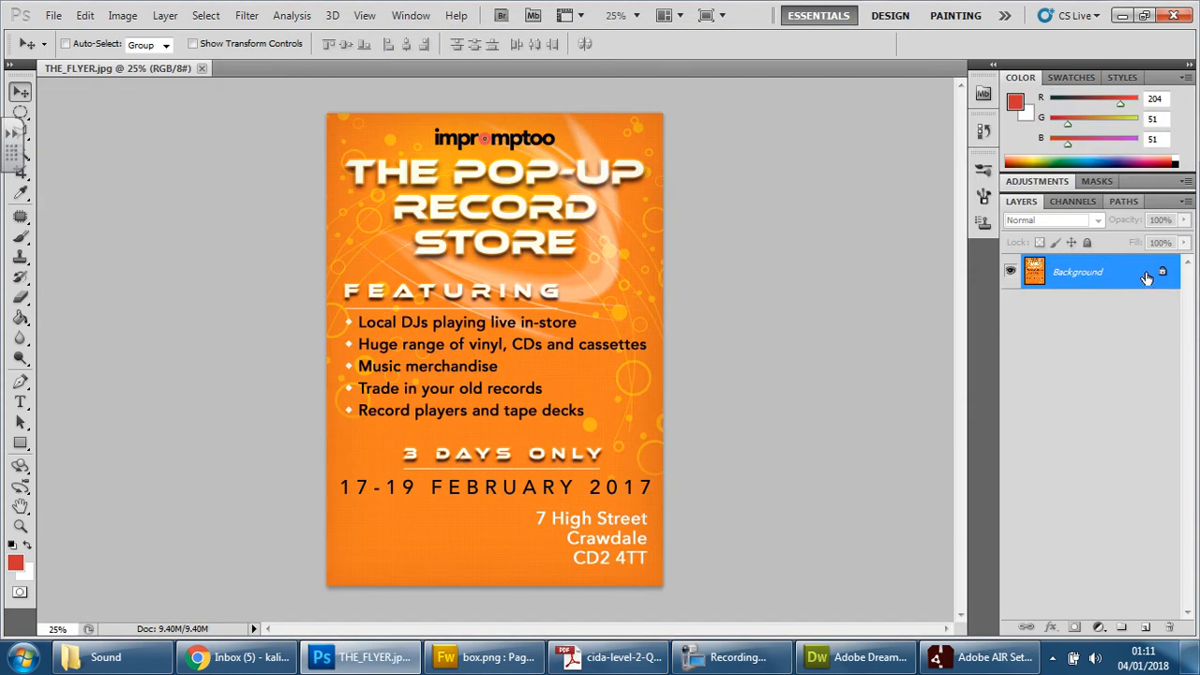
double_click(1088, 272)
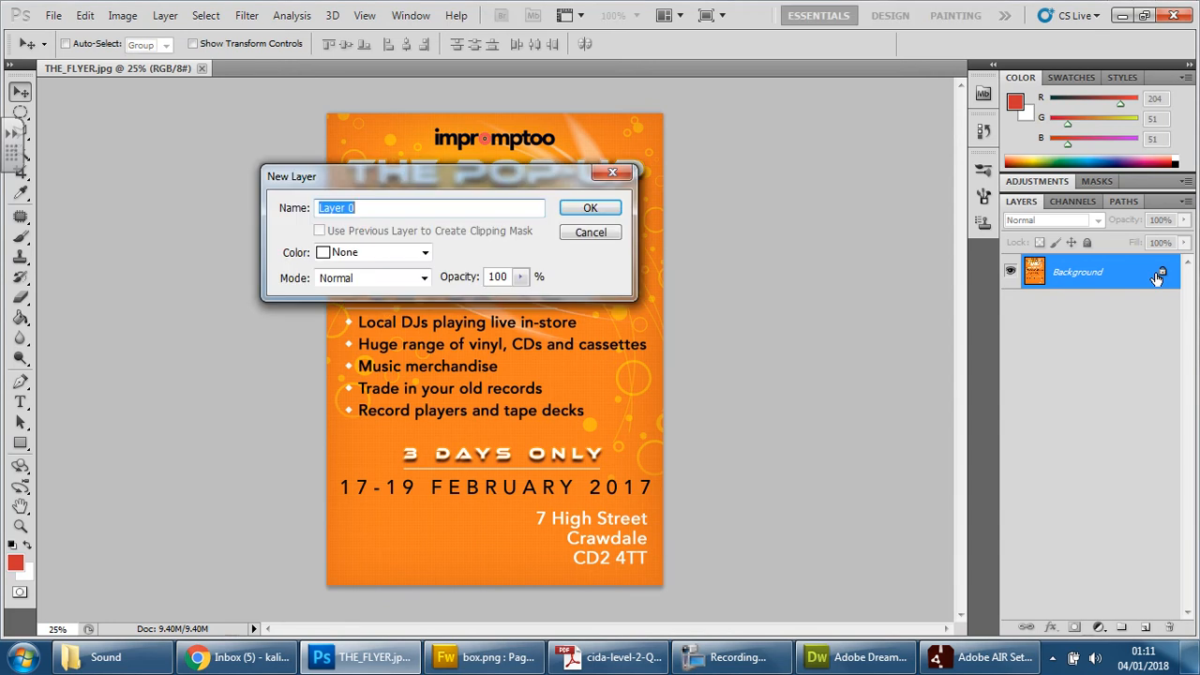
left_click(590, 207)
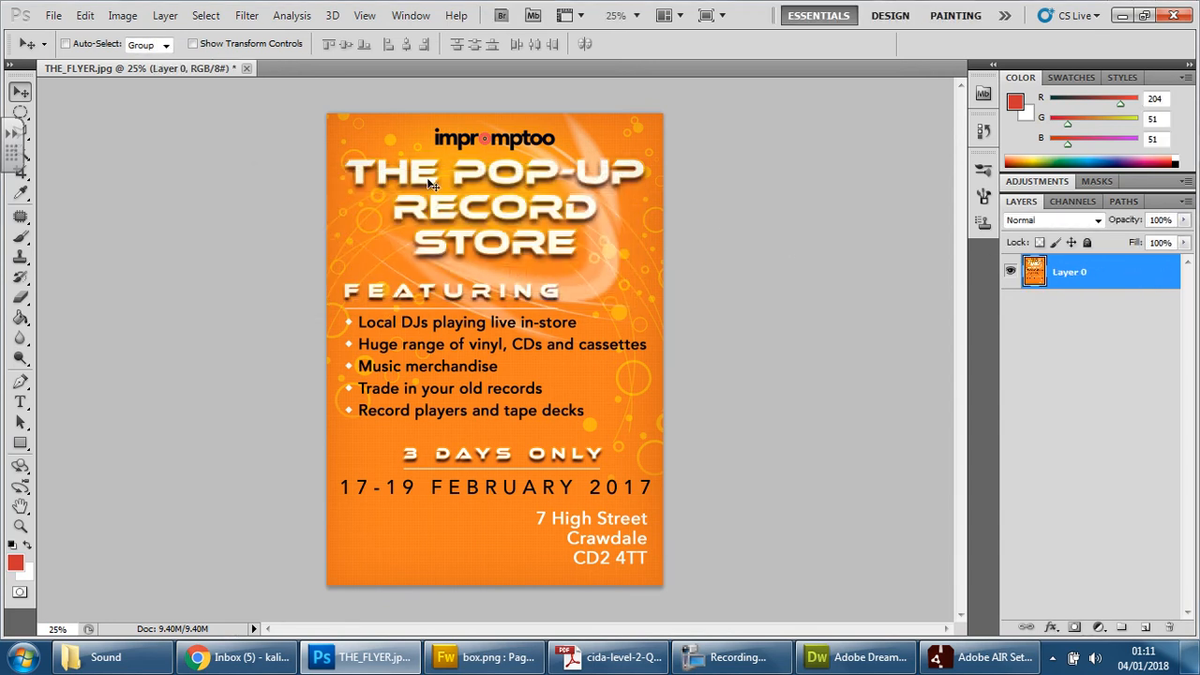
mouse_move(600, 208)
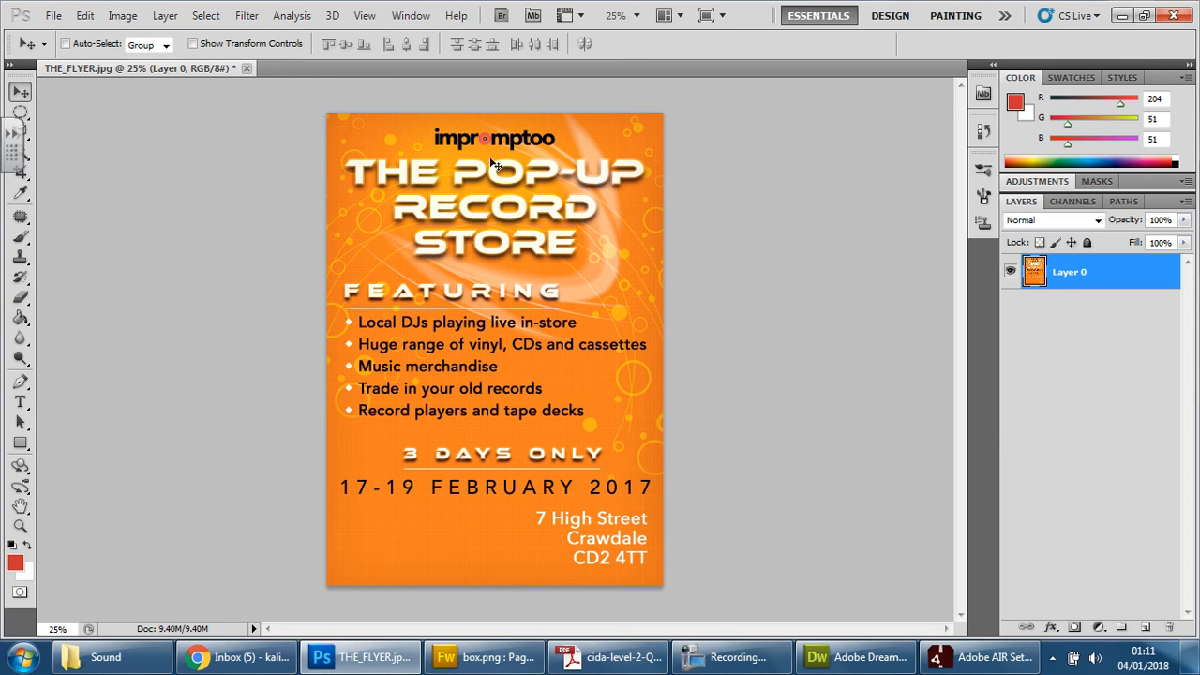
mouse_move(368, 431)
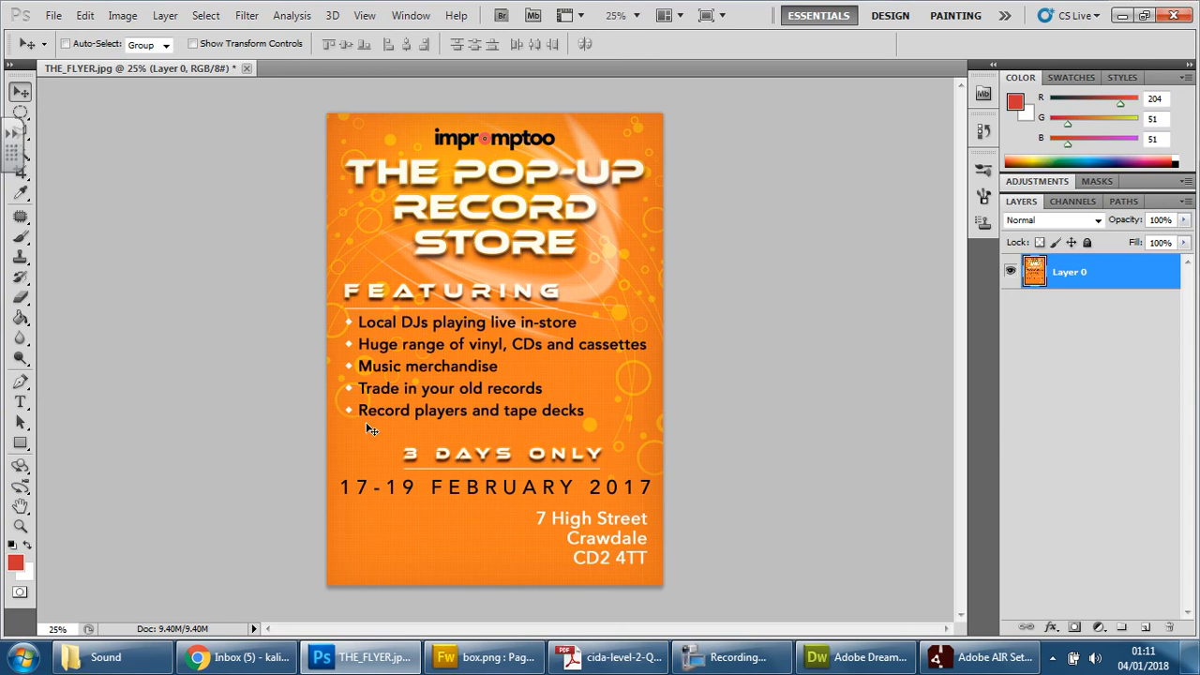
mouse_move(419, 412)
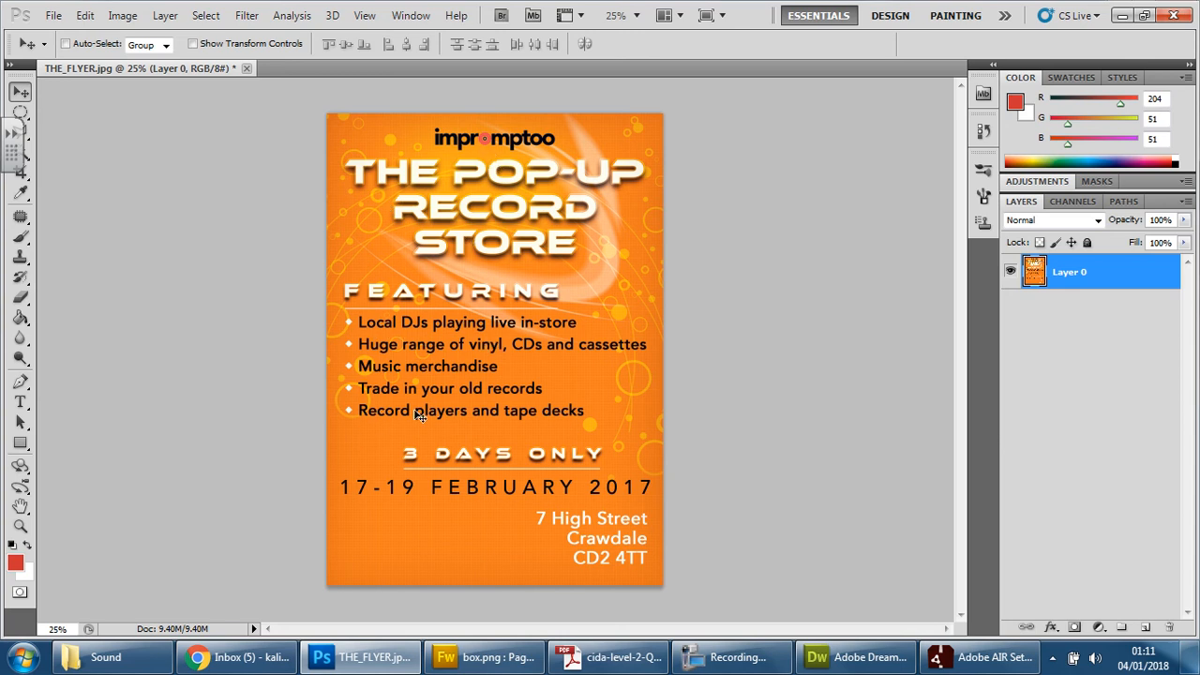
mouse_move(450, 377)
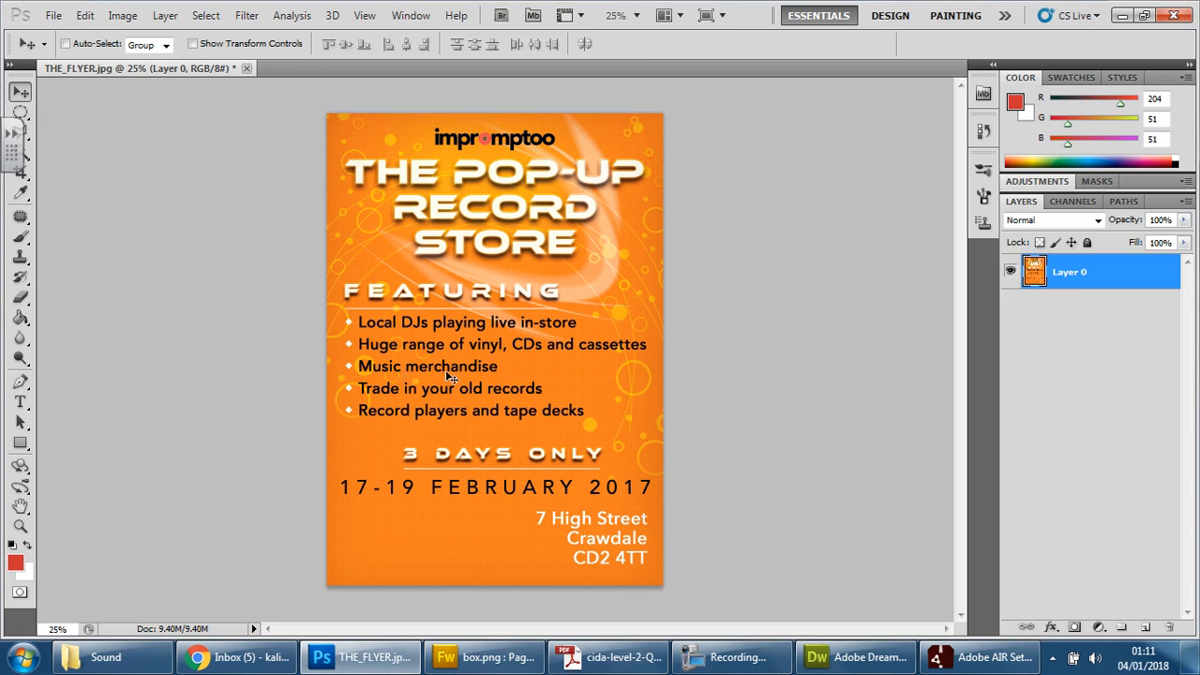
mouse_move(470, 429)
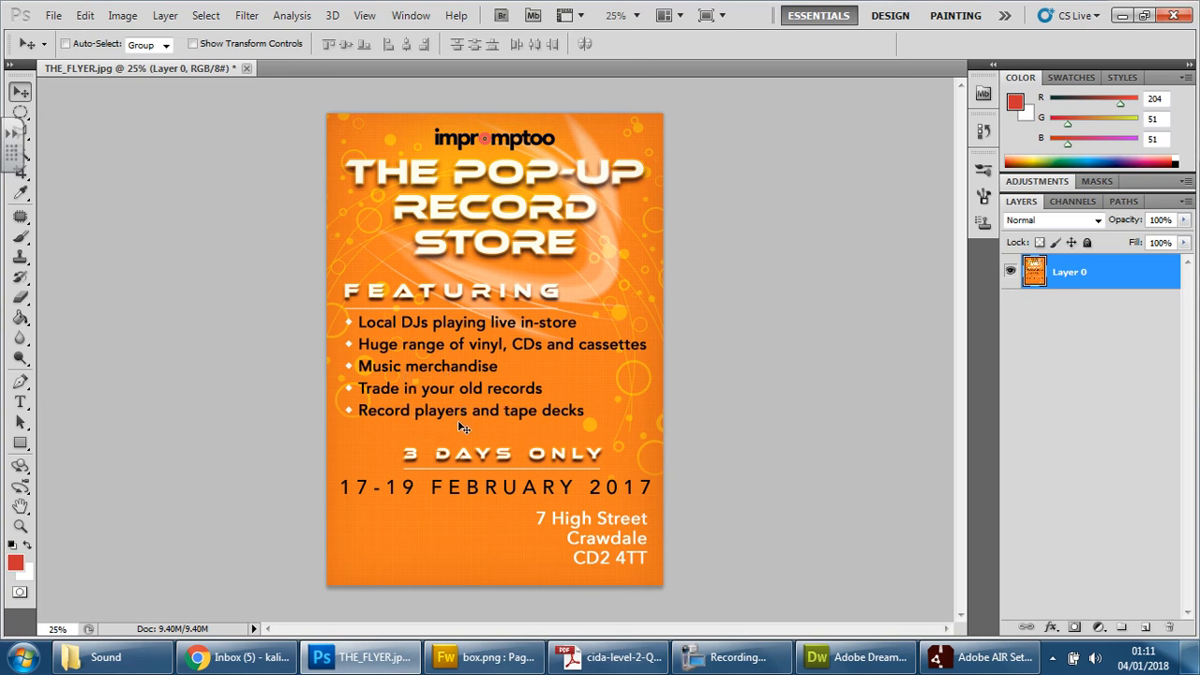
mouse_move(570, 492)
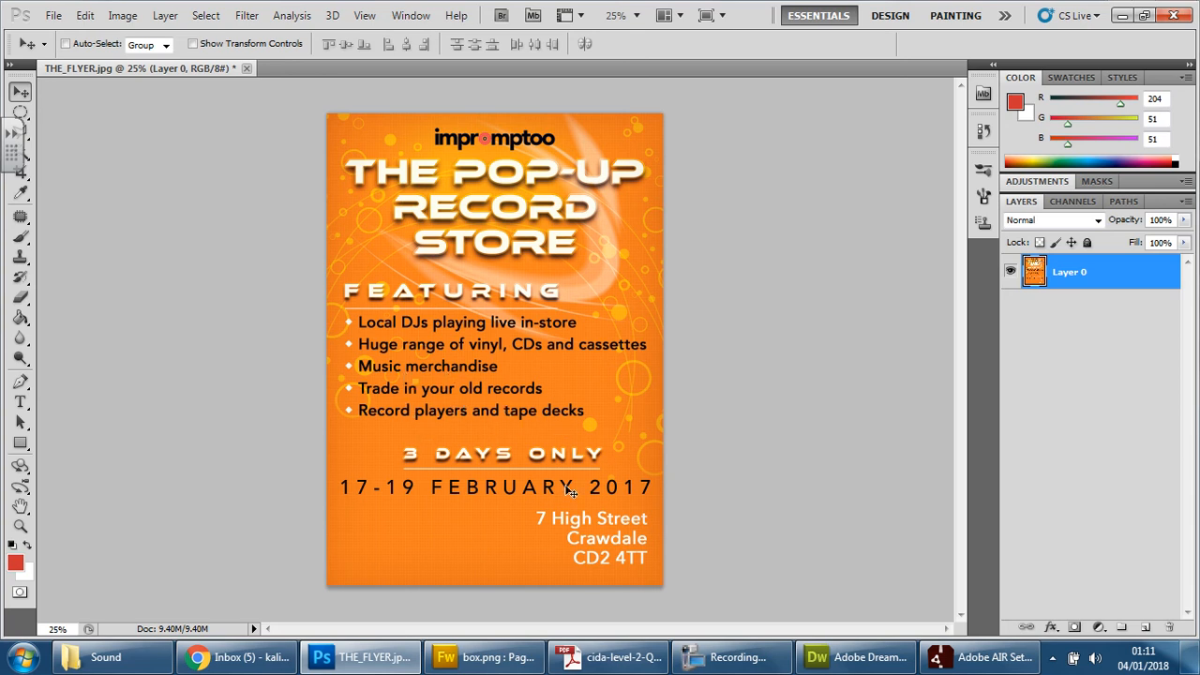
mouse_move(435, 45)
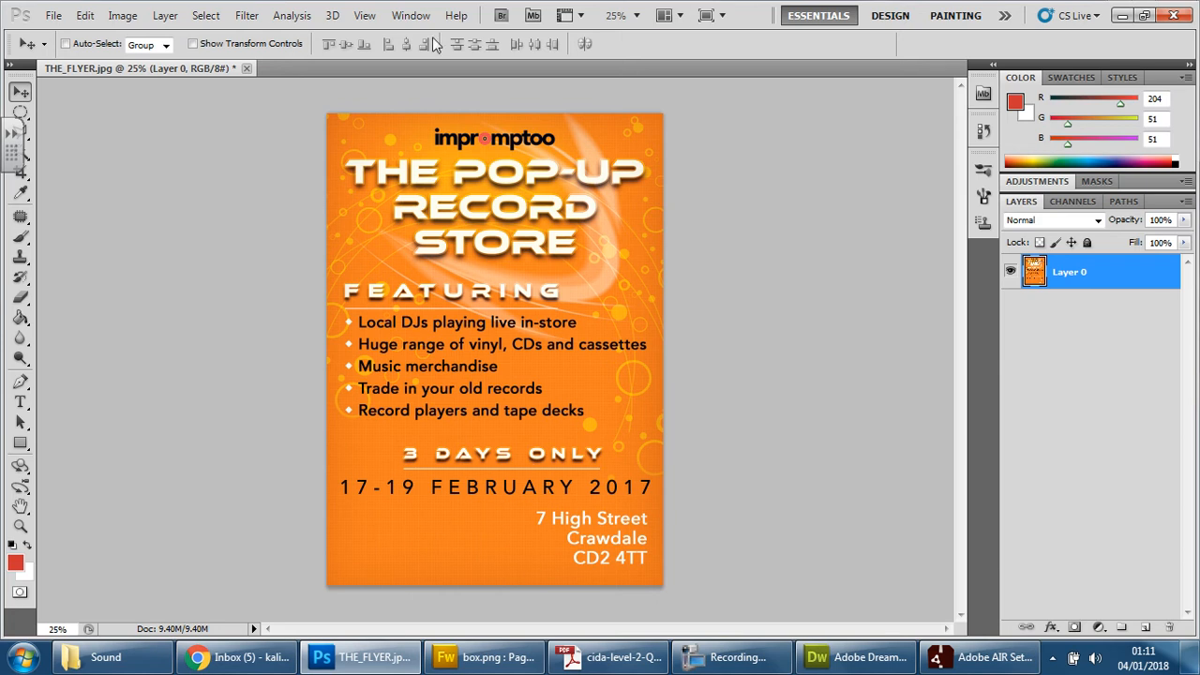
mouse_move(567, 161)
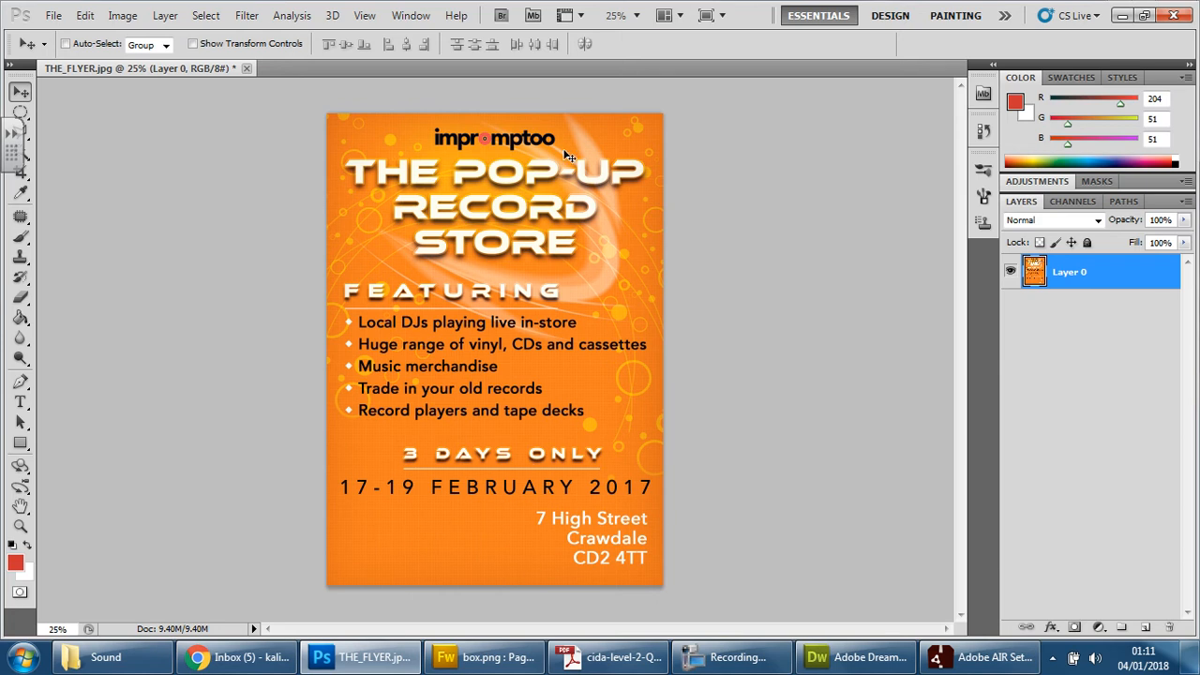
mouse_move(379, 443)
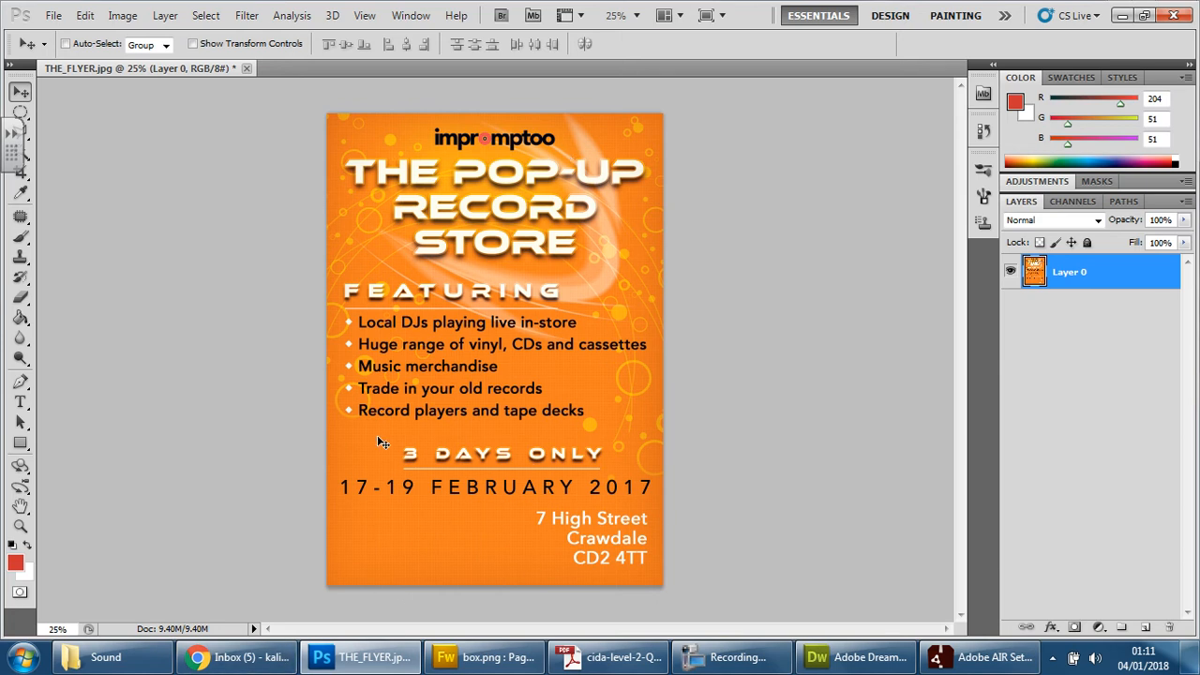
mouse_move(472, 269)
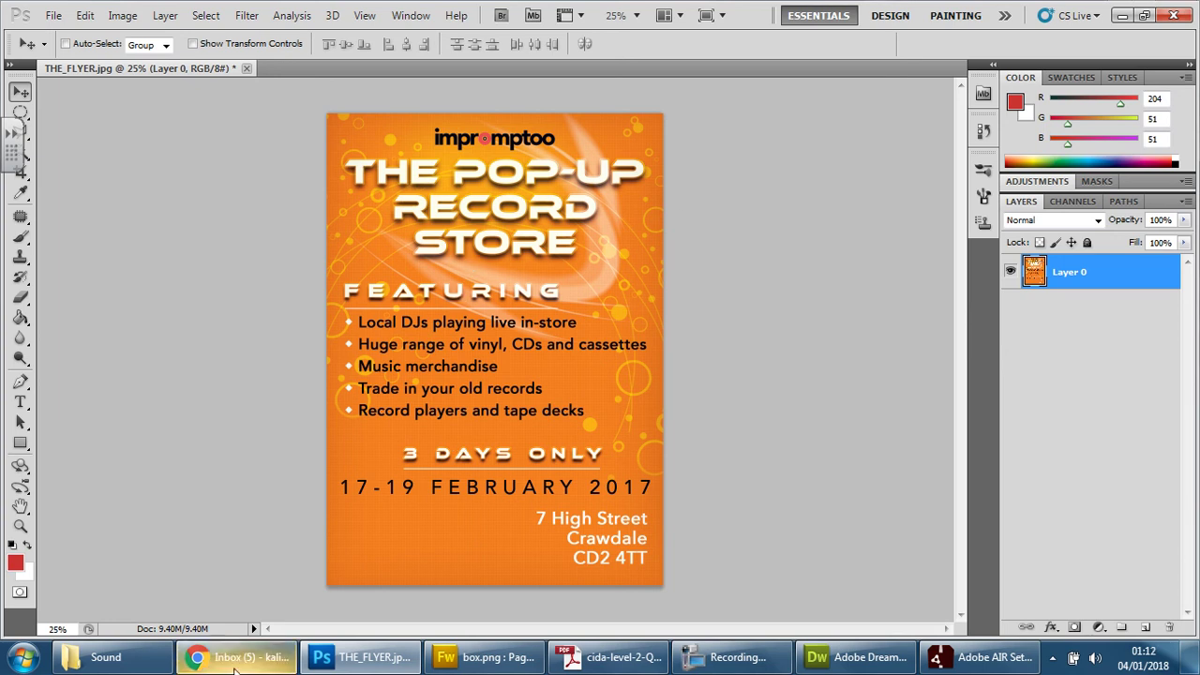
left_click(861, 657)
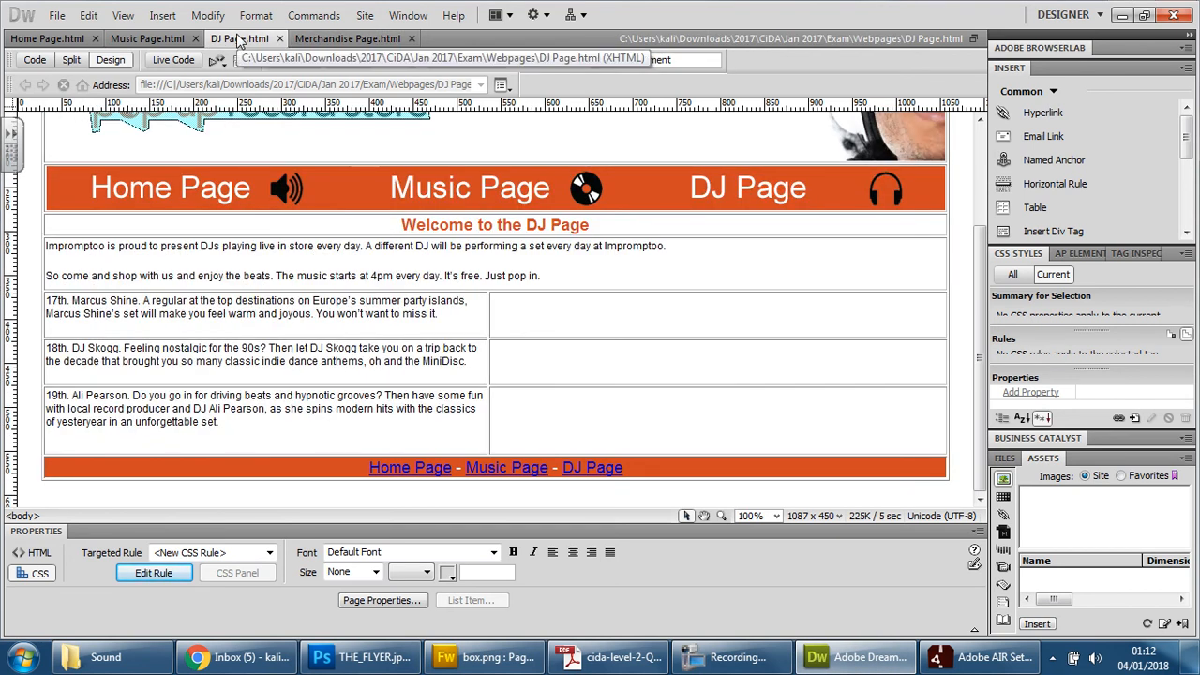
Show Merchandise Page.html, check DJ Page.html, then return to Merchandise Page.html
left_click(356, 38)
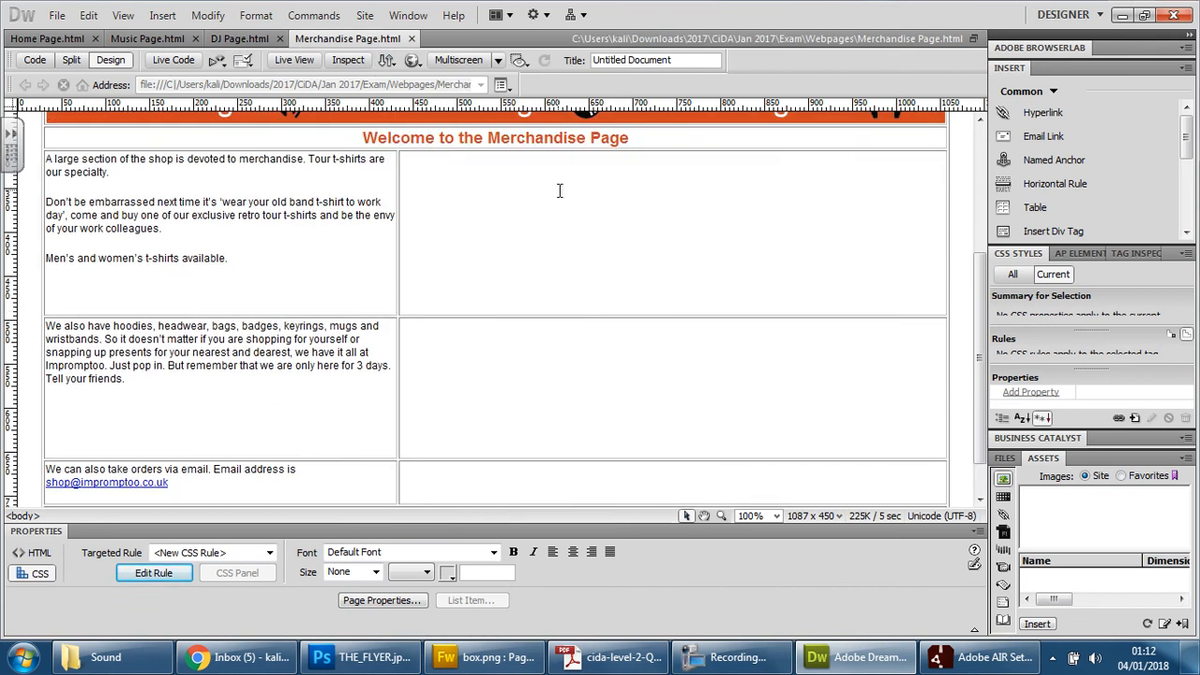
left_click(239, 37)
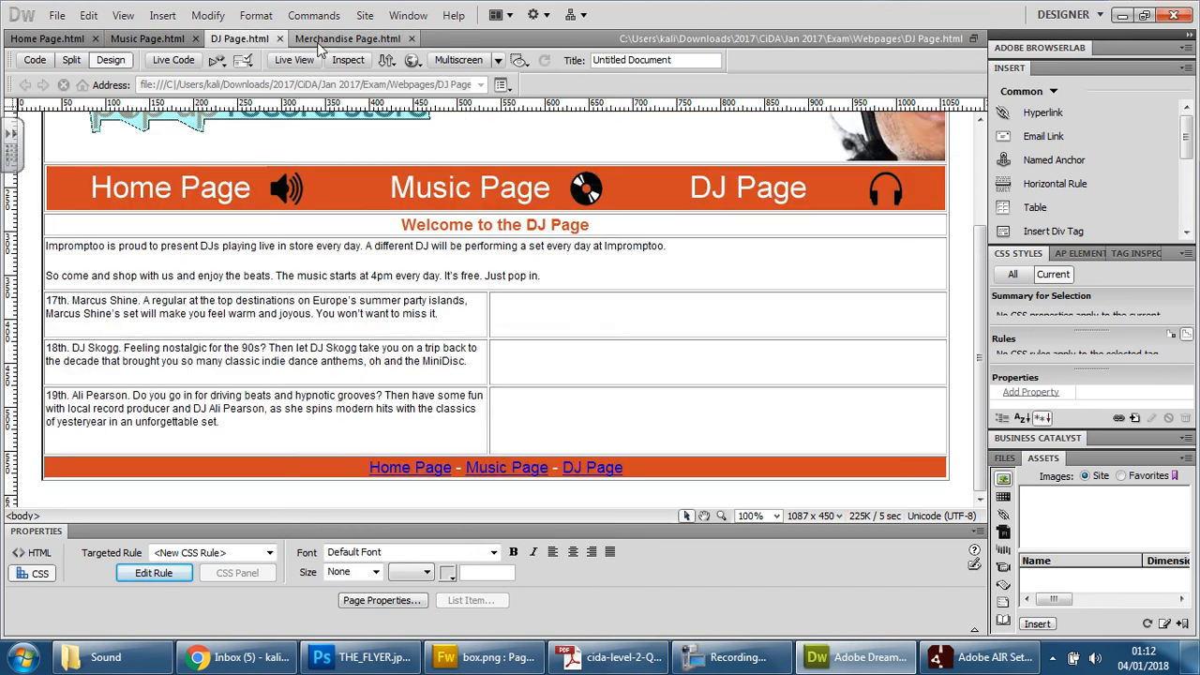
left_click(357, 37)
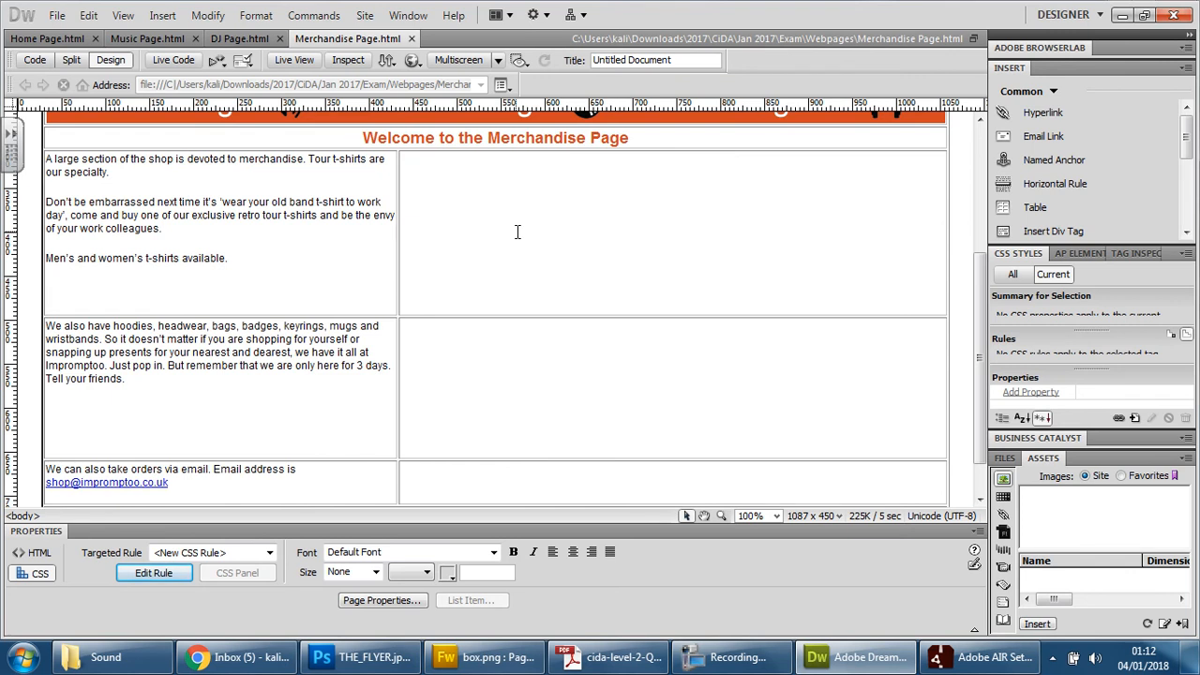
mouse_move(541, 245)
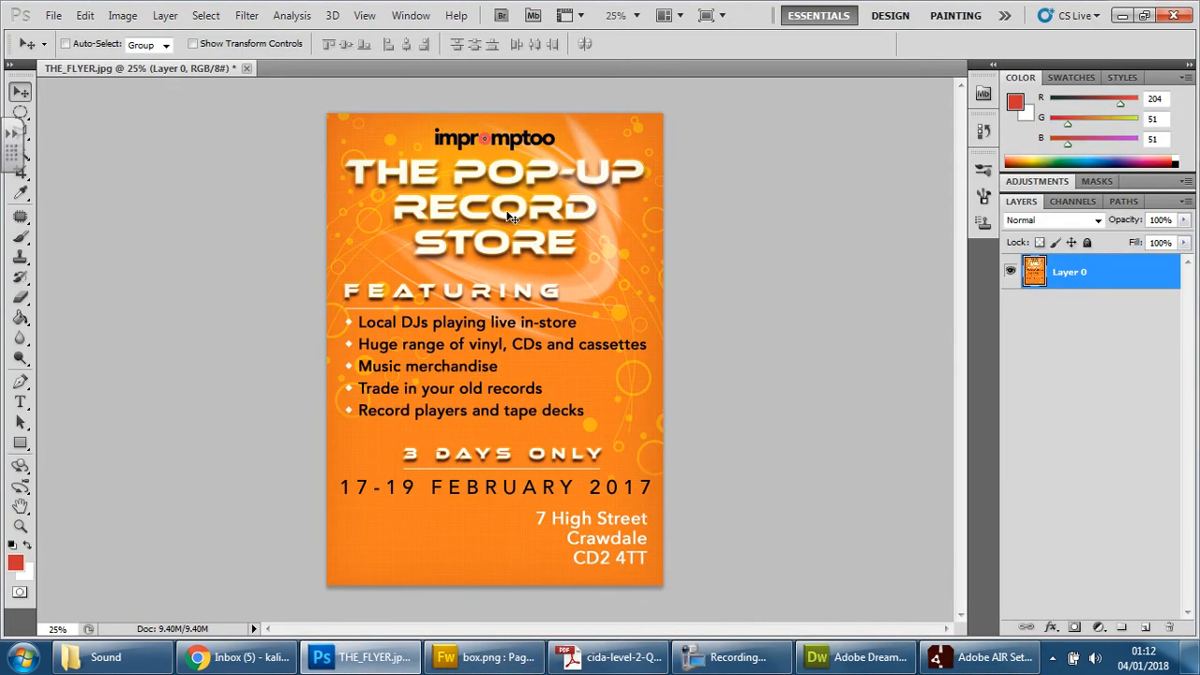
Save the flyer for web as PNG-8 at 50% size, 766 × 1074 px
left_click(58, 15)
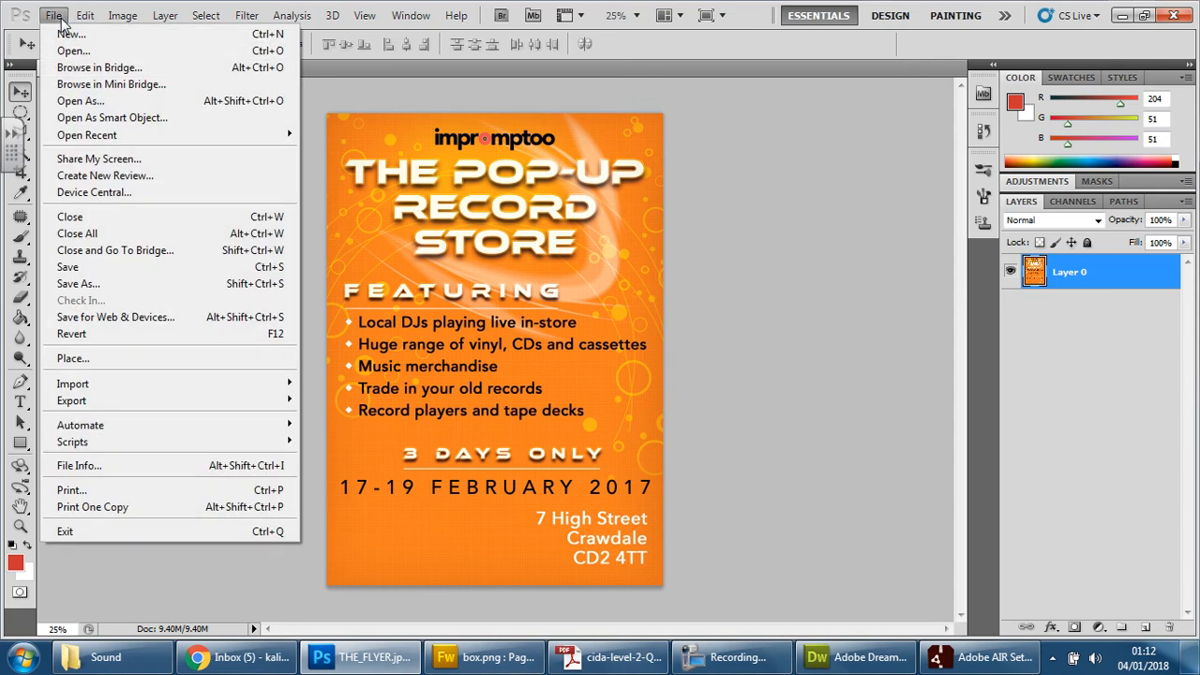
mouse_move(115, 317)
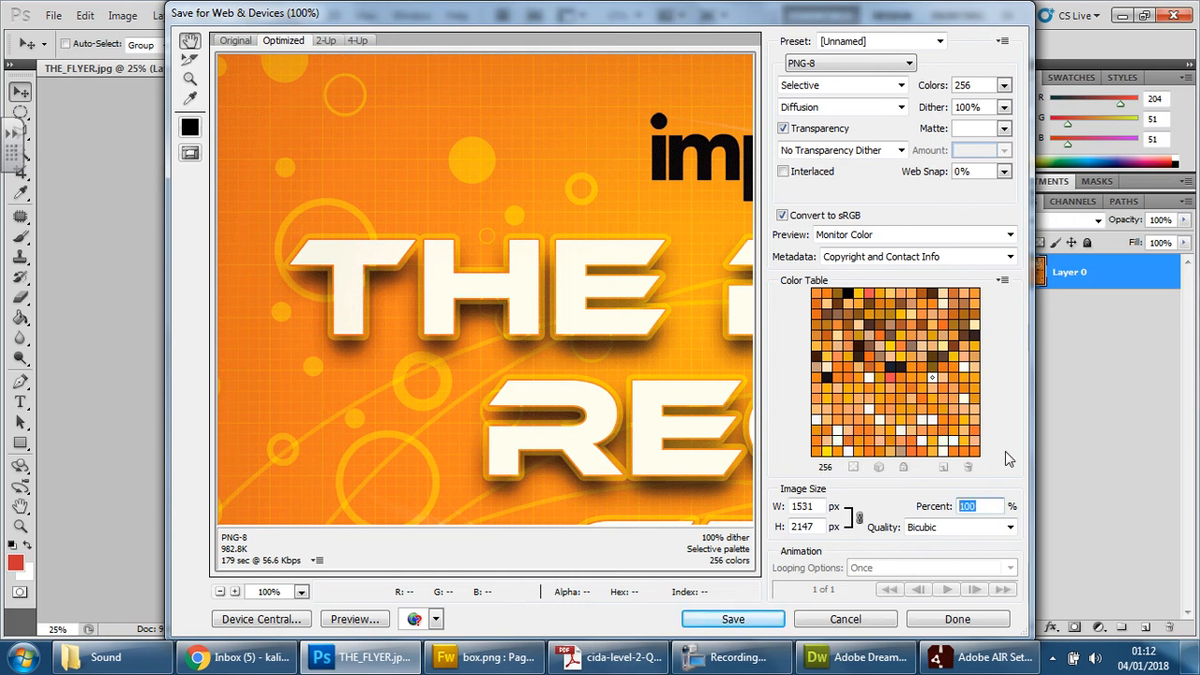
type("50")
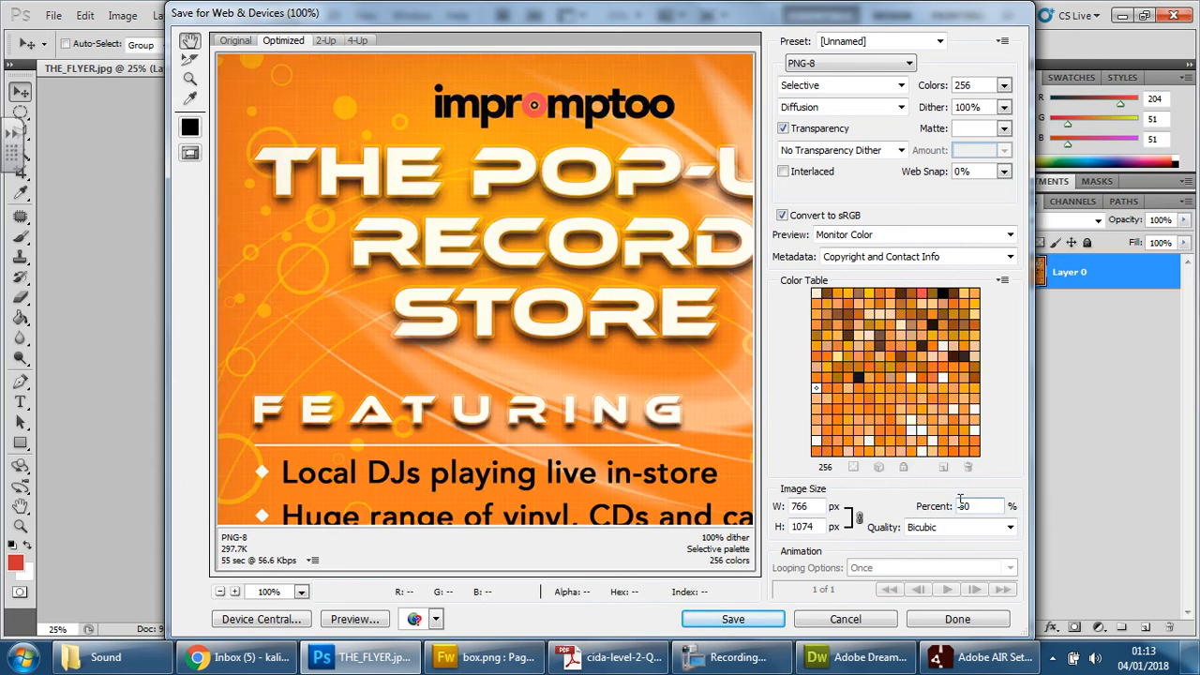
left_click(980, 506)
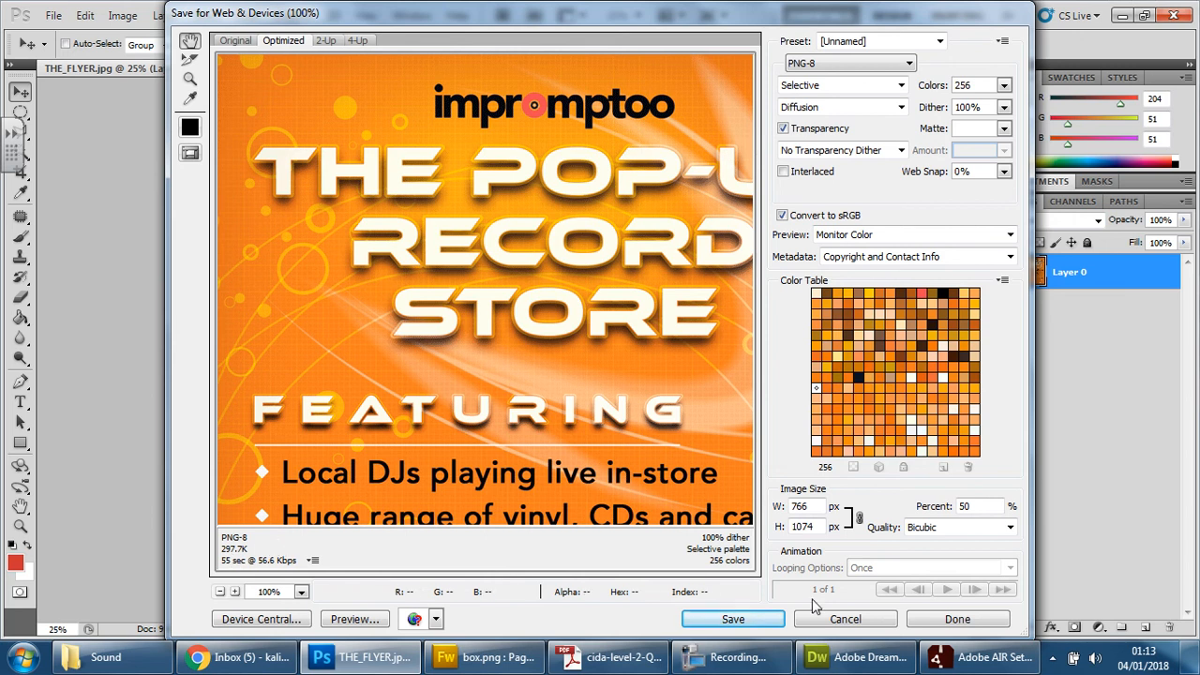
left_click(732, 619)
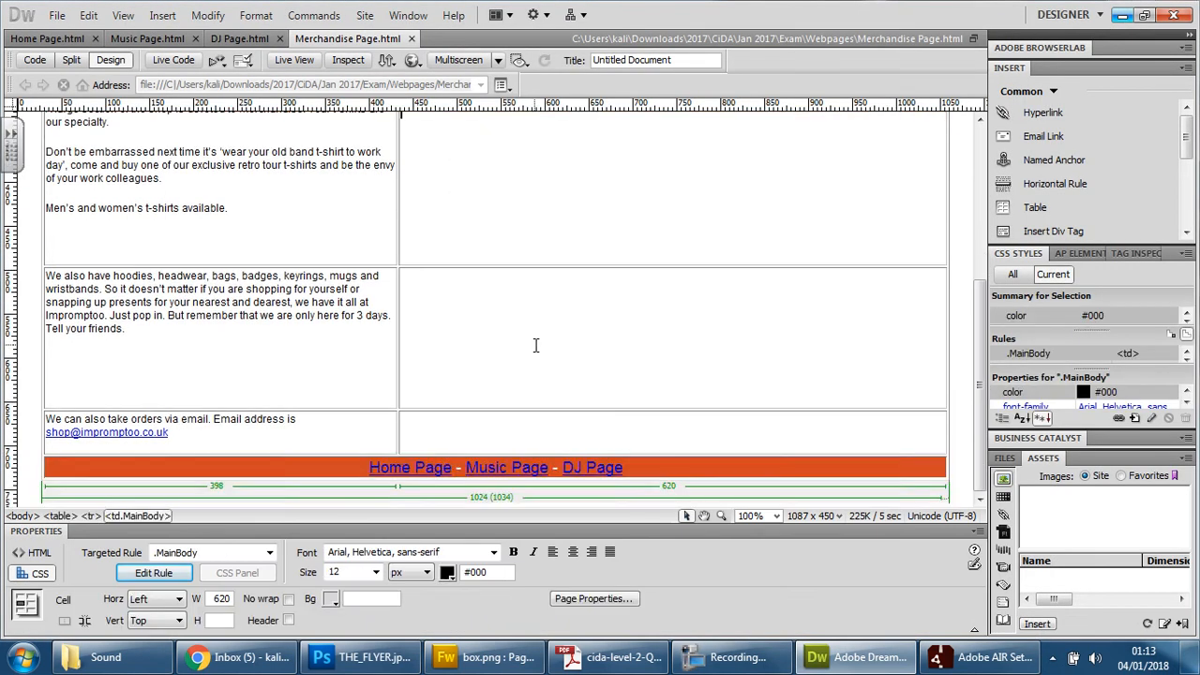
mouse_move(739, 287)
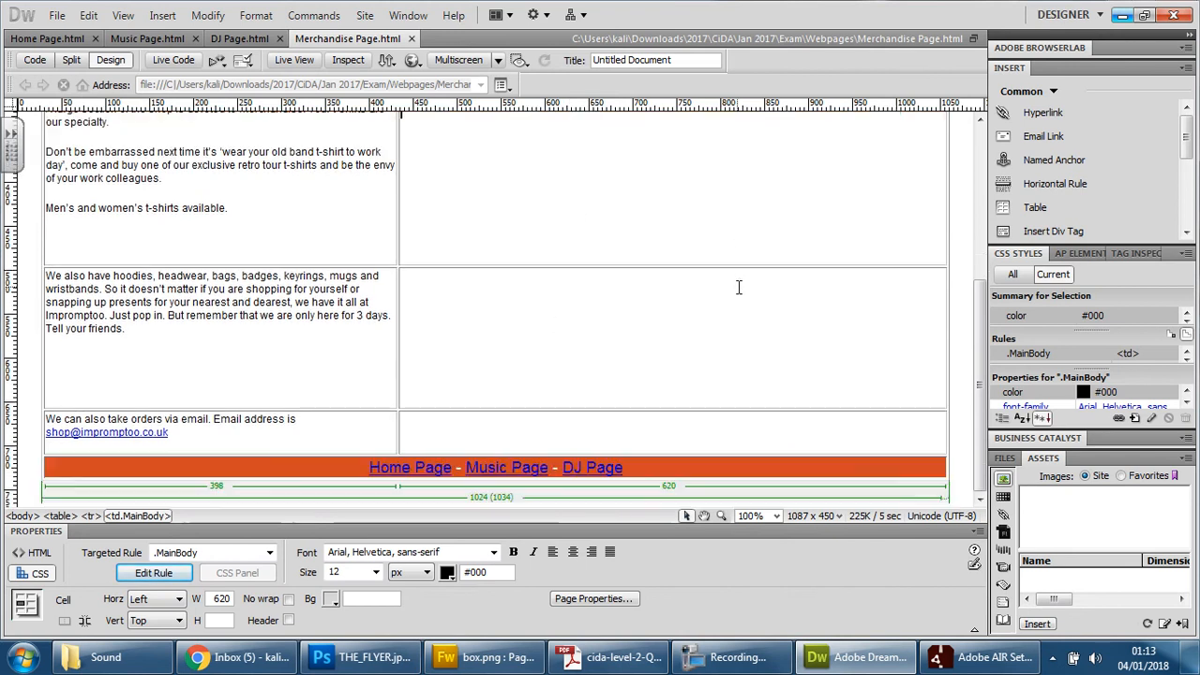
mouse_move(675, 370)
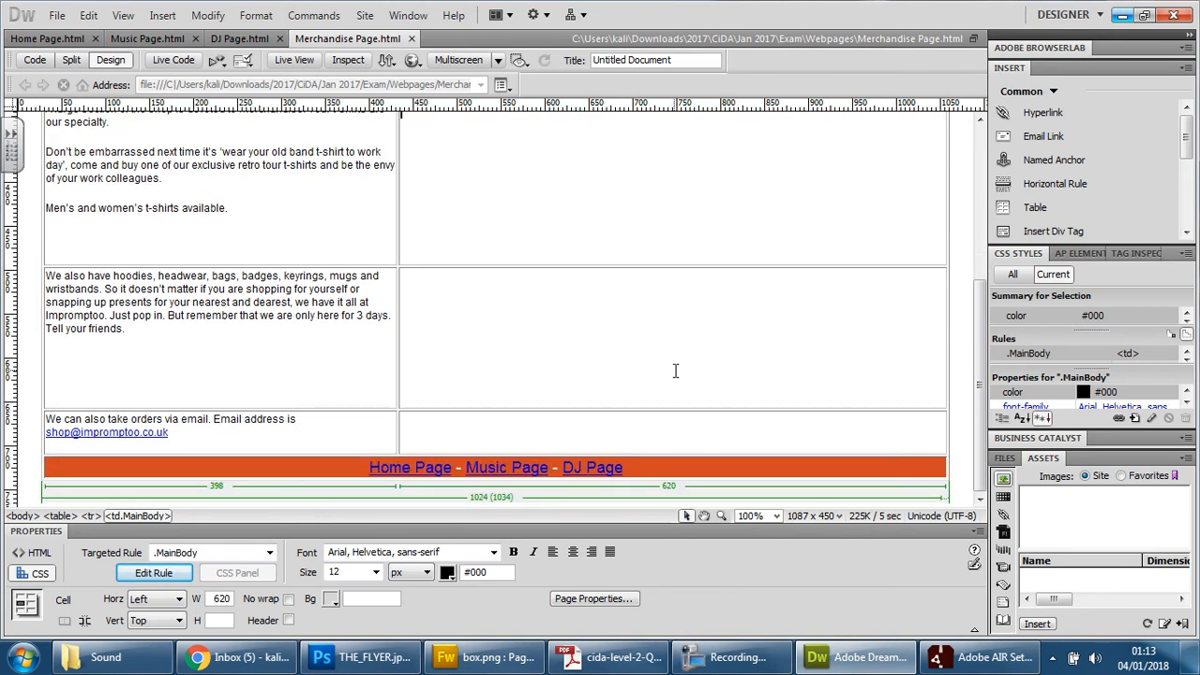
Split the top, middle and bottom right cells into two columns, then merge the new cells
scroll("up", 3)
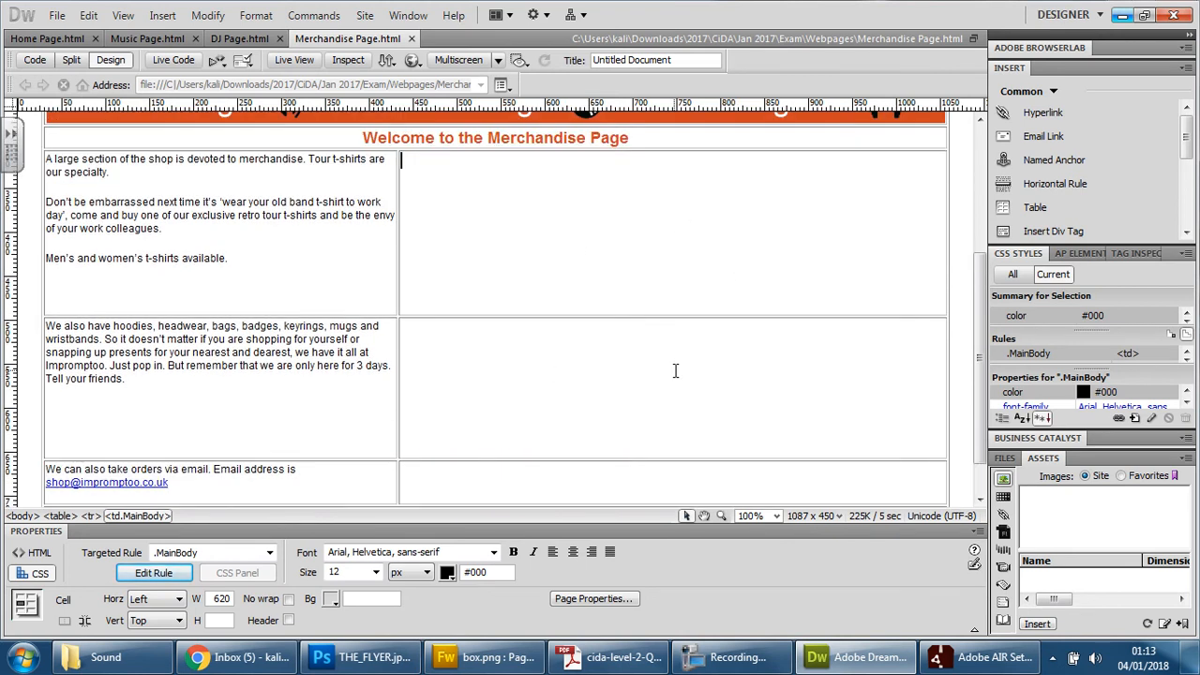
right_click(675, 370)
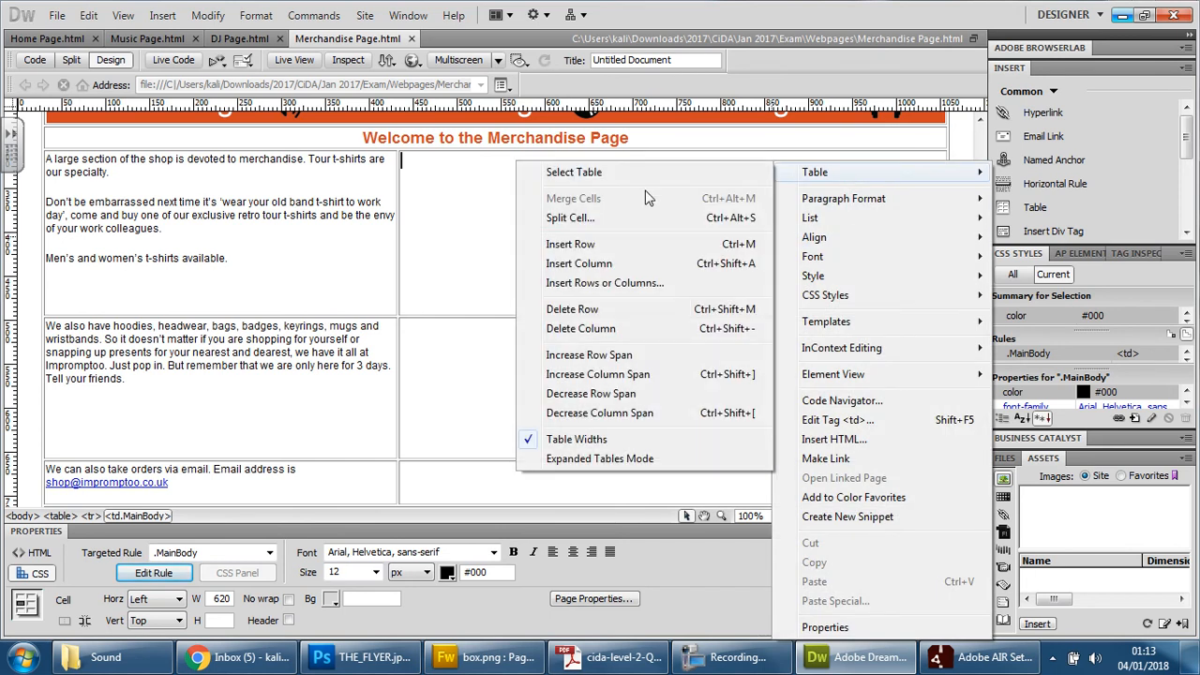
left_click(570, 217)
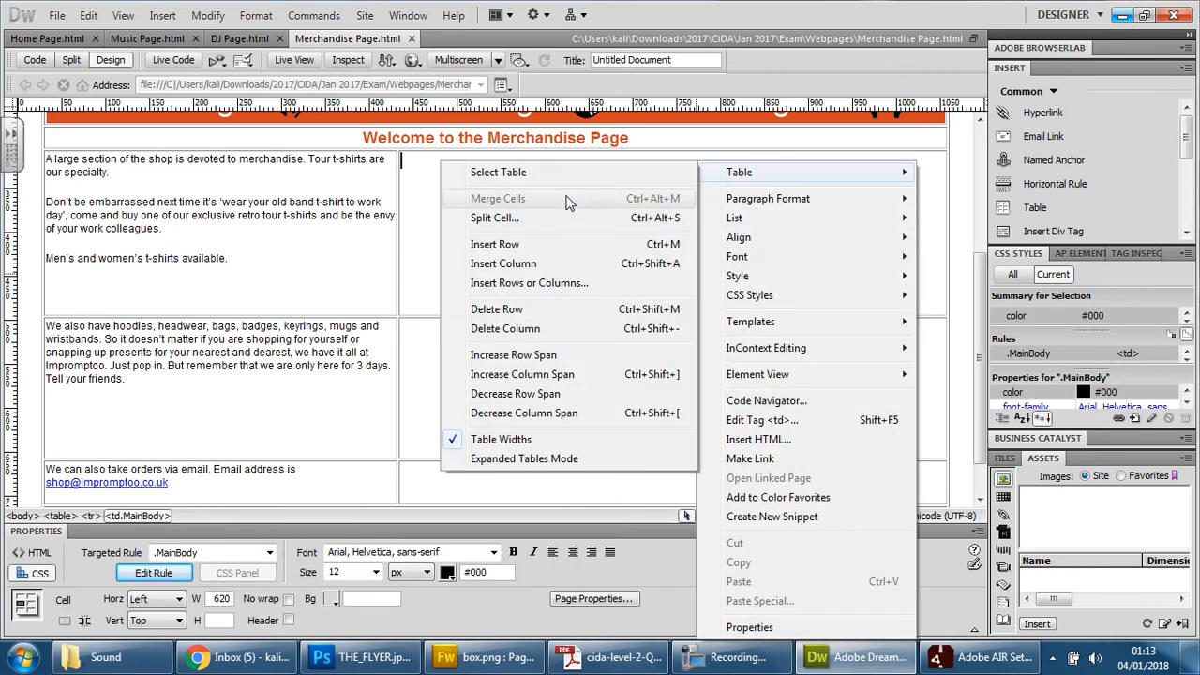
left_click(493, 217)
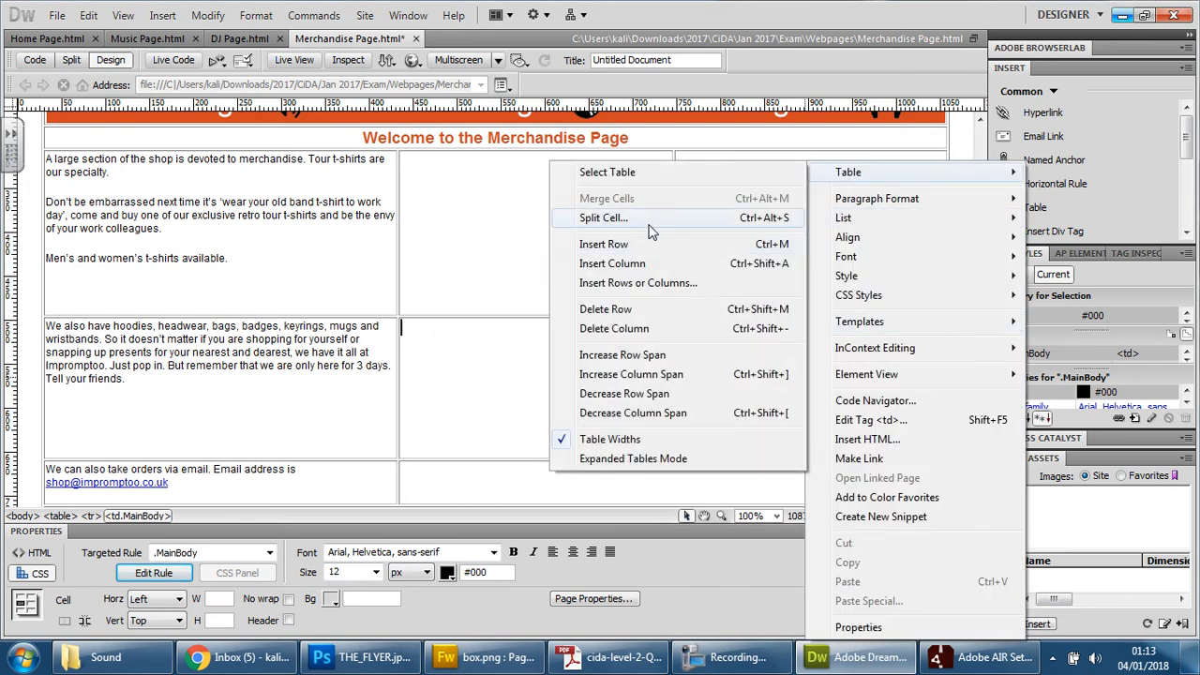
left_click(602, 218)
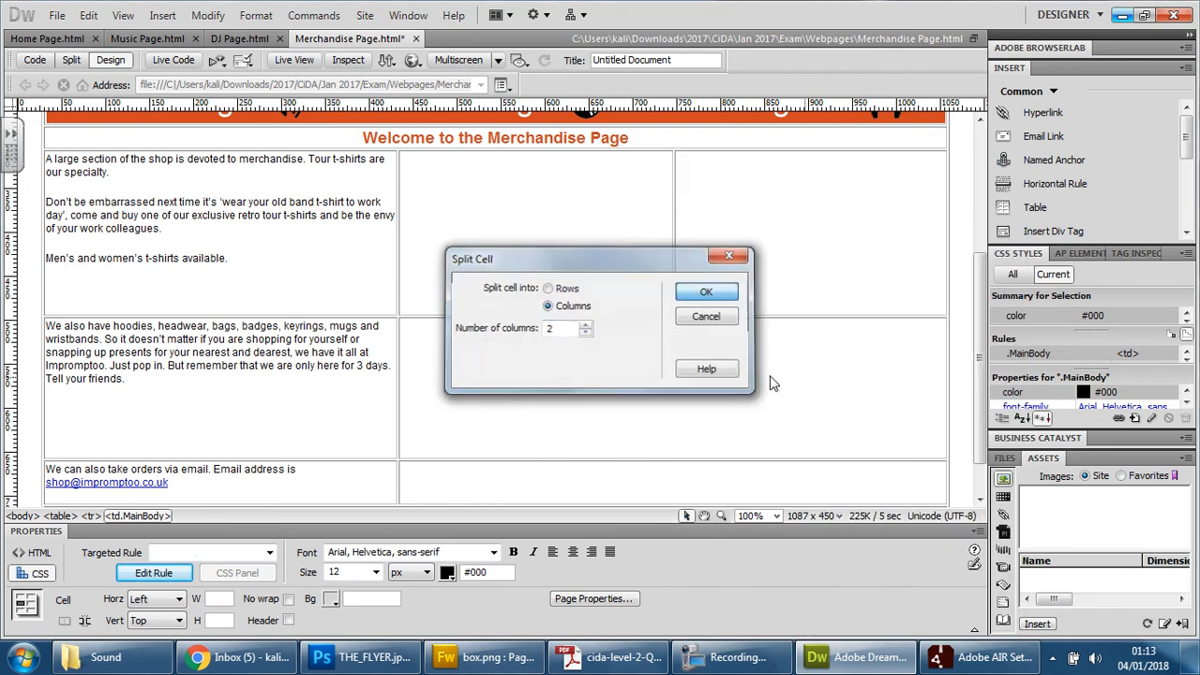
left_click(706, 291)
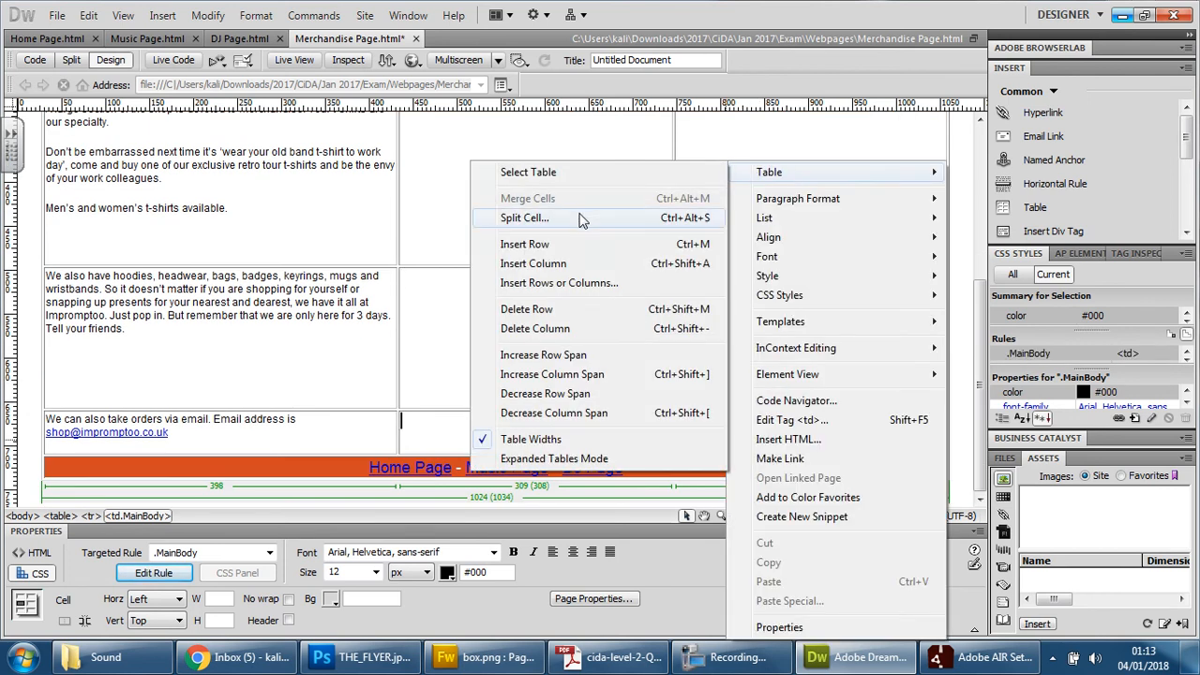
left_click(782, 241)
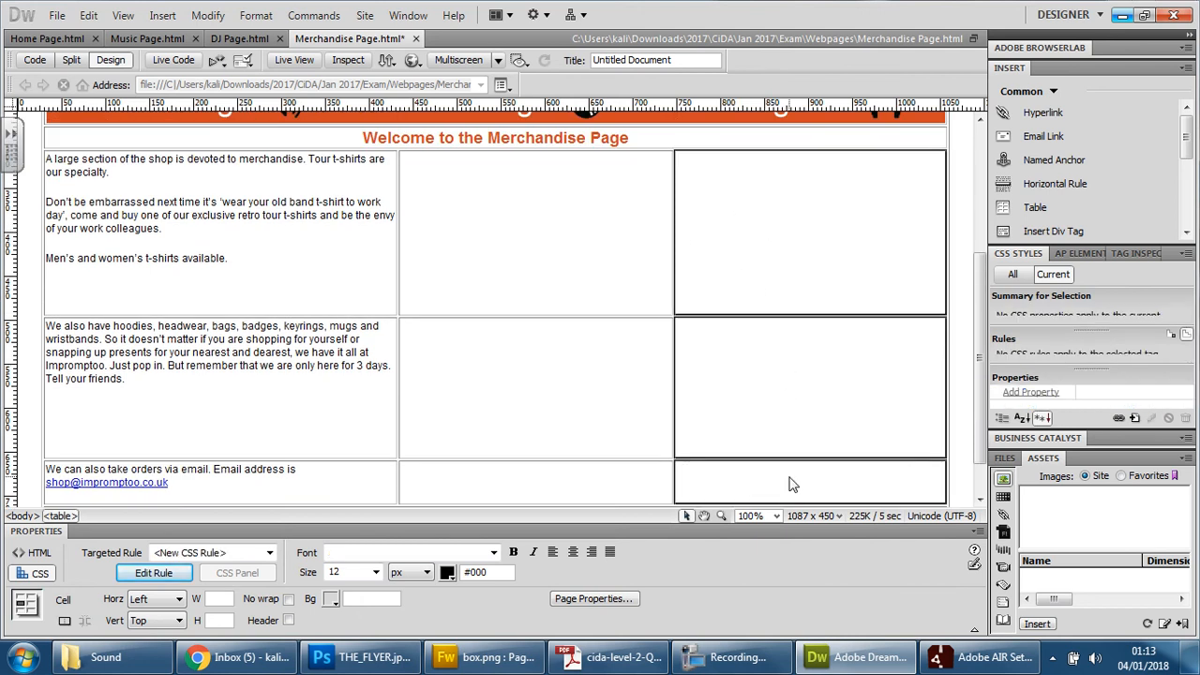
right_click(792, 484)
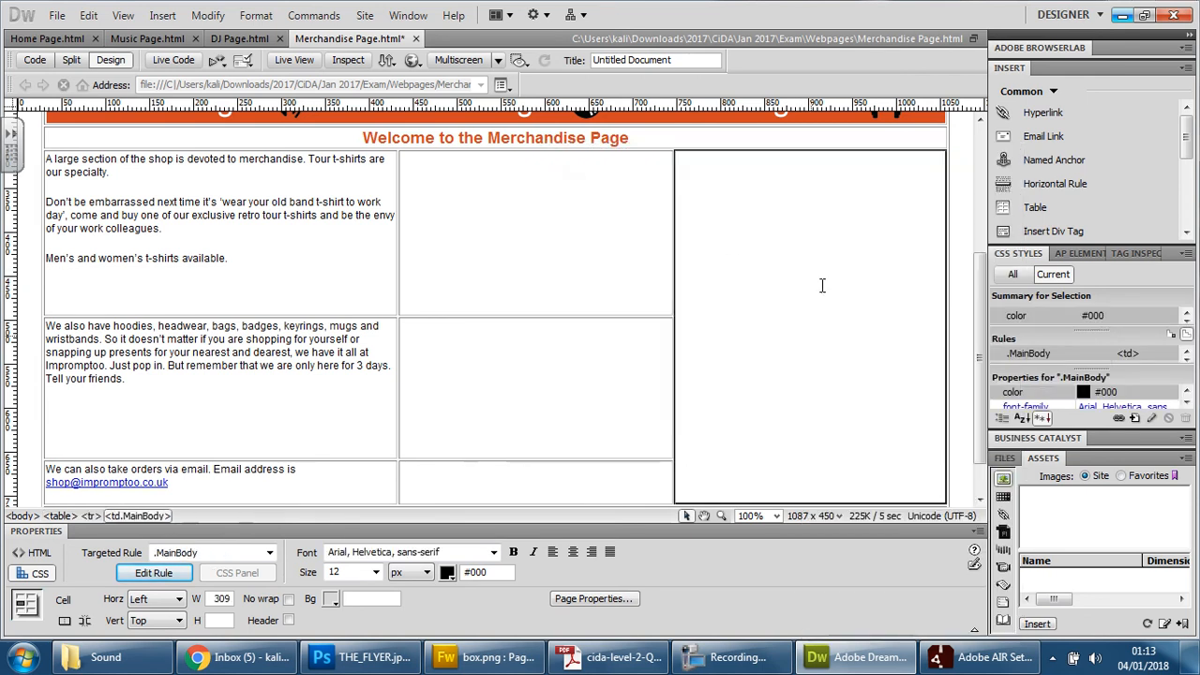
mouse_move(773, 338)
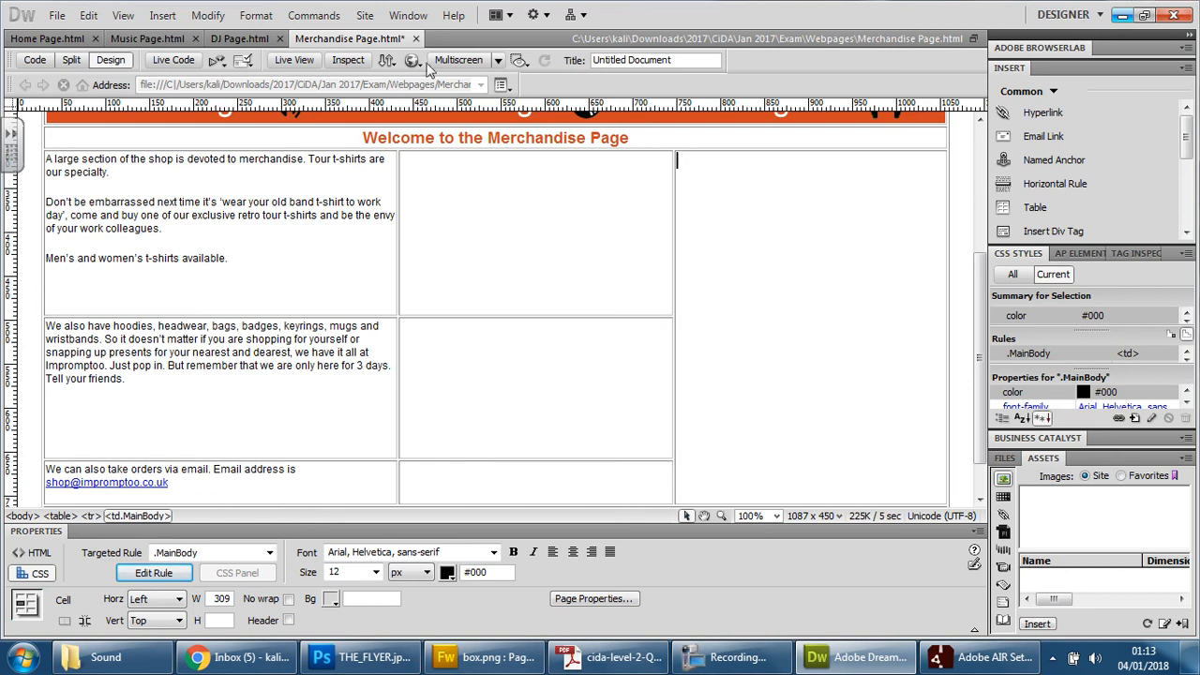
Preview the Merchandise page in Chrome and switch to fullscreen with F11
left_click(416, 60)
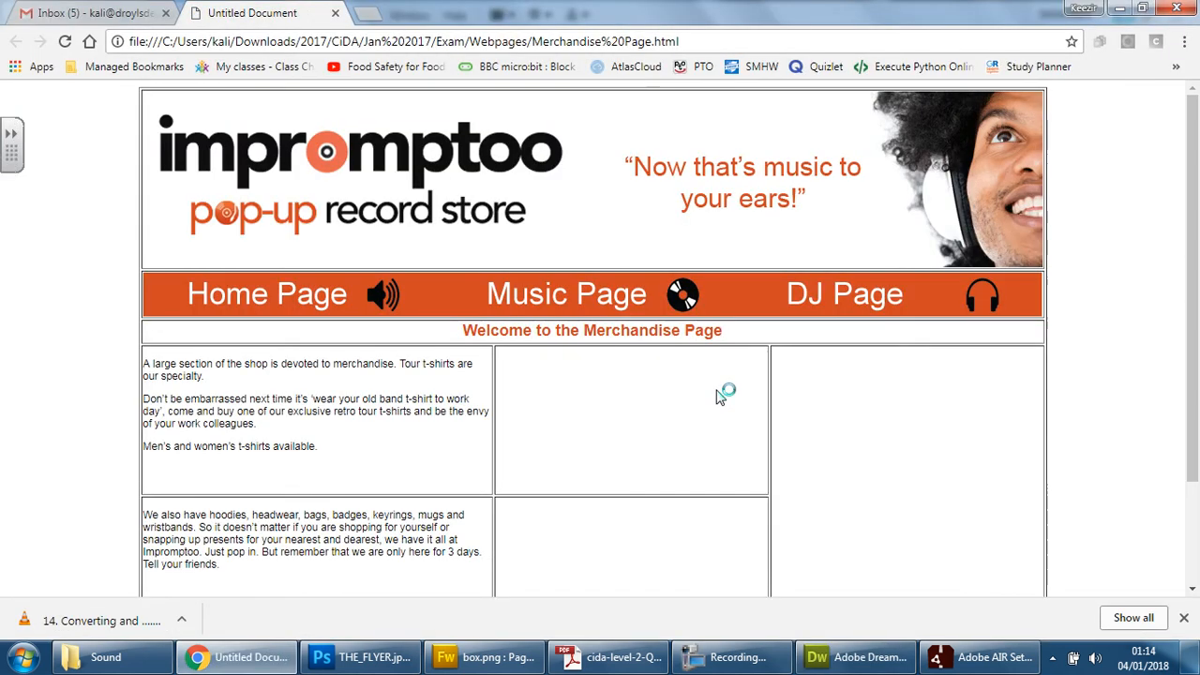
key("F11")
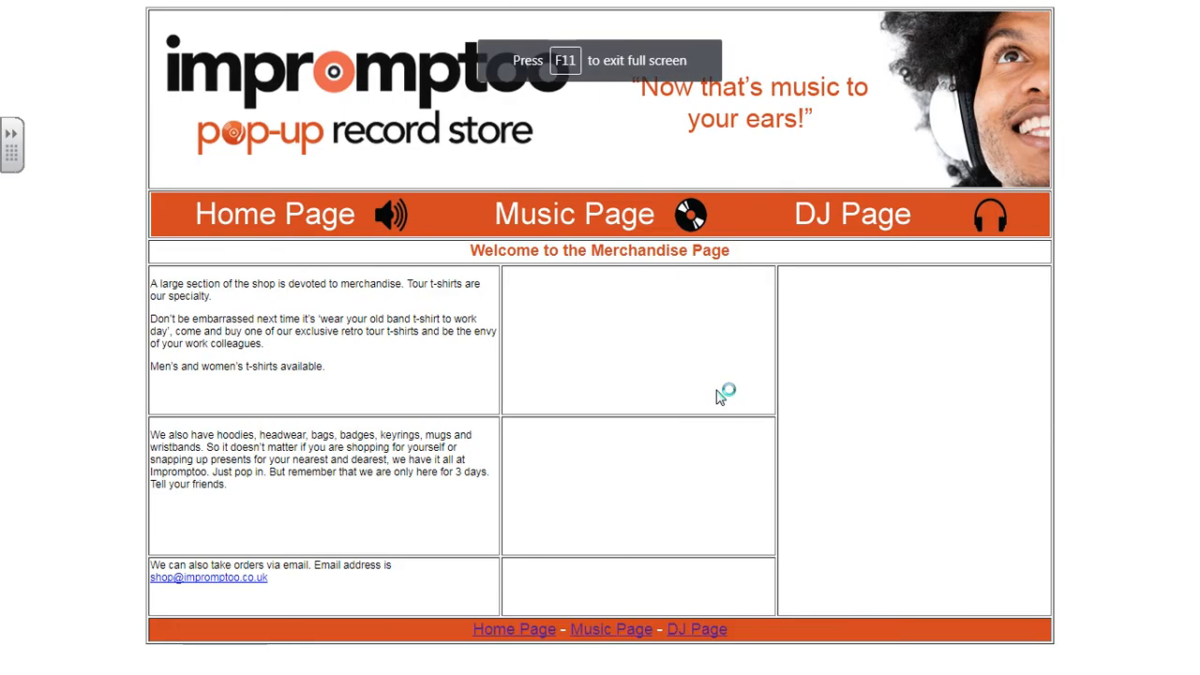
mouse_move(839, 443)
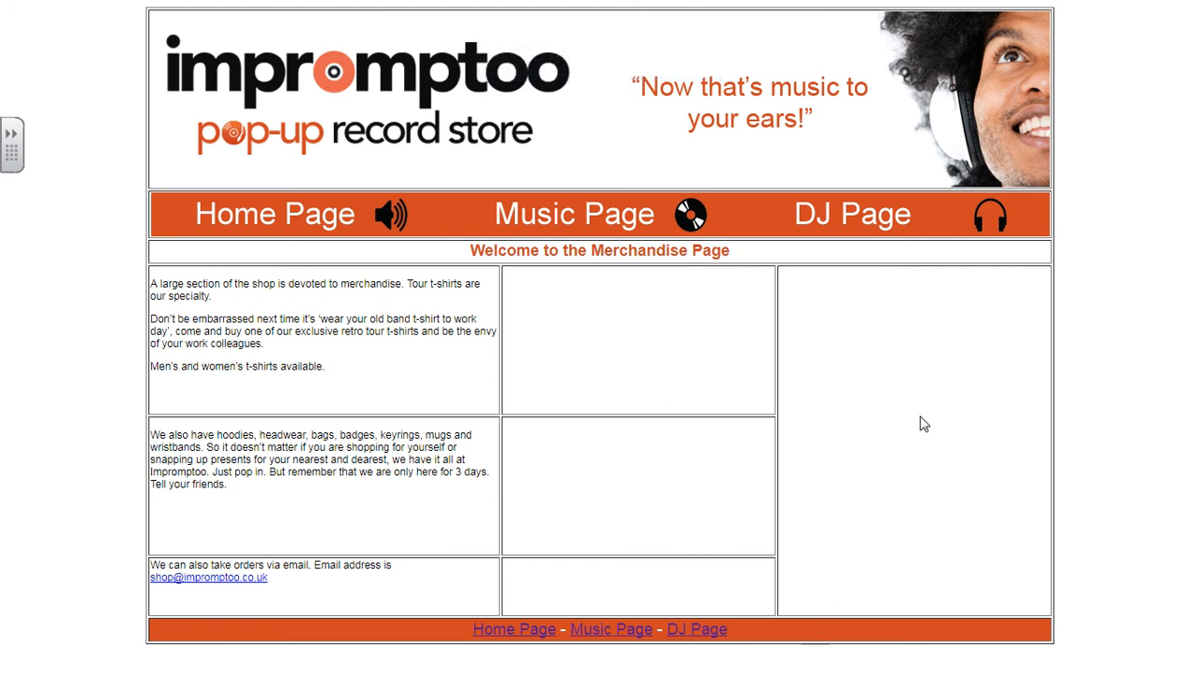
mouse_move(799, 495)
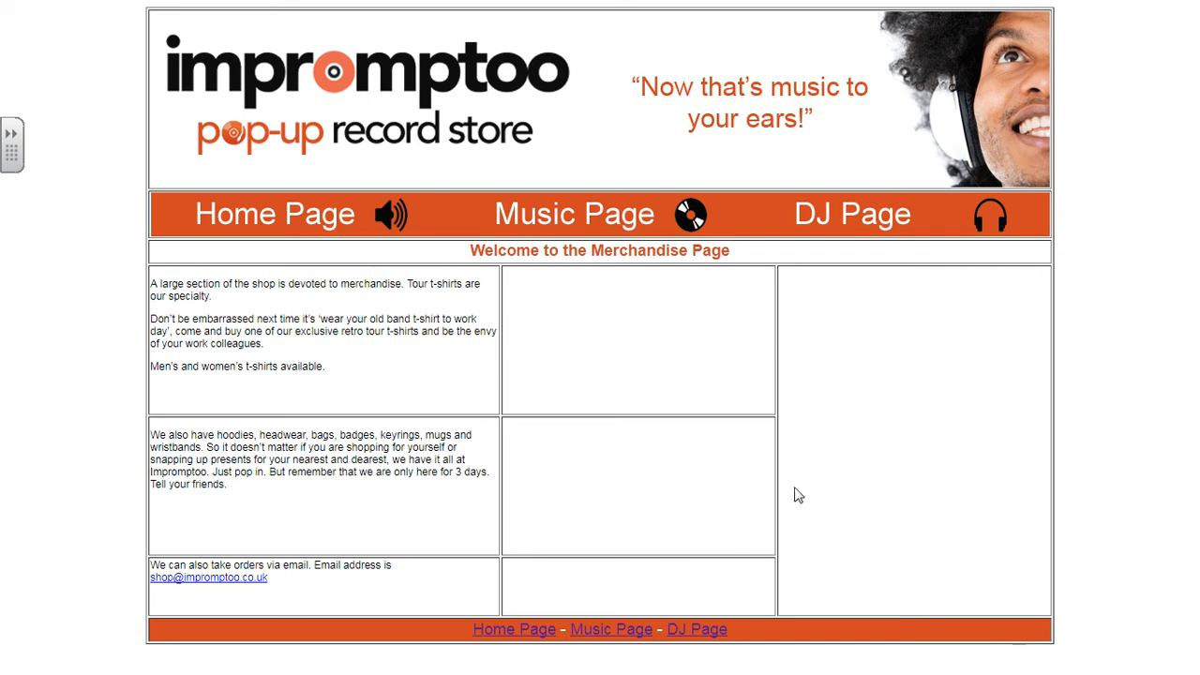
mouse_move(804, 499)
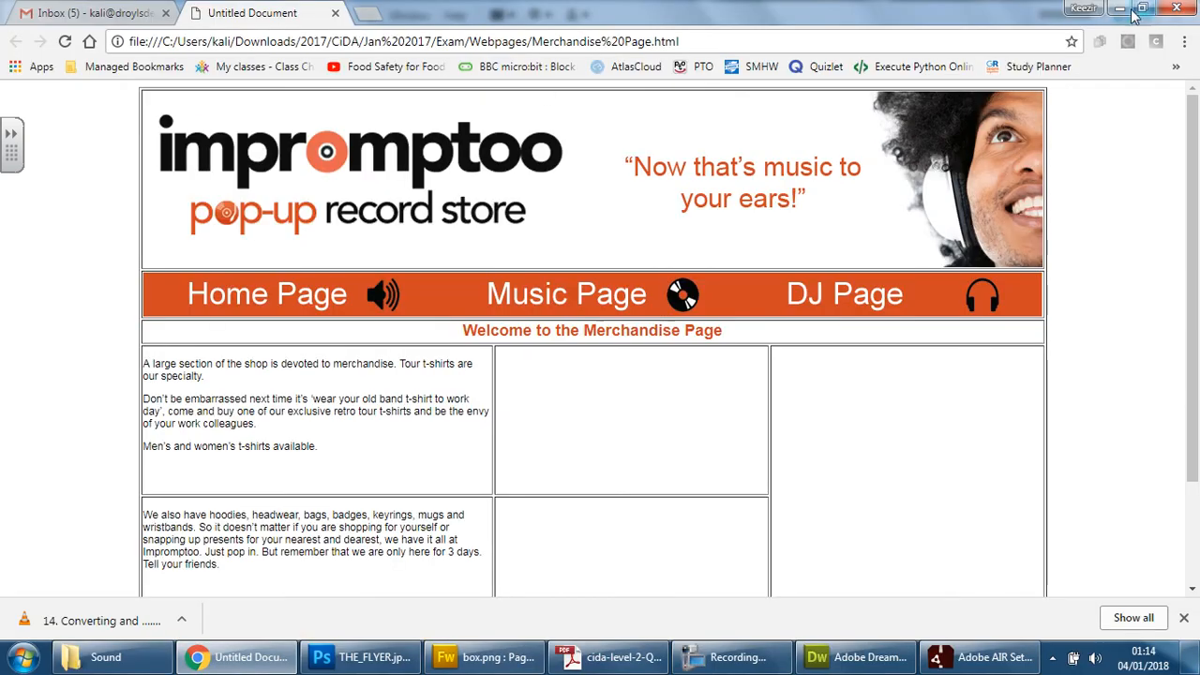
Return to Dreamweaver and preview the Merchandise page in Chrome again
left_click(856, 657)
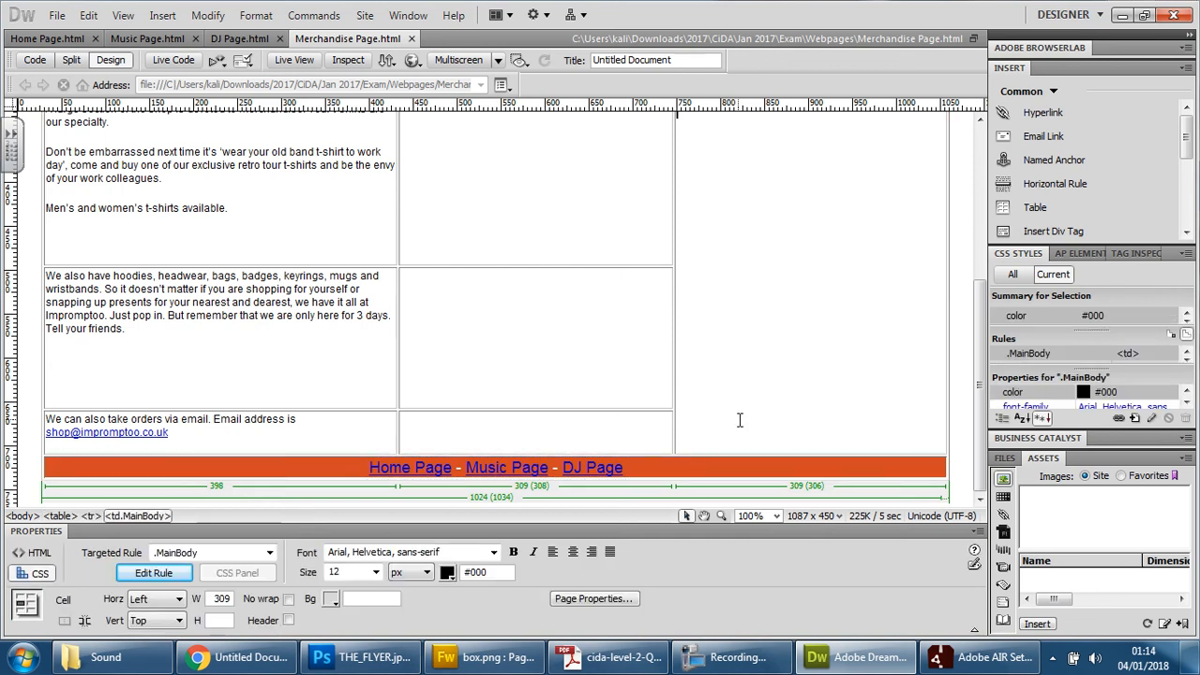
left_click(410, 60)
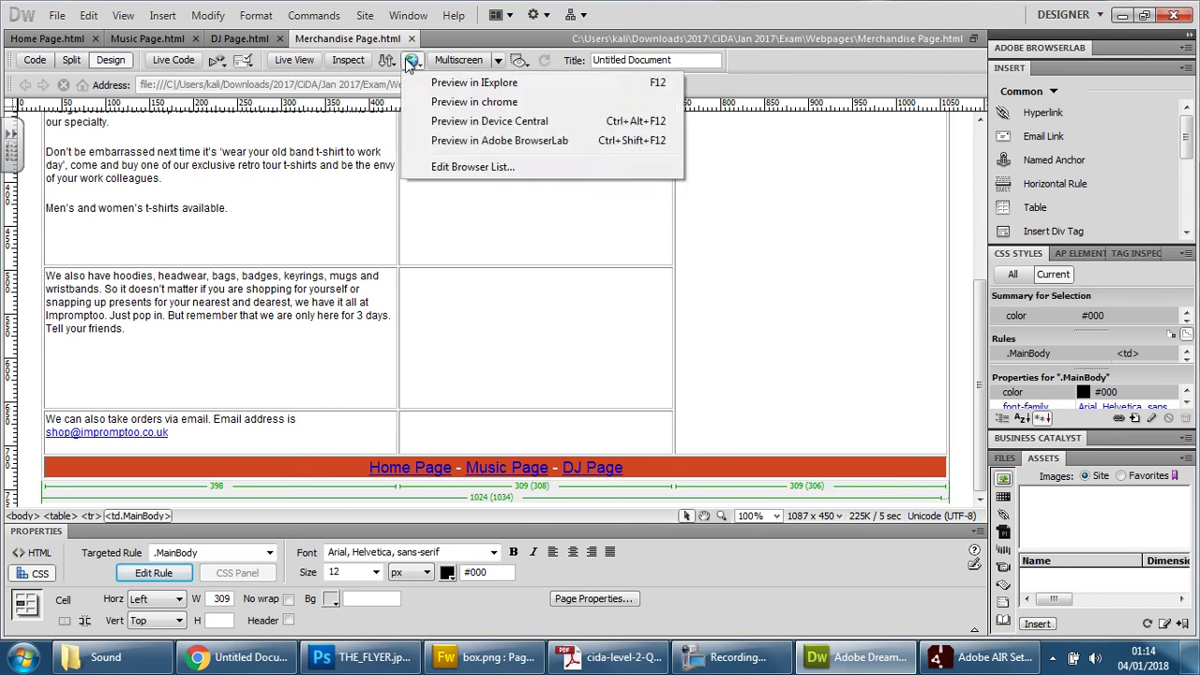
left_click(475, 101)
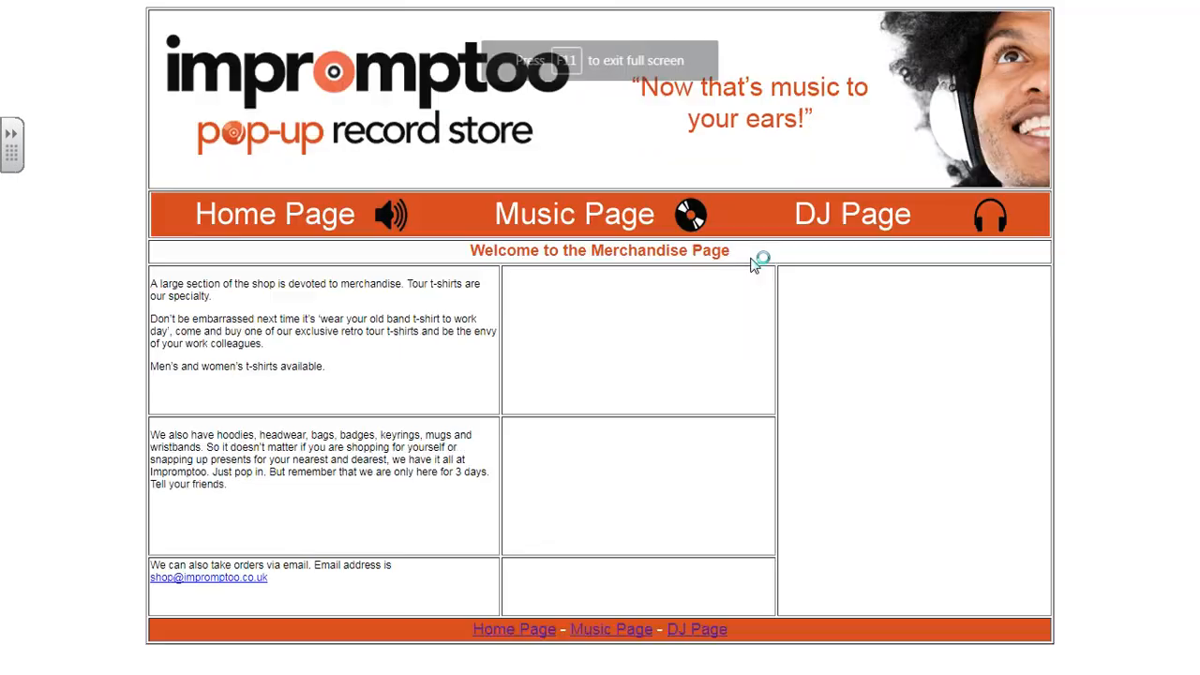
key("F11")
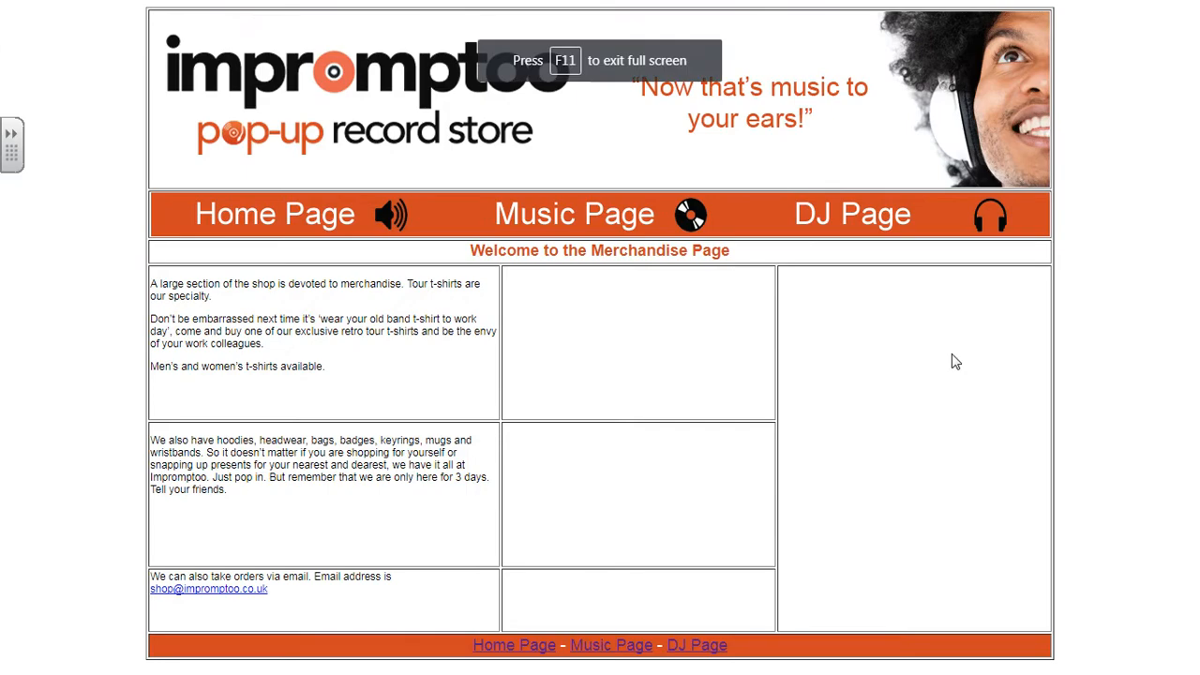
mouse_move(745, 667)
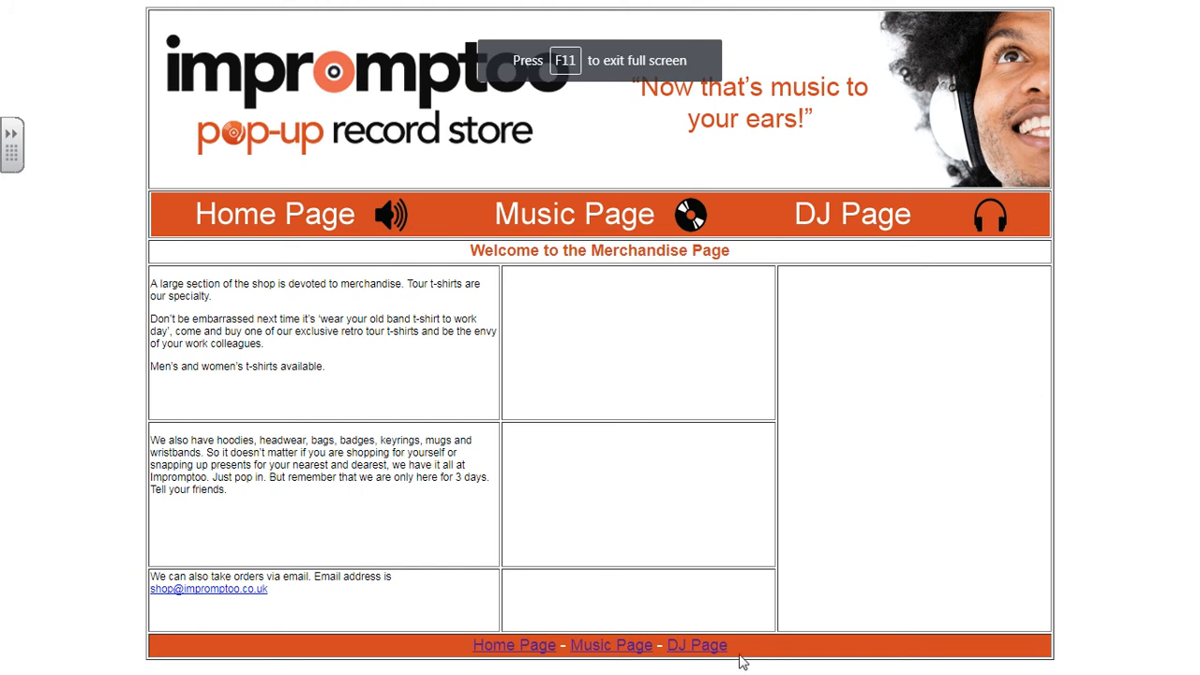
mouse_move(955, 457)
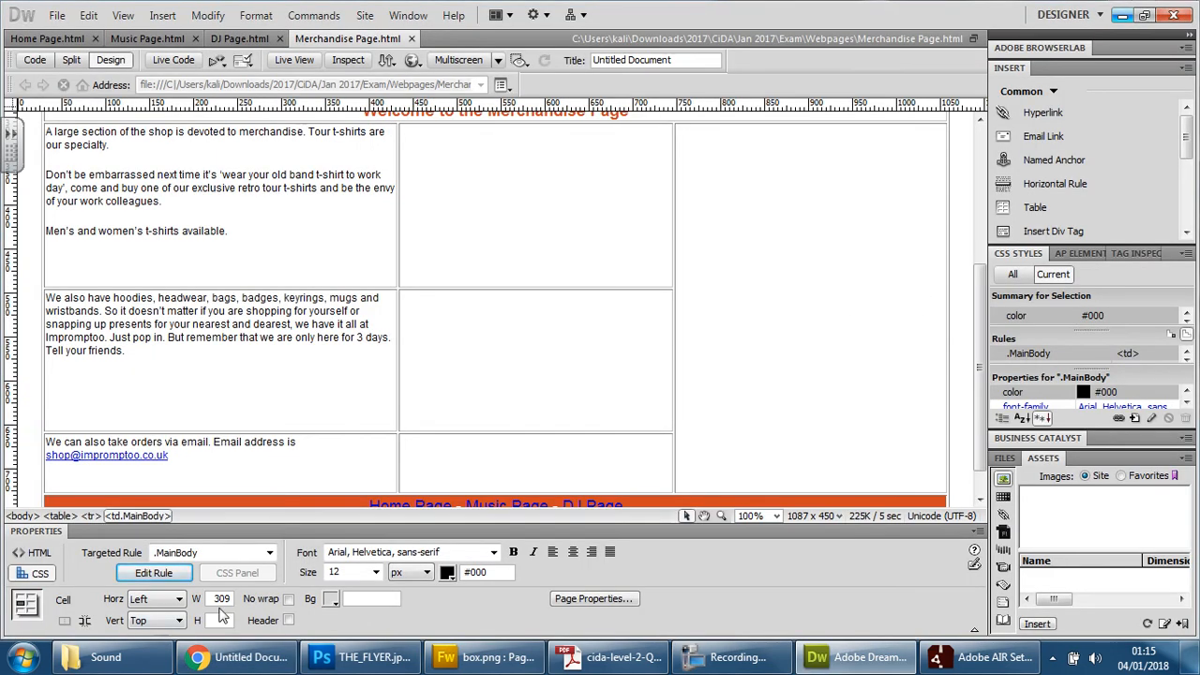
mouse_move(855, 656)
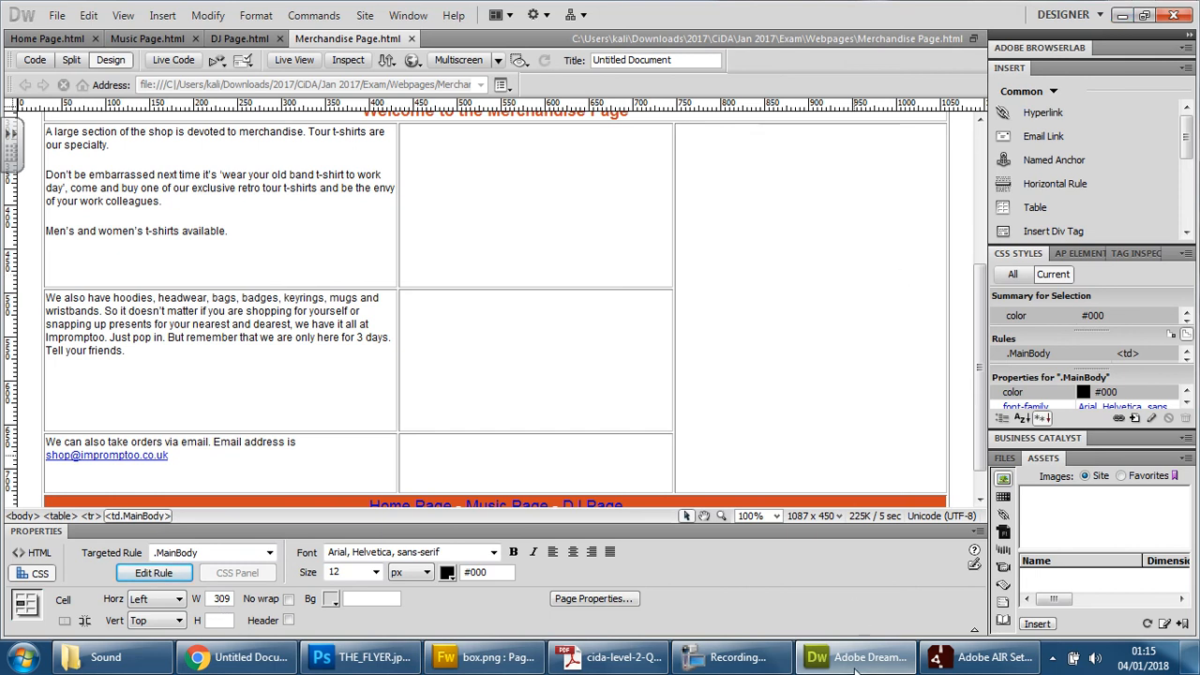
mouse_move(336, 656)
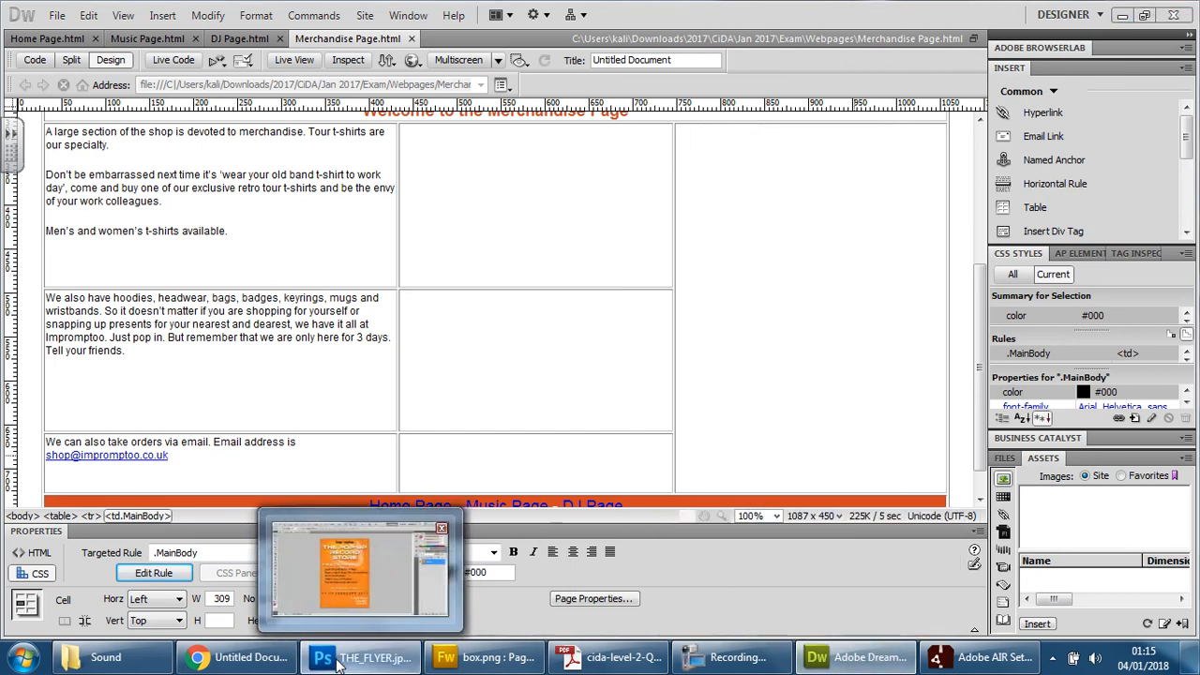
Insert an image, choosing THE_FLYER PNG (766 × 1074) from the Images folder
left_click(337, 657)
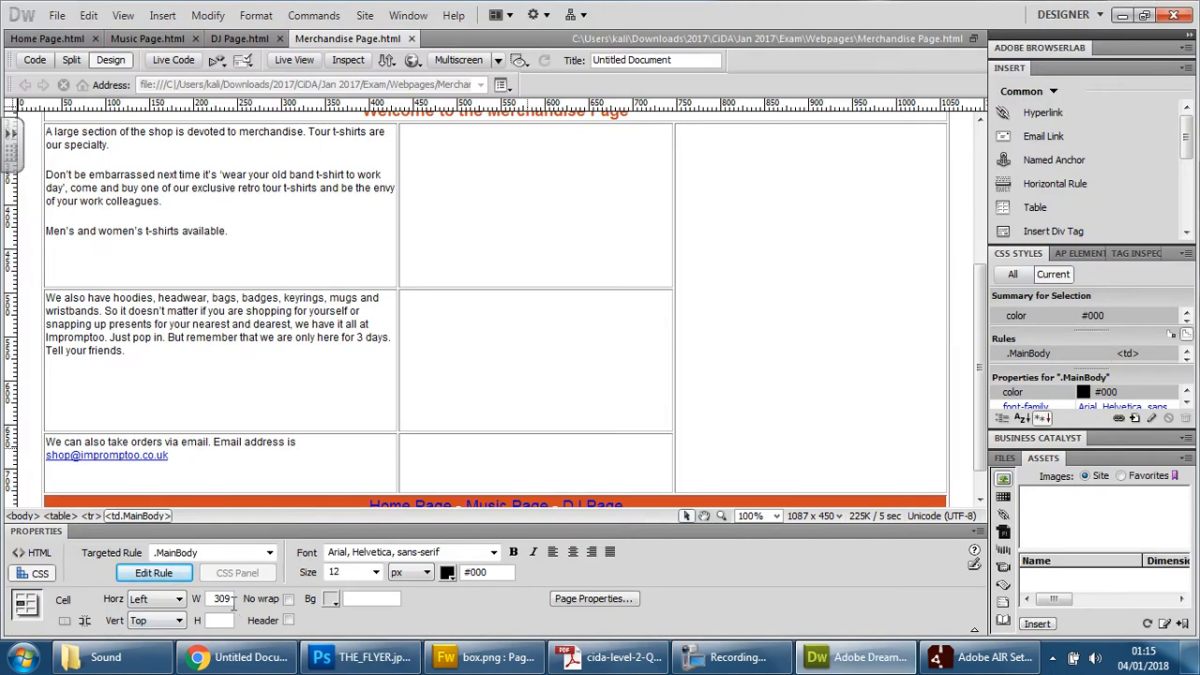
left_click(158, 15)
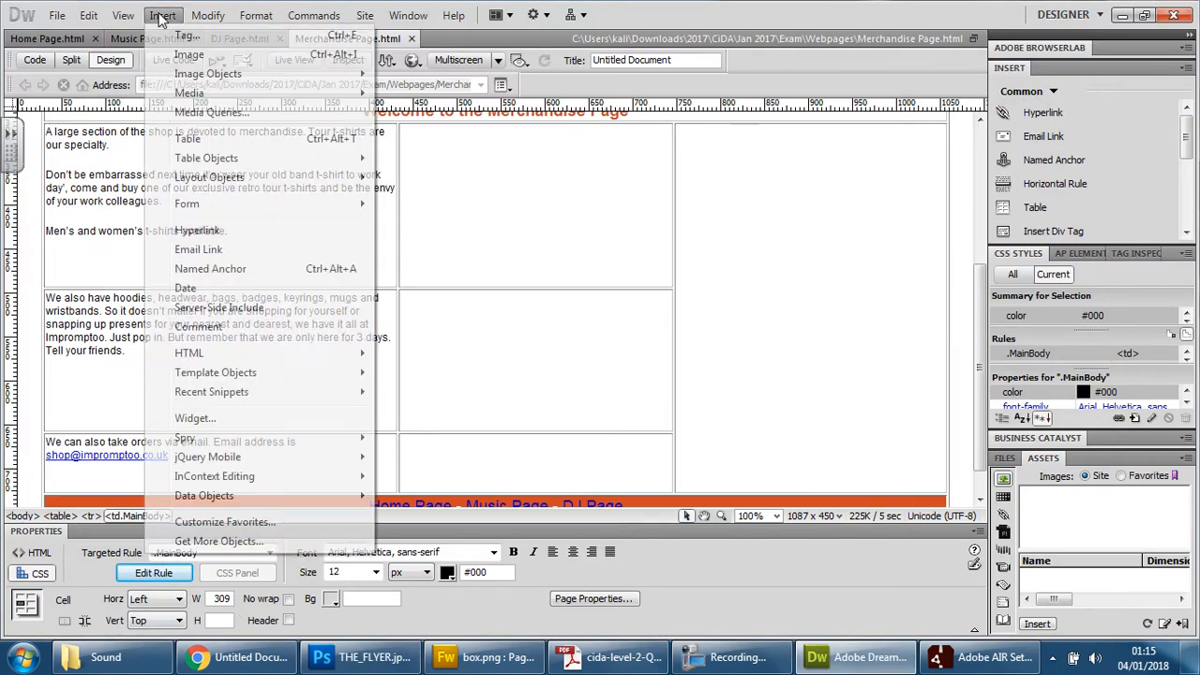
left_click(486, 139)
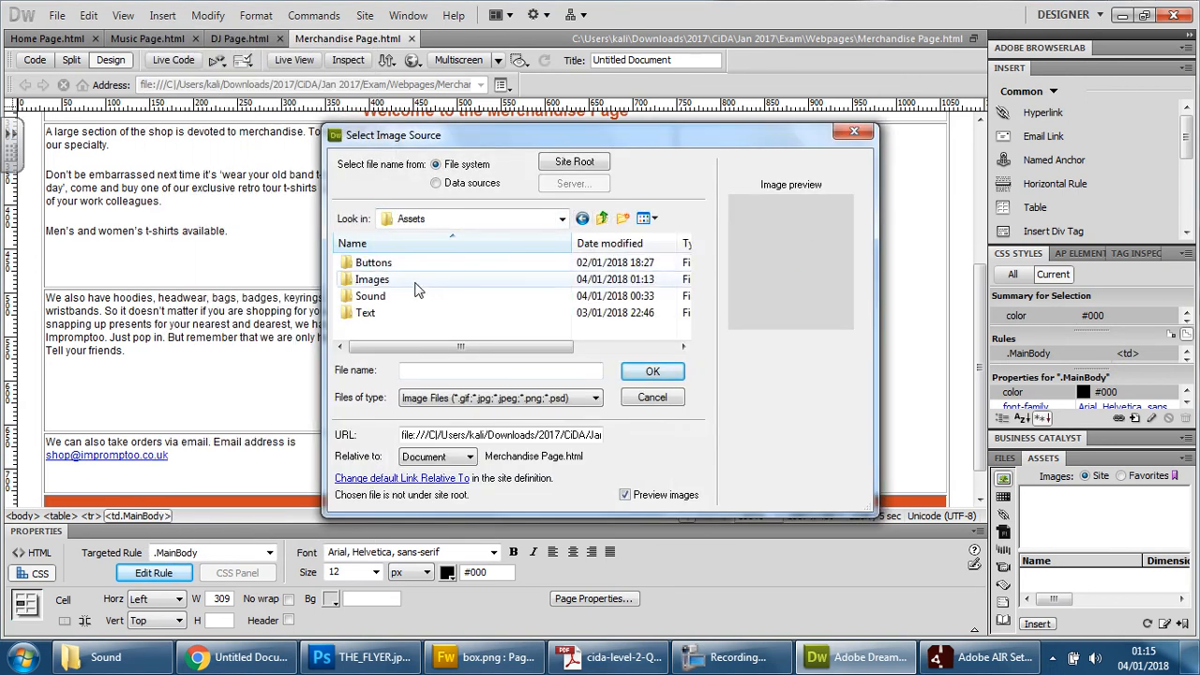
double_click(373, 279)
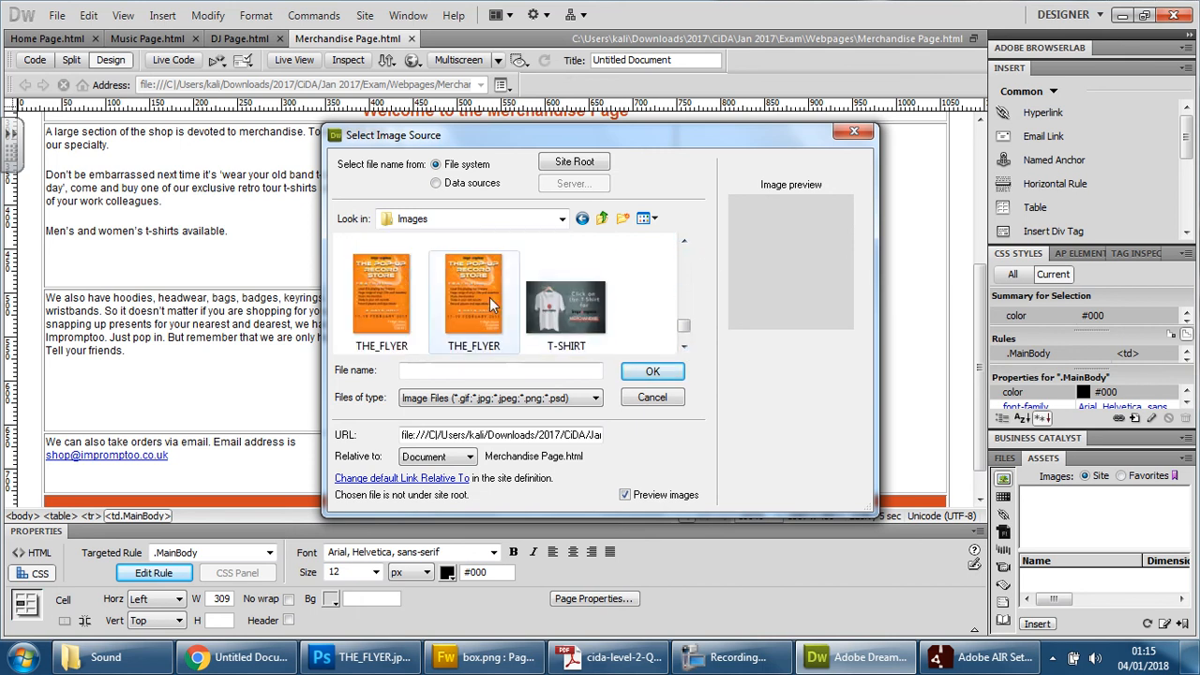
left_click(474, 298)
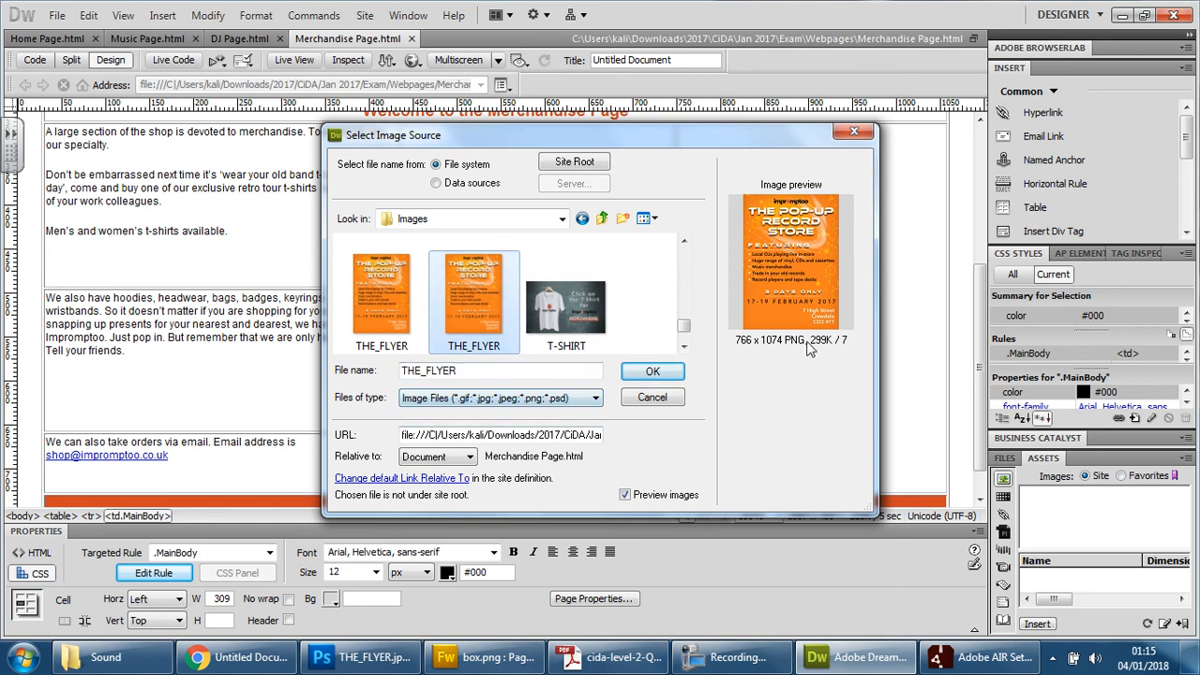
mouse_move(833, 345)
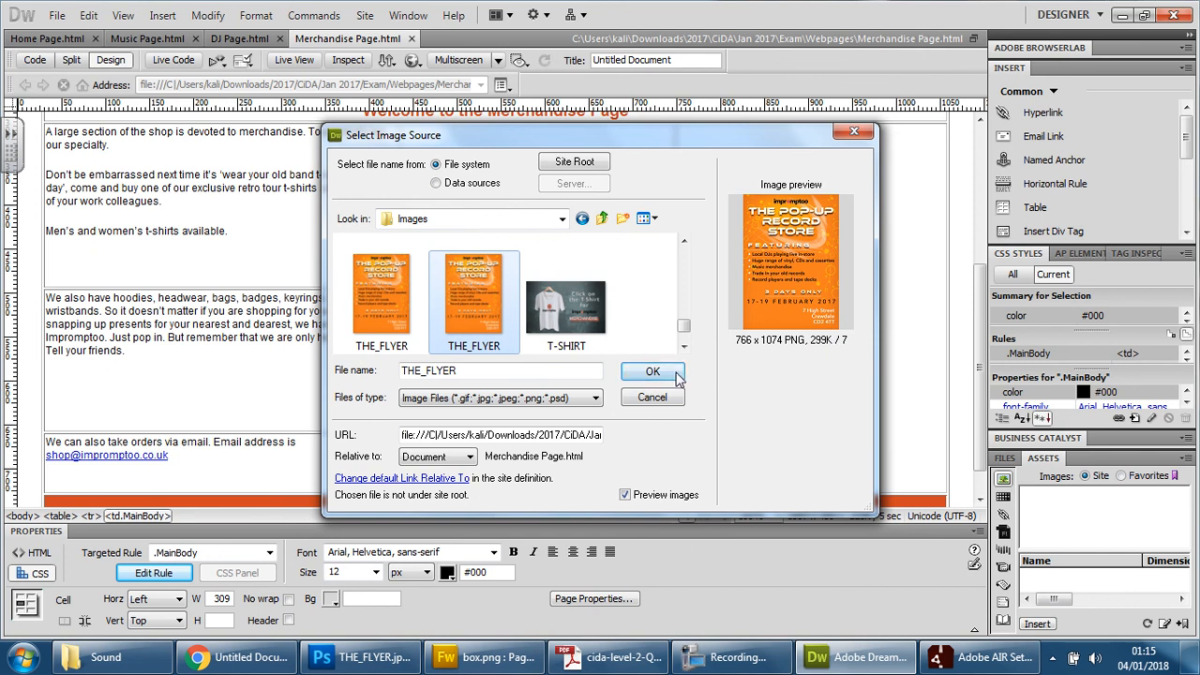
Copy THE_FLYER into the Webpages site folder and insert it with alt text 'Flyer'
left_click(652, 371)
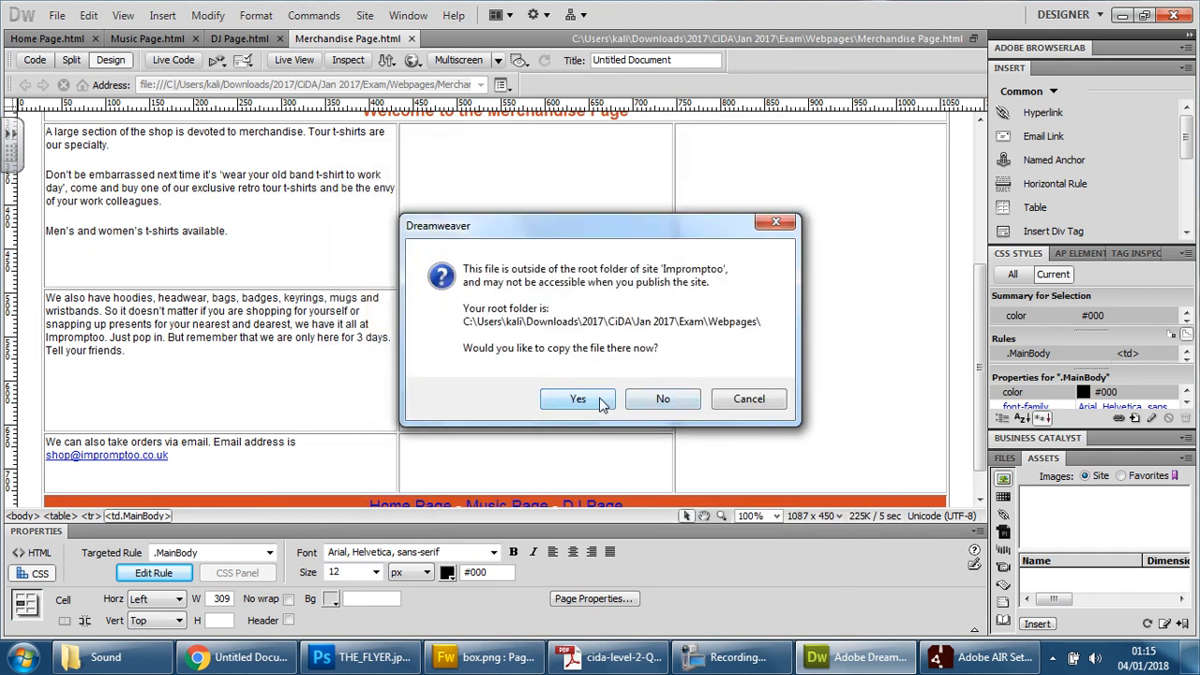
left_click(578, 399)
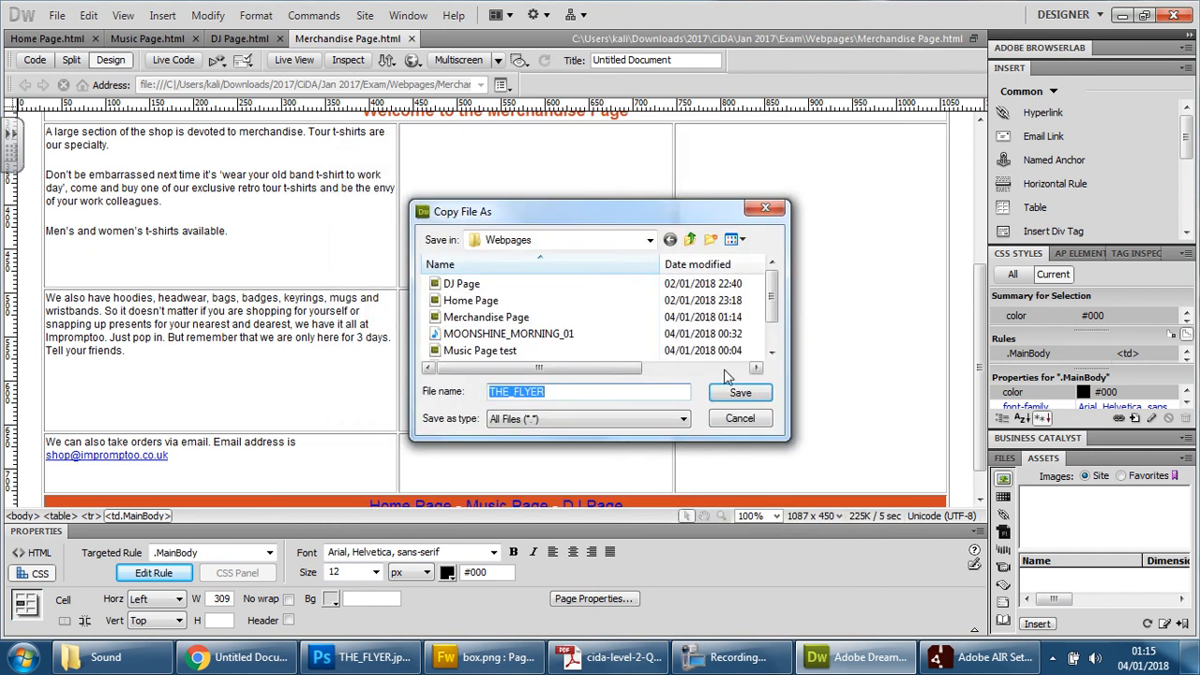
left_click(740, 392)
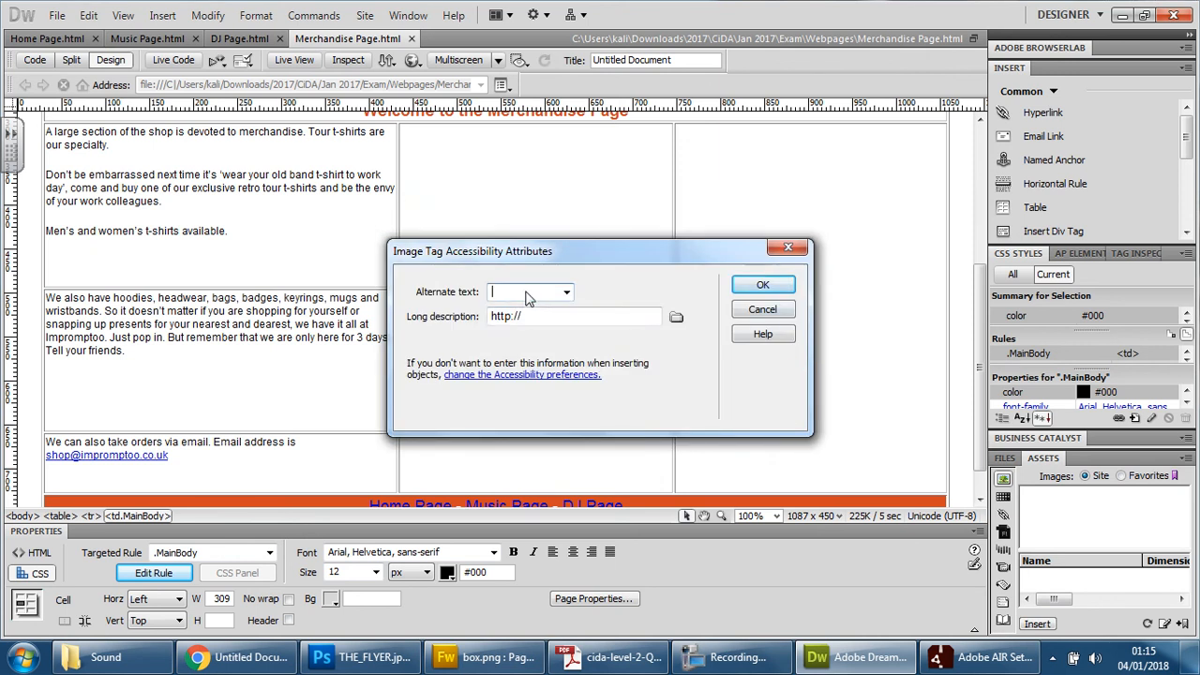
type("Flyer")
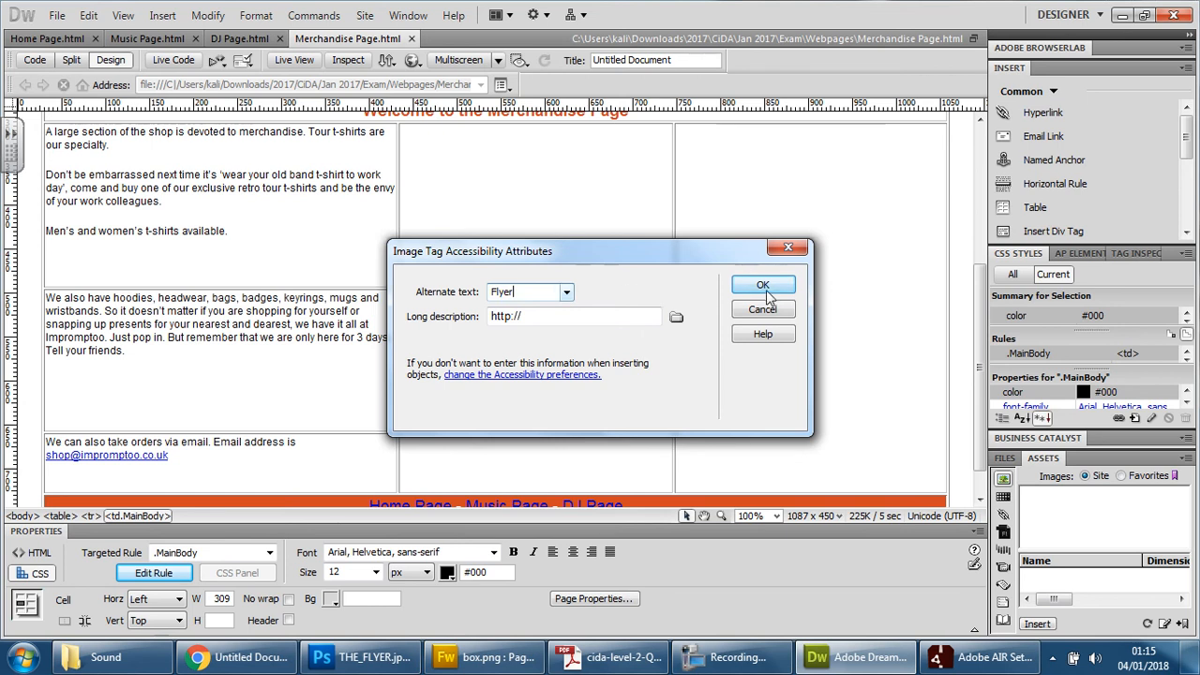
left_click(763, 284)
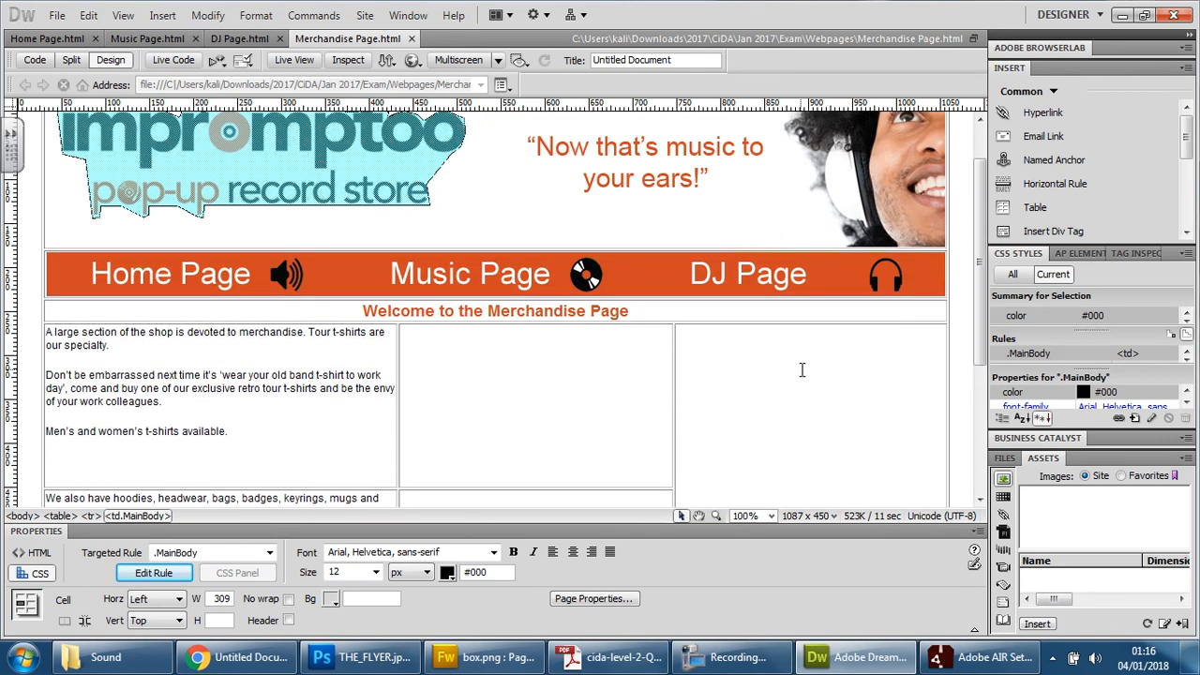
Scroll the page and place the insertion point in the empty right column
scroll("down", 3)
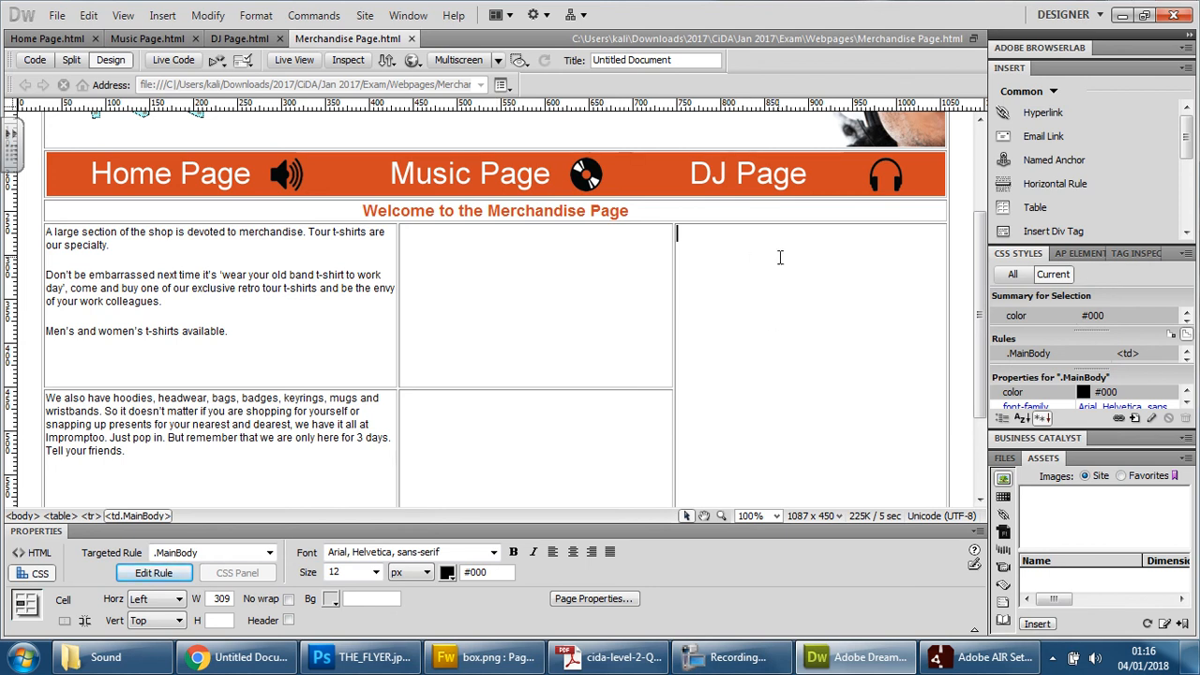
left_click(163, 15)
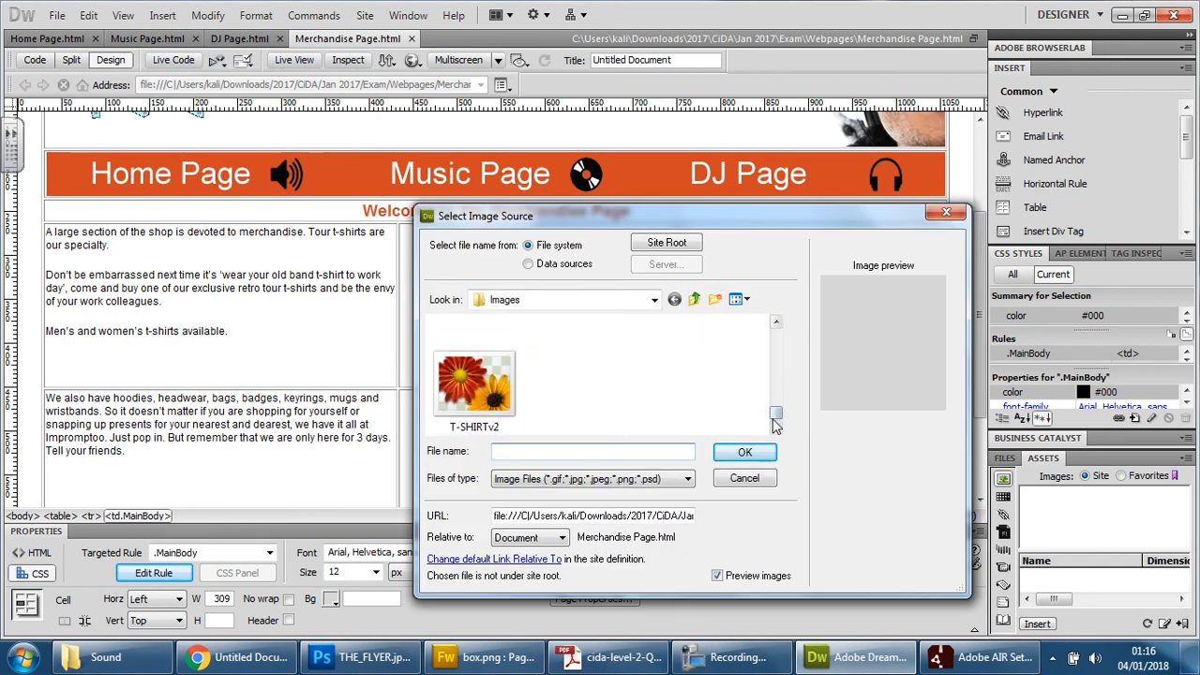
Choose THE_FLYER.png as the image and save a copy into the Webpages folder
left_click(565, 379)
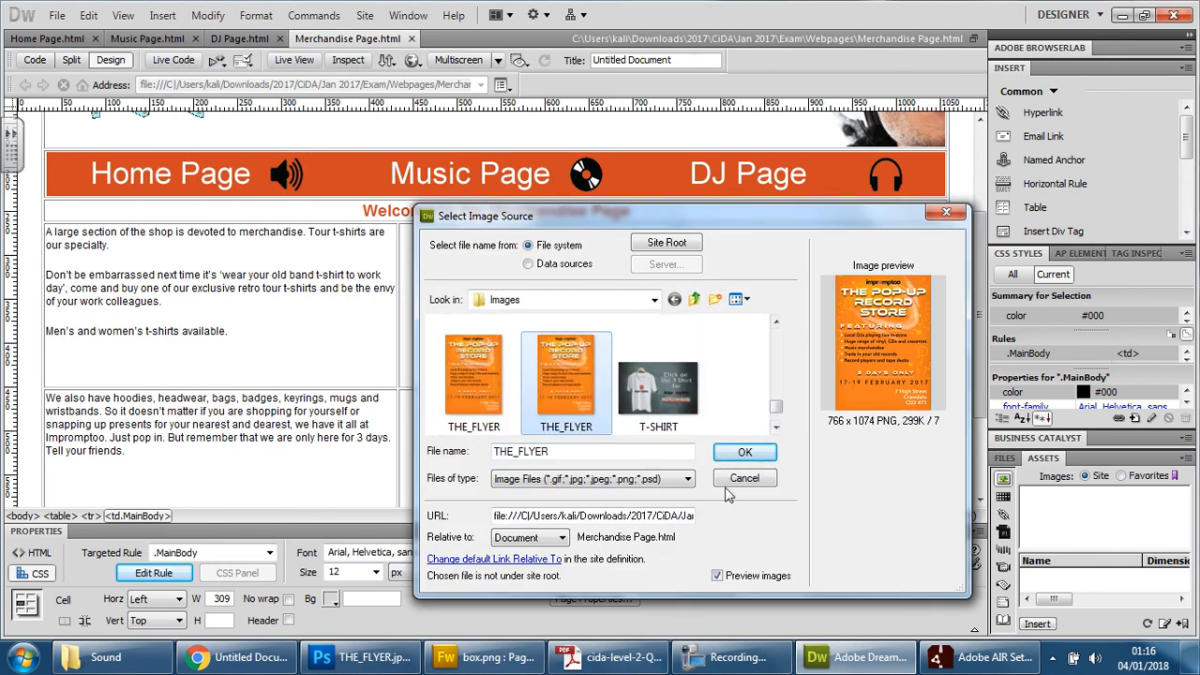
left_click(744, 452)
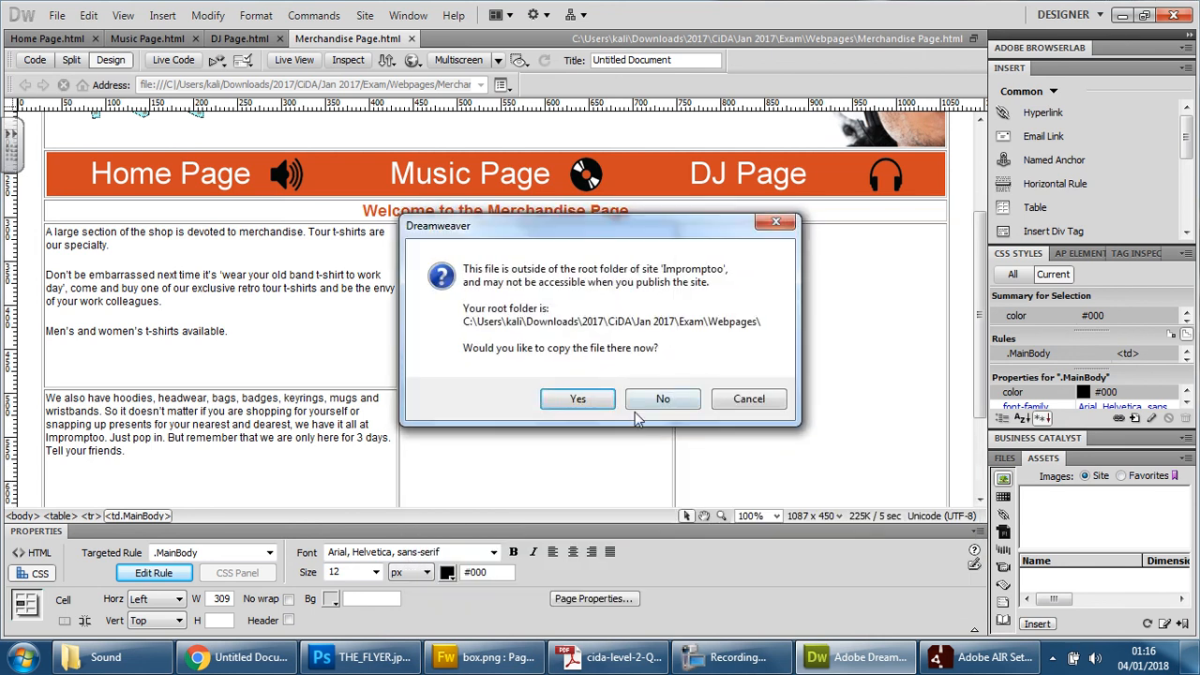
left_click(577, 399)
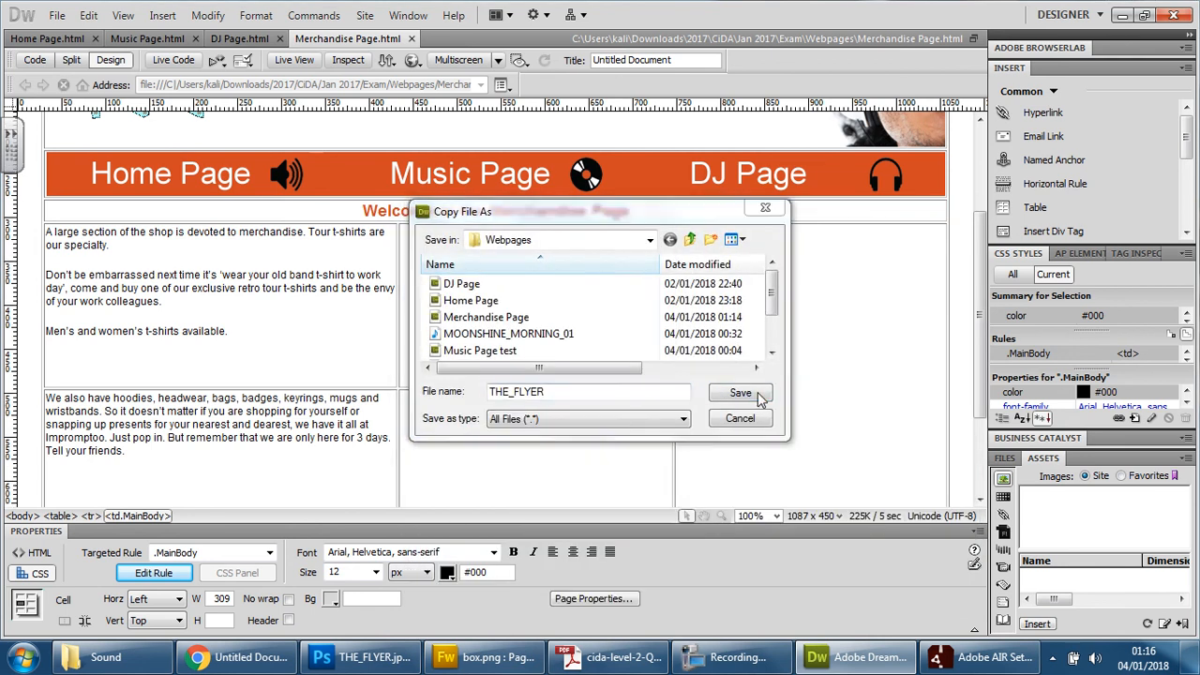
left_click(741, 392)
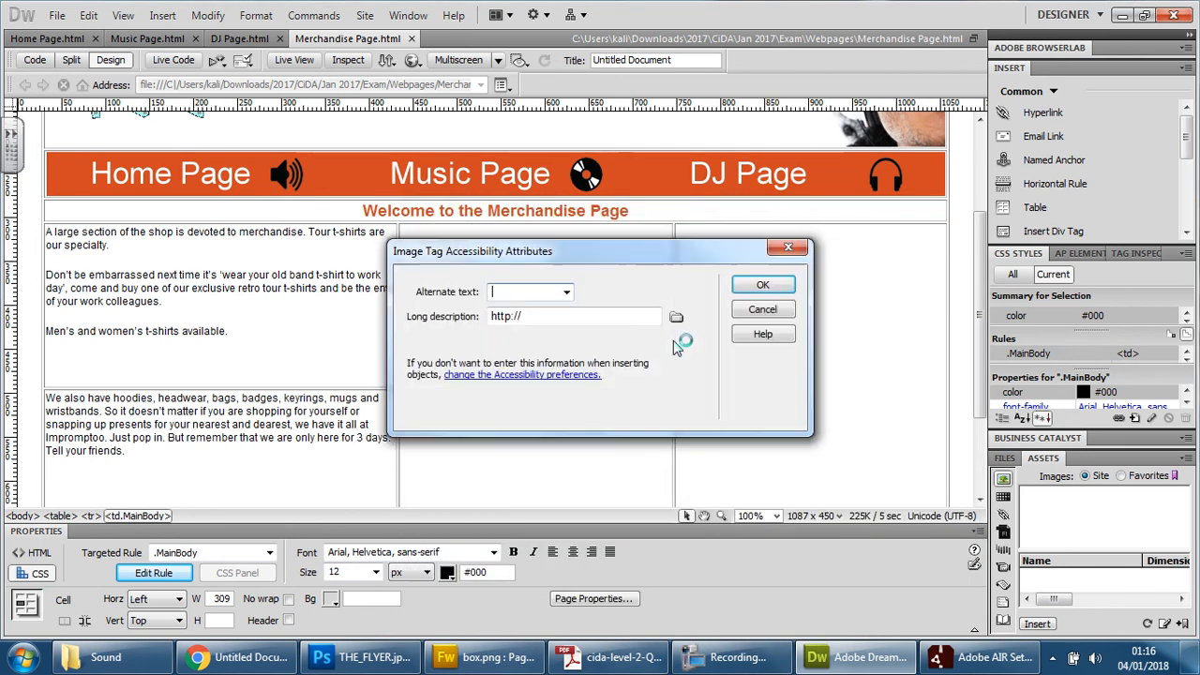
Enter 'Flyer' as the alternate text and insert the image
type("F")
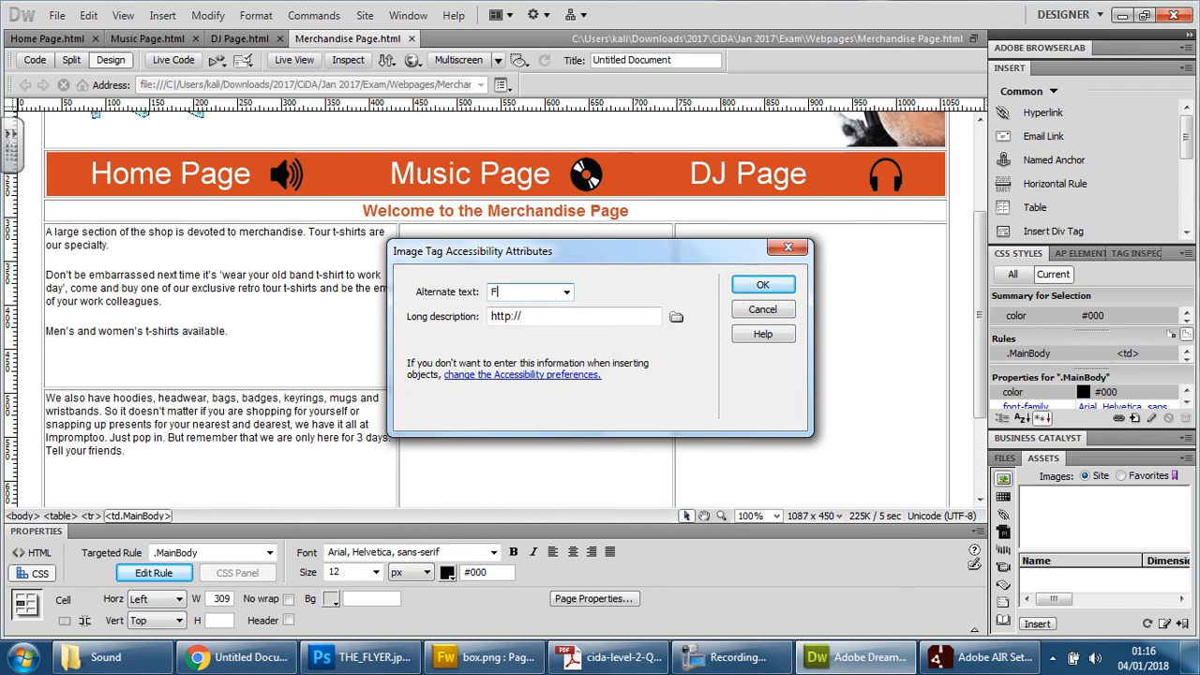
type("lyer")
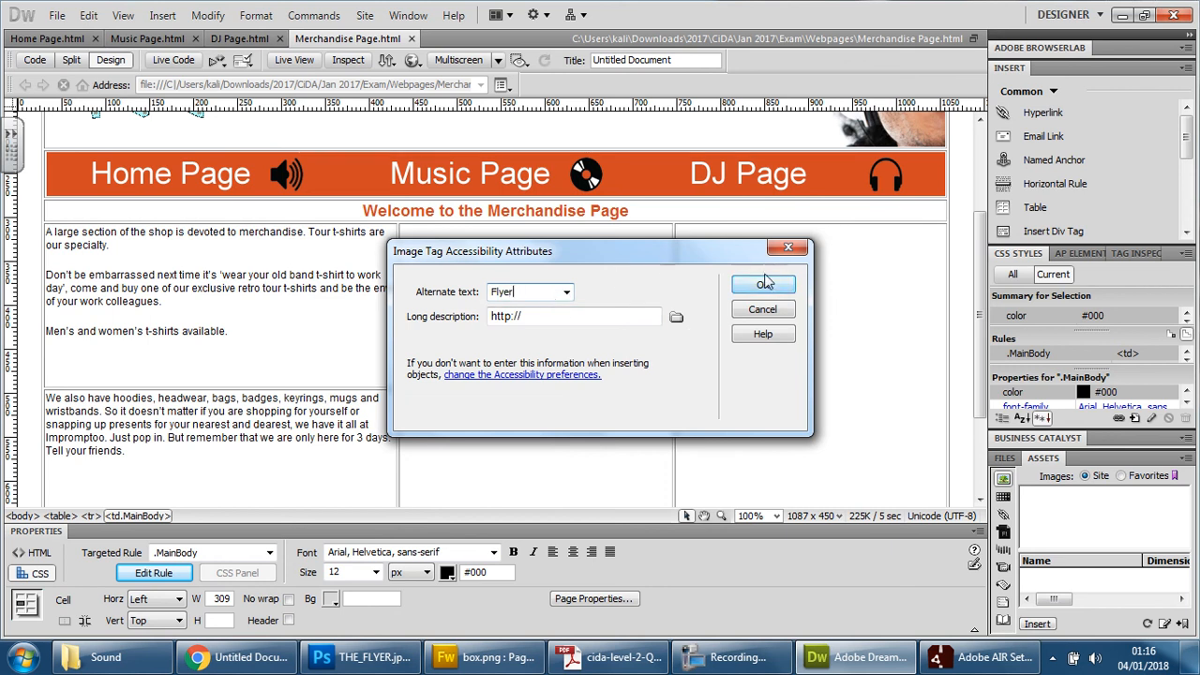
left_click(763, 284)
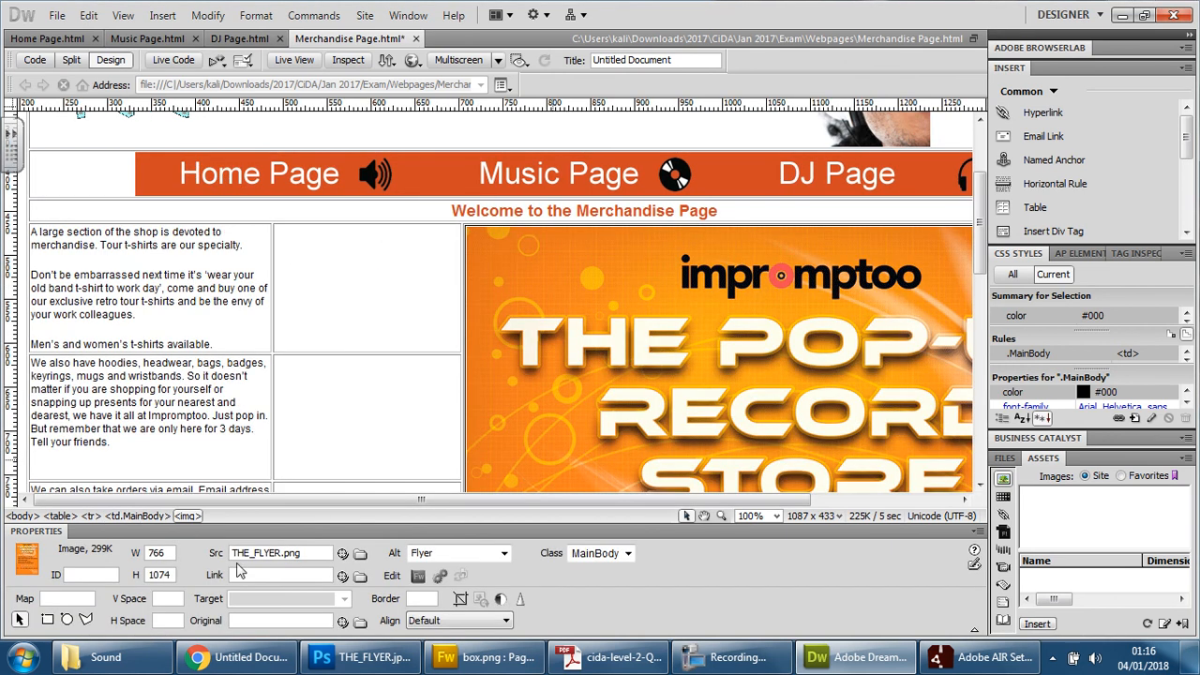
left_click(165, 552)
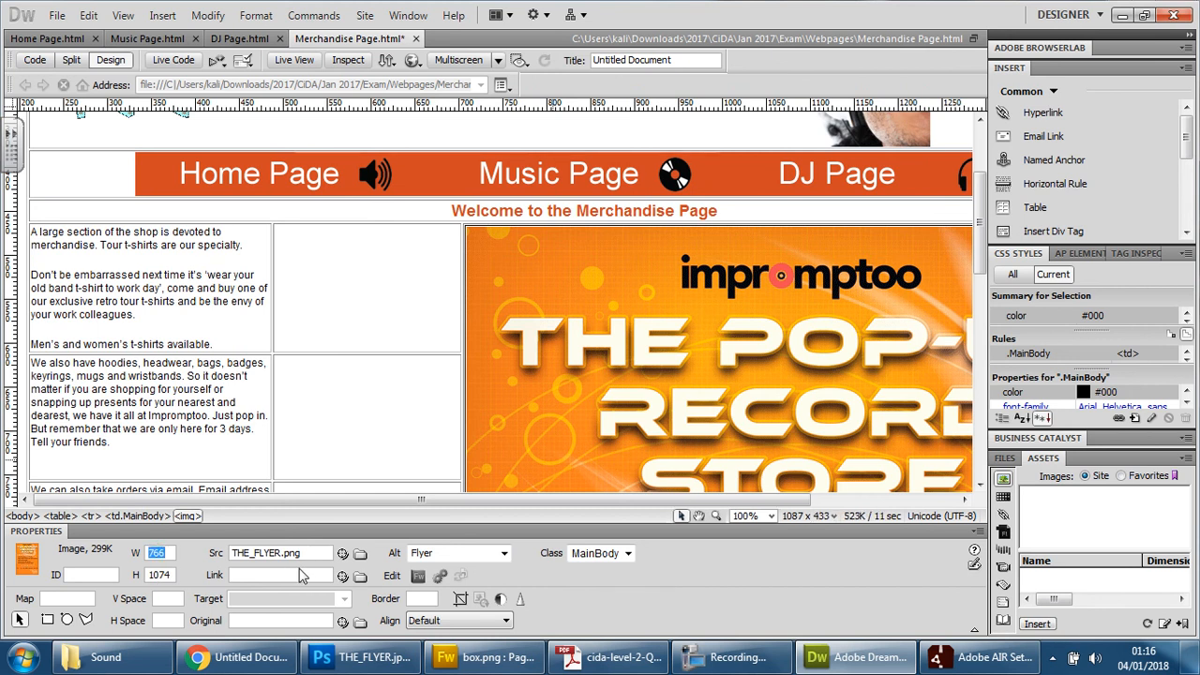
mouse_move(602, 380)
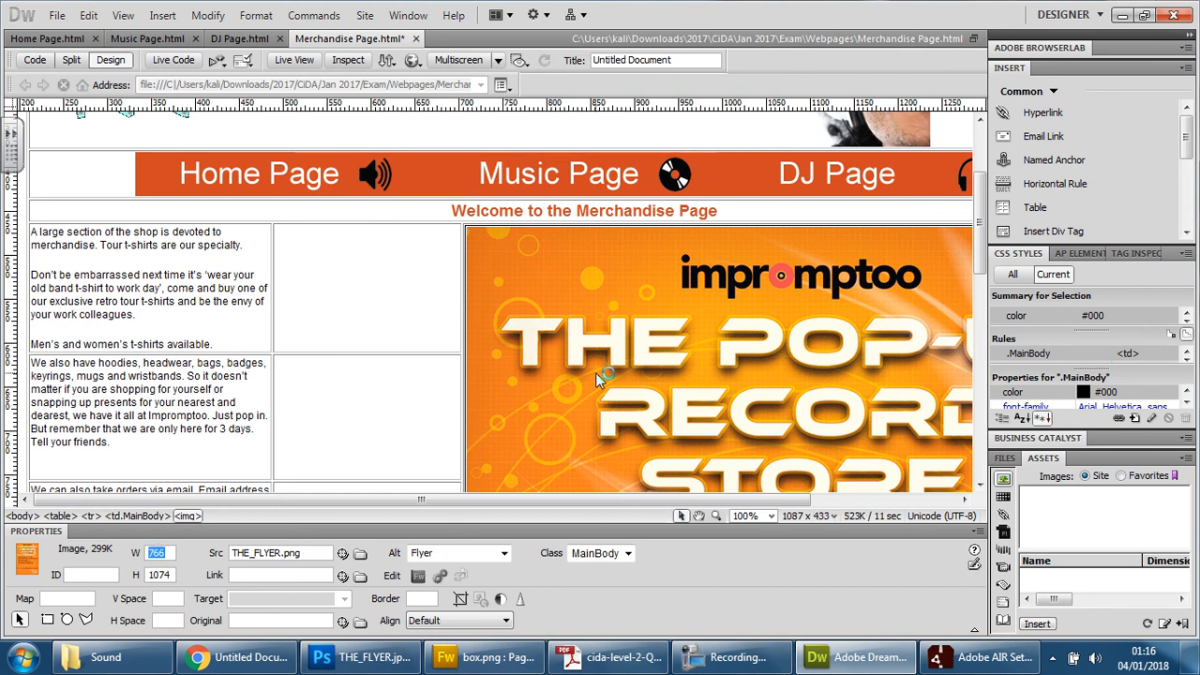
type("30")
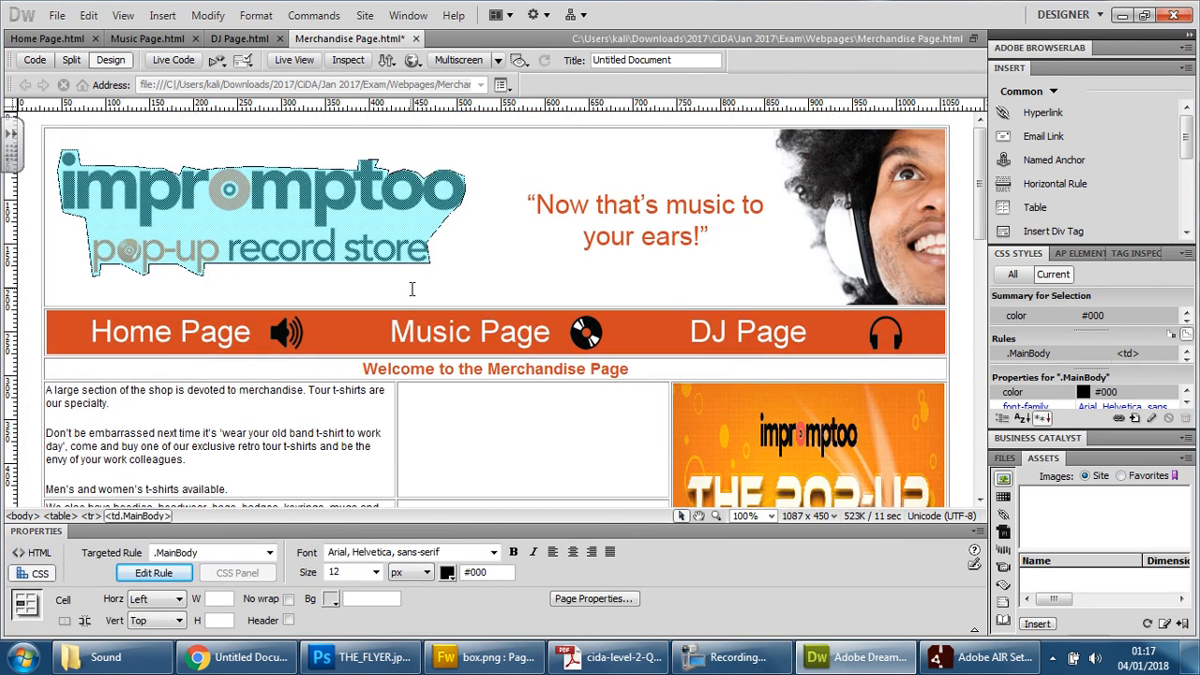
scroll("down", 3)
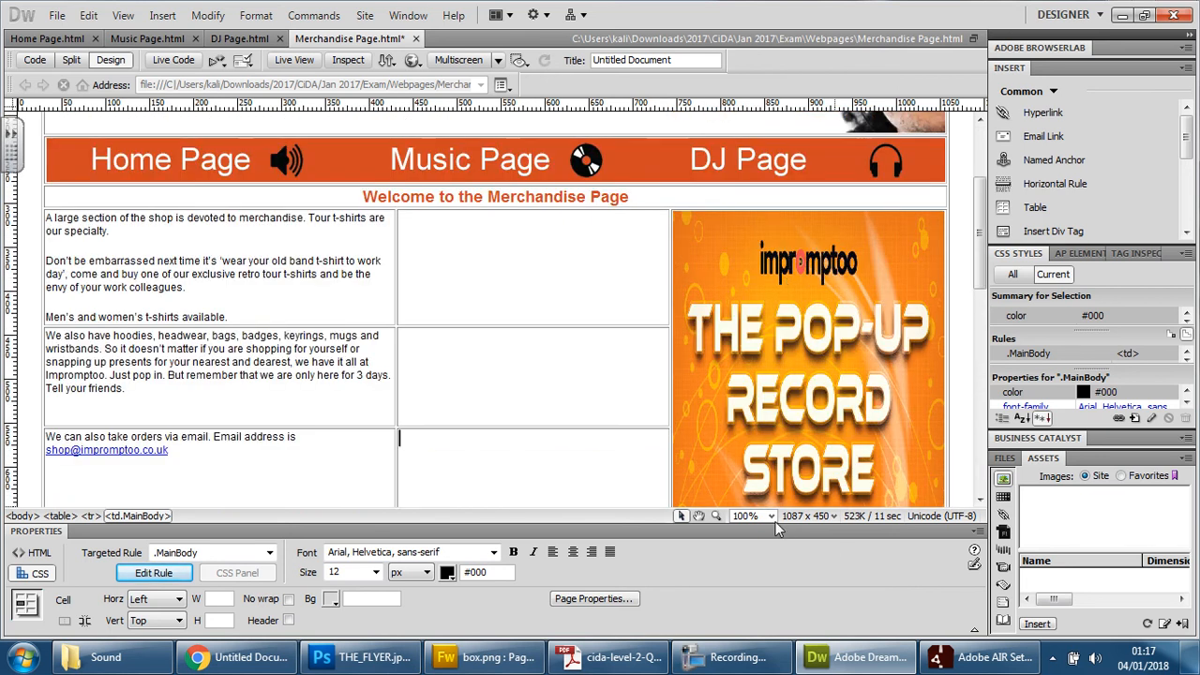
Zoom the Design view to 300%, then out to 50%
left_click(750, 517)
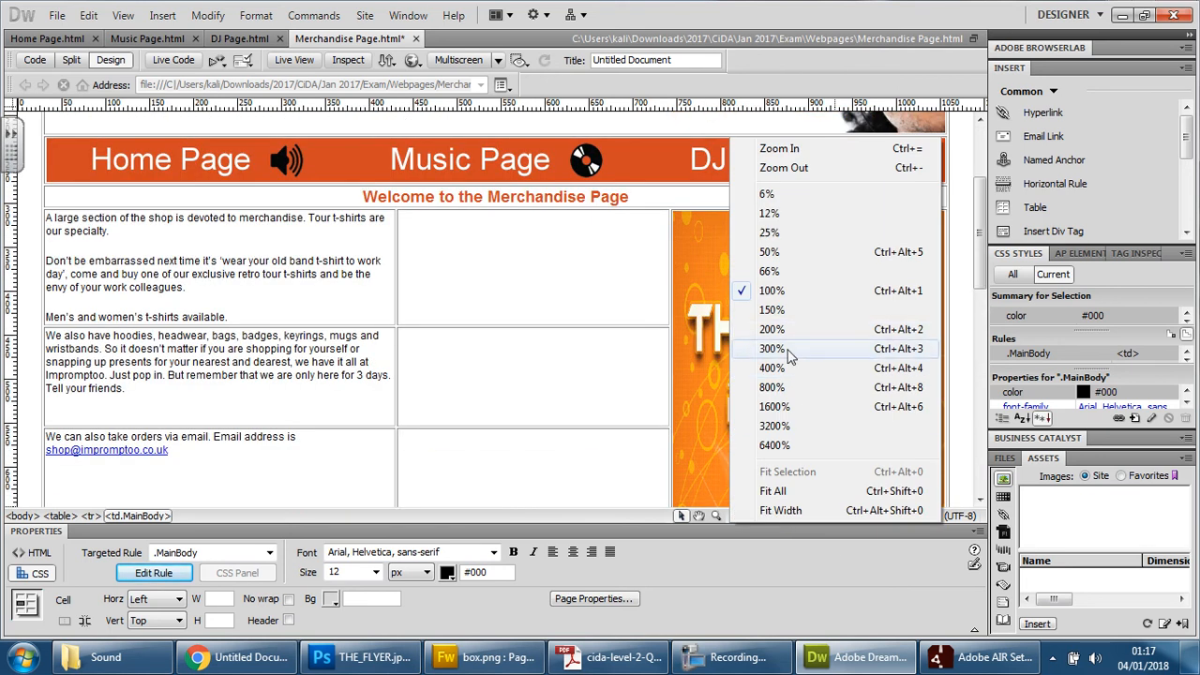
left_click(770, 349)
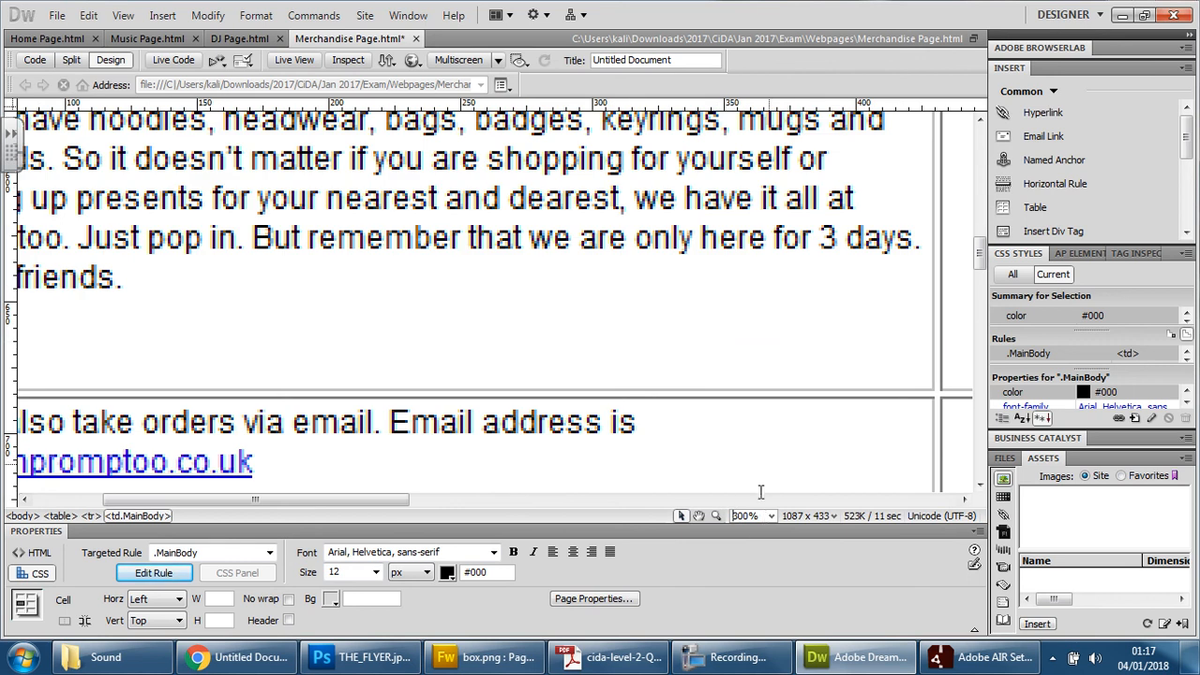
left_click(718, 516)
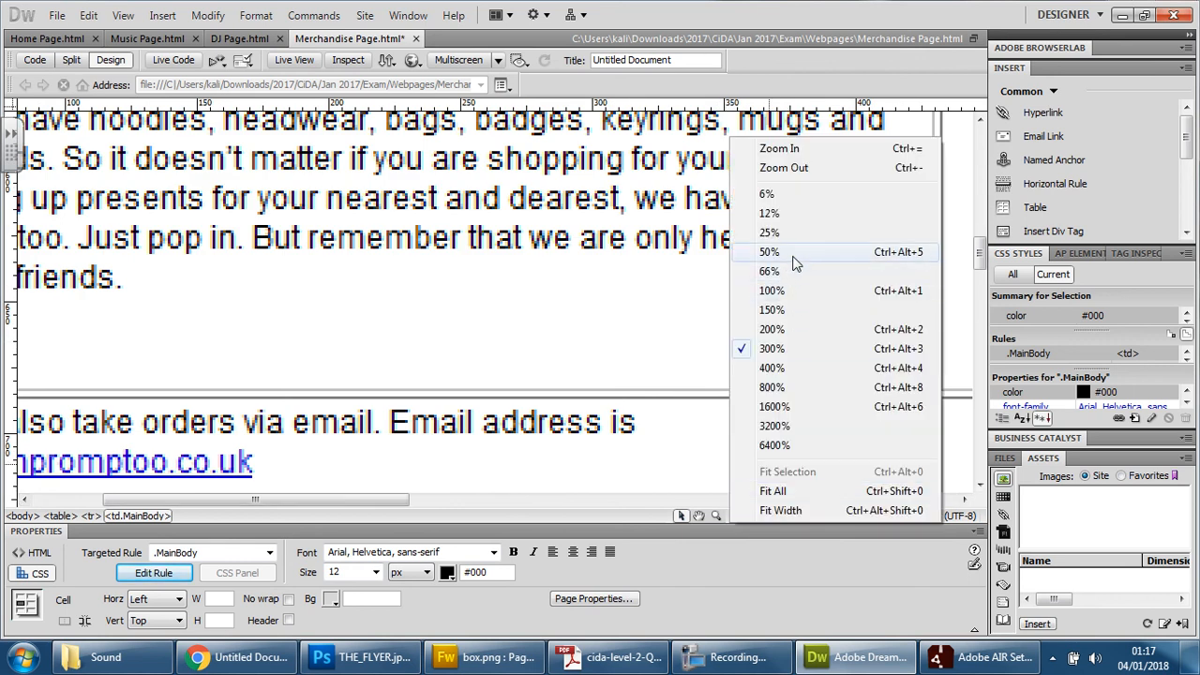
left_click(768, 251)
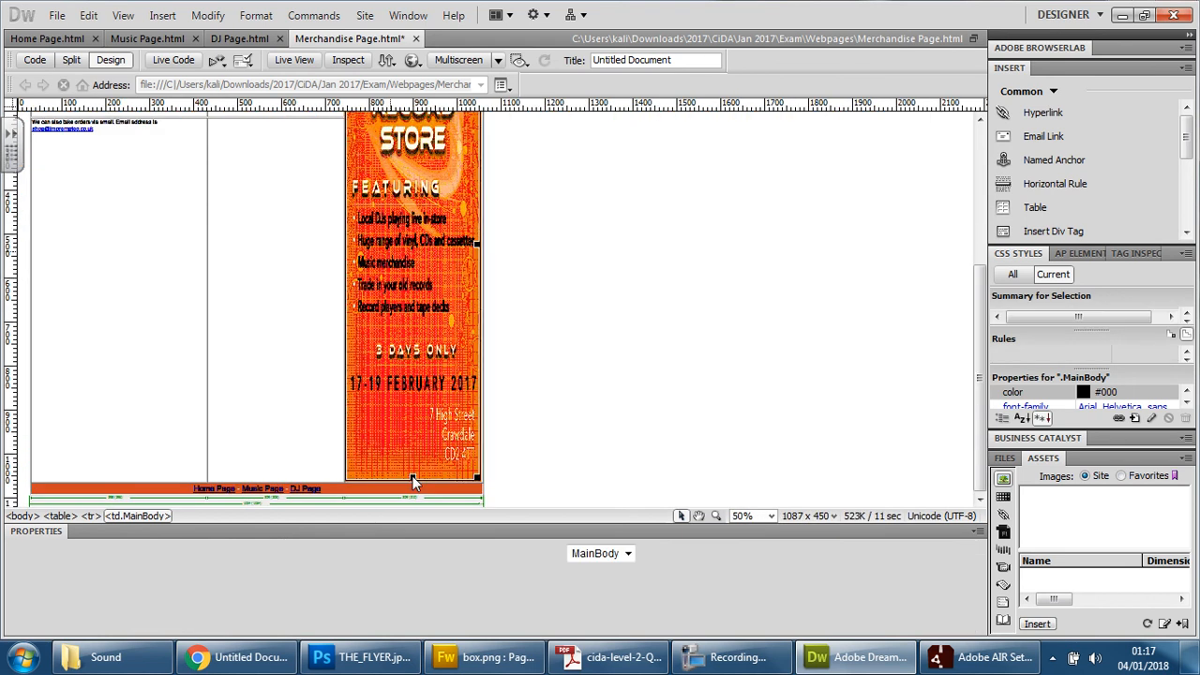
Select the flyer and drag its bottom handle up to shorten its height
left_click(413, 281)
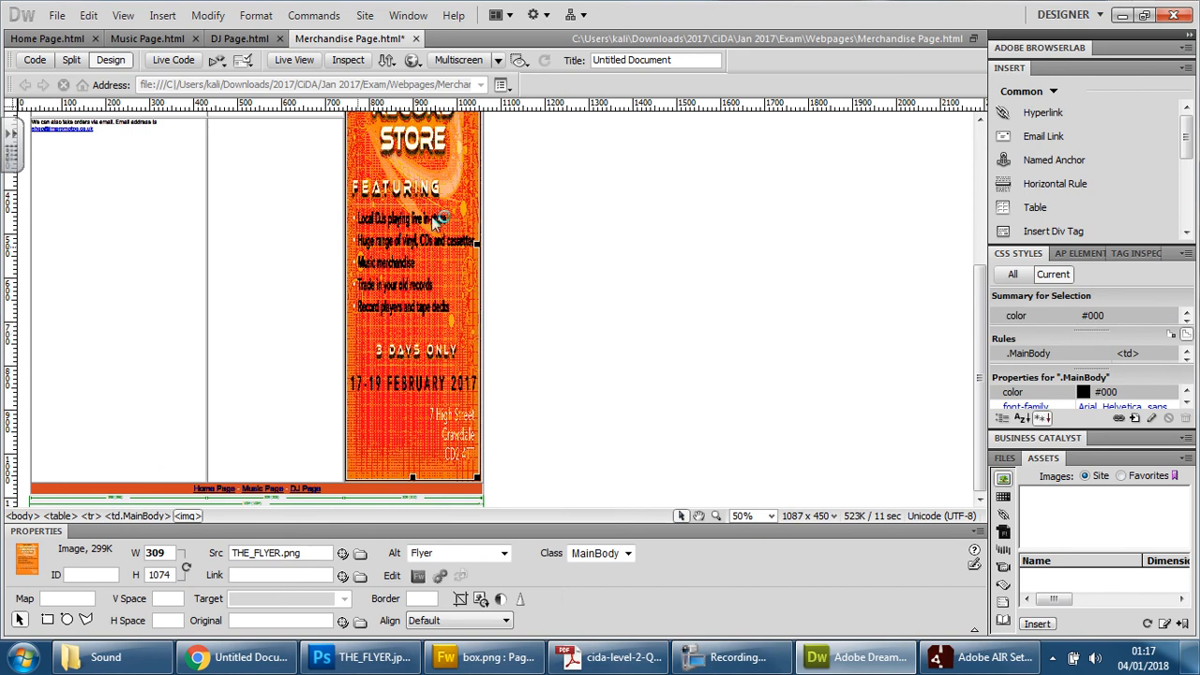
mouse_move(407, 388)
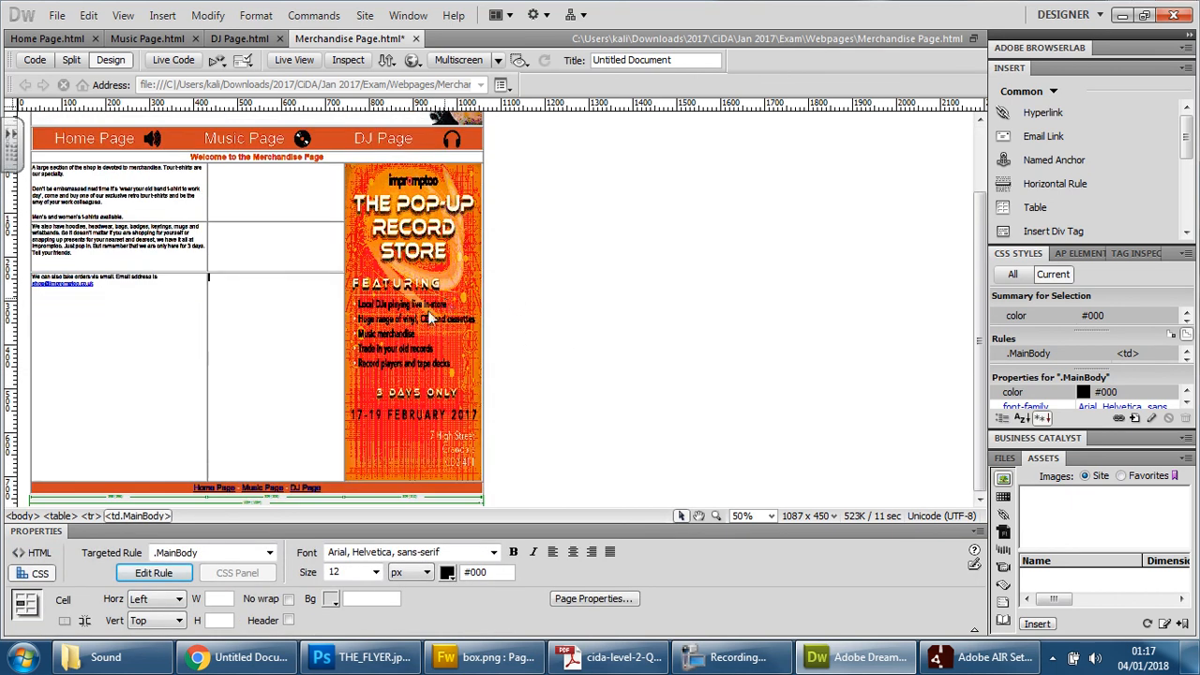
left_click(412, 328)
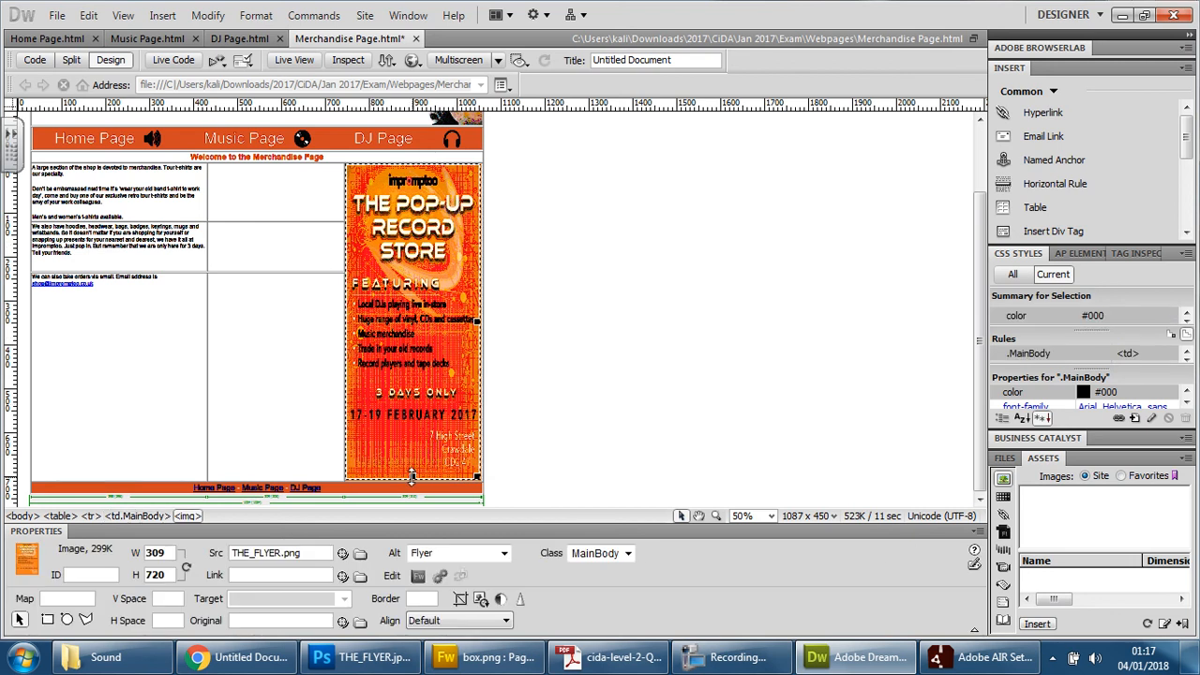
left_click_drag(413, 478, 413, 425)
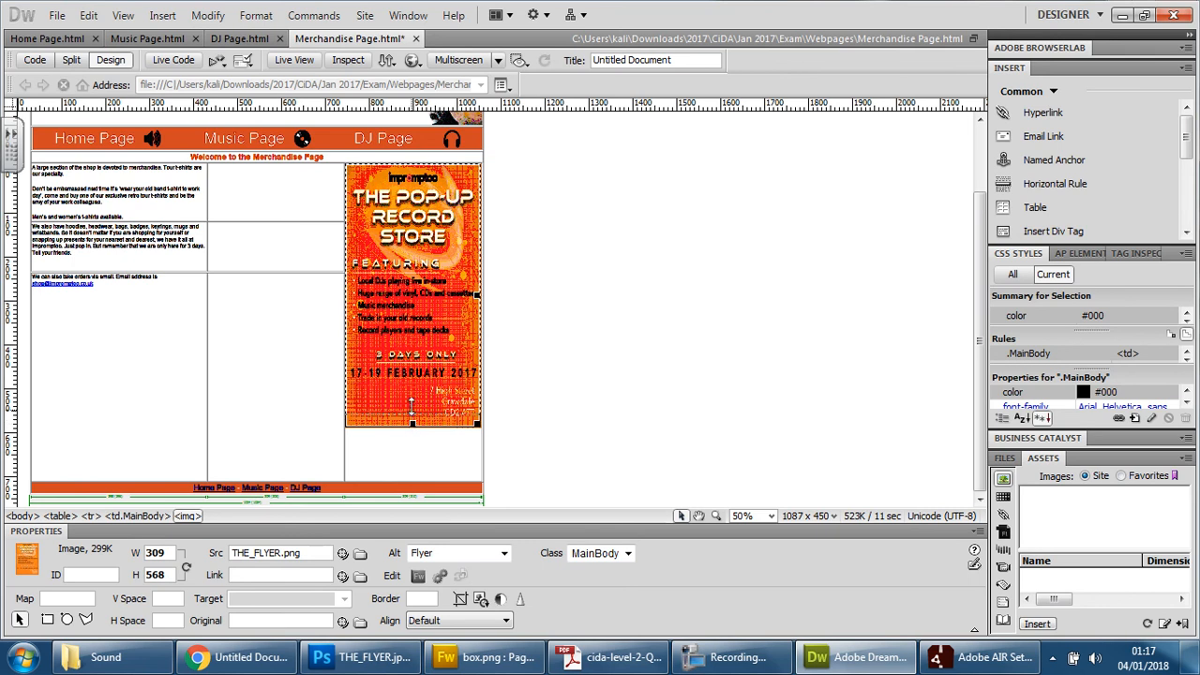
left_click_drag(412, 424, 412, 392)
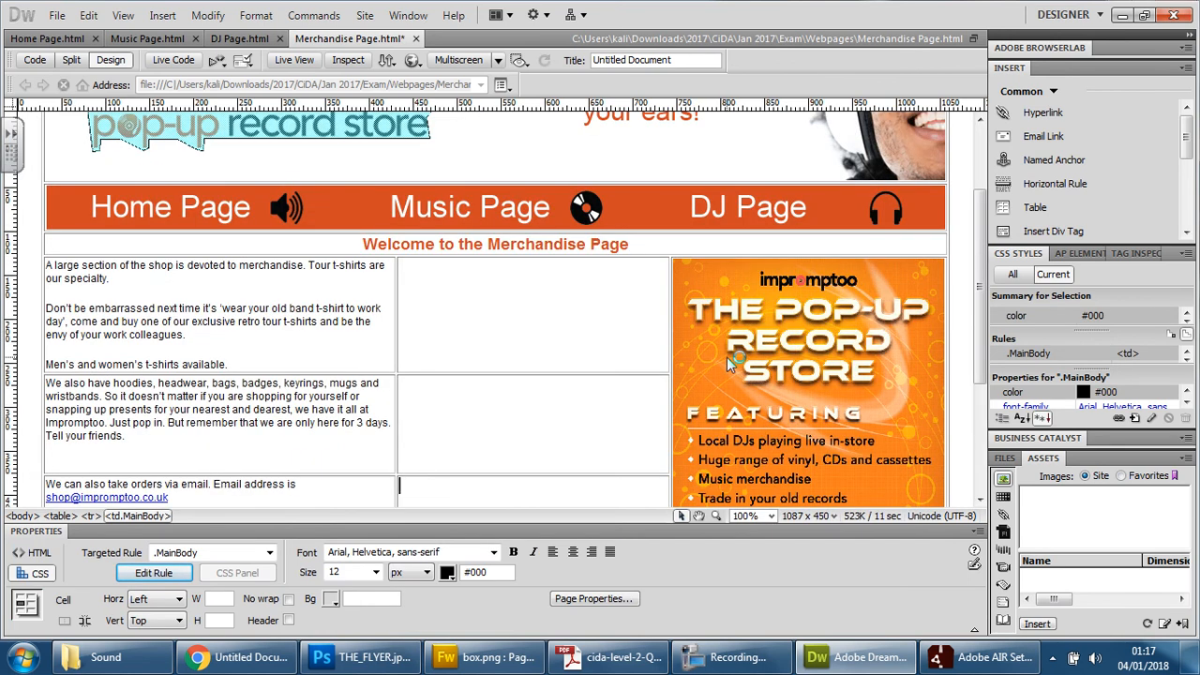
scroll("down", 3)
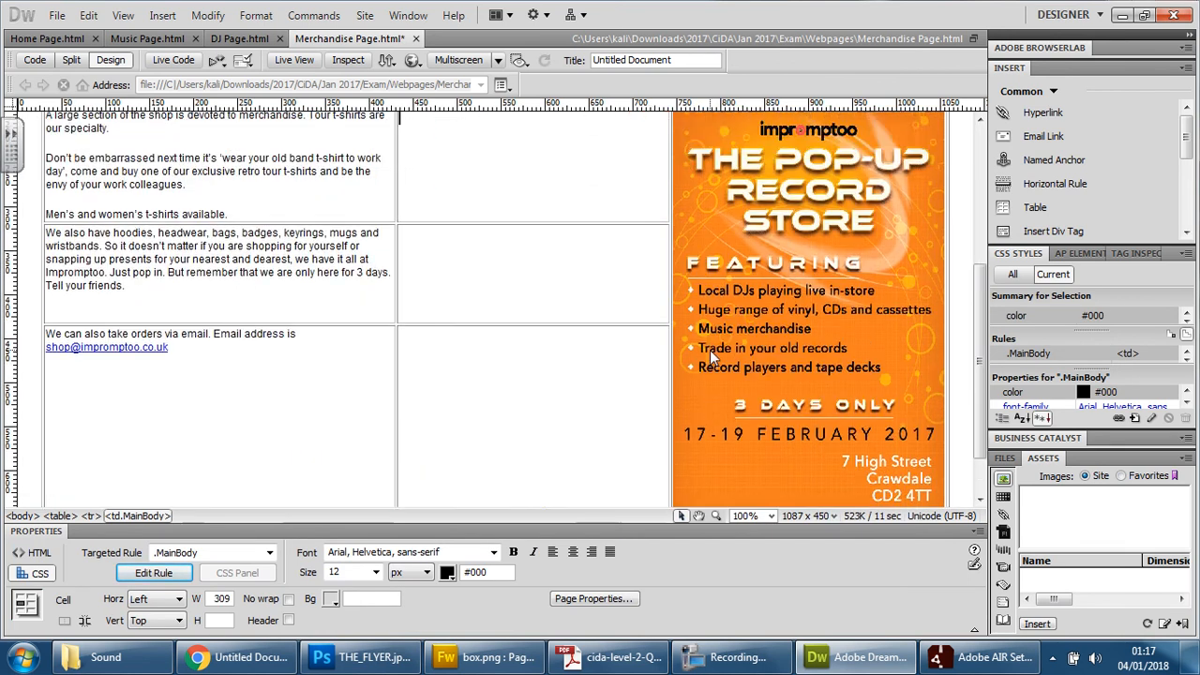
scroll("down", 3)
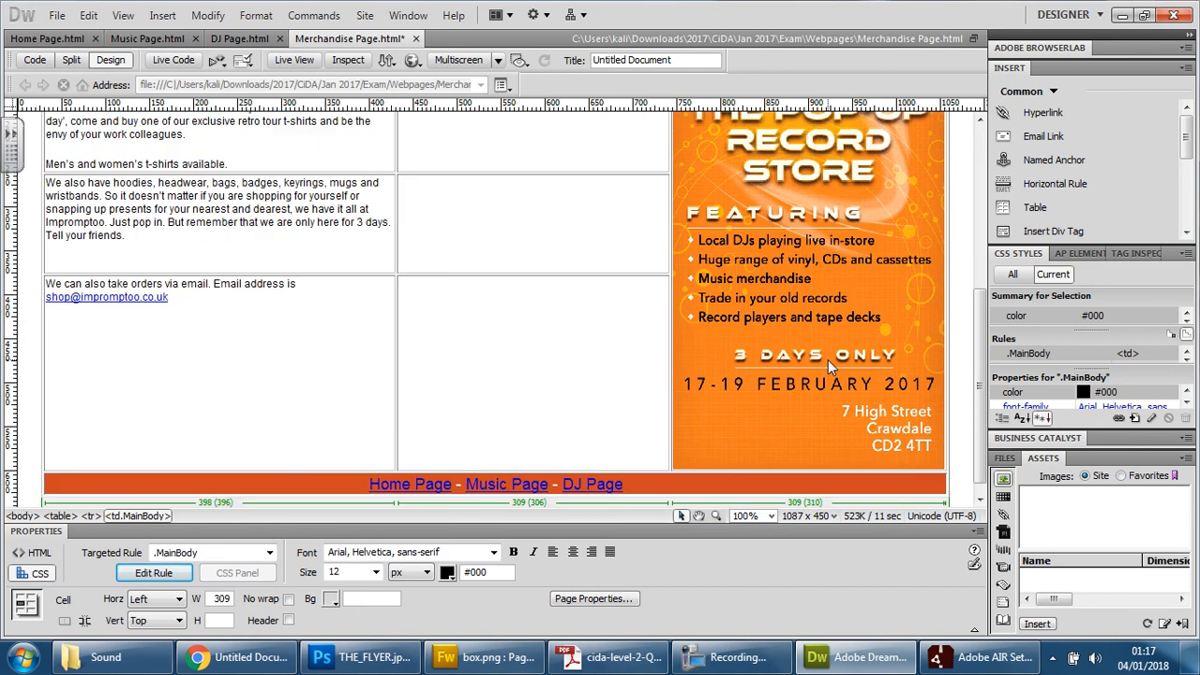
scroll("up", 3)
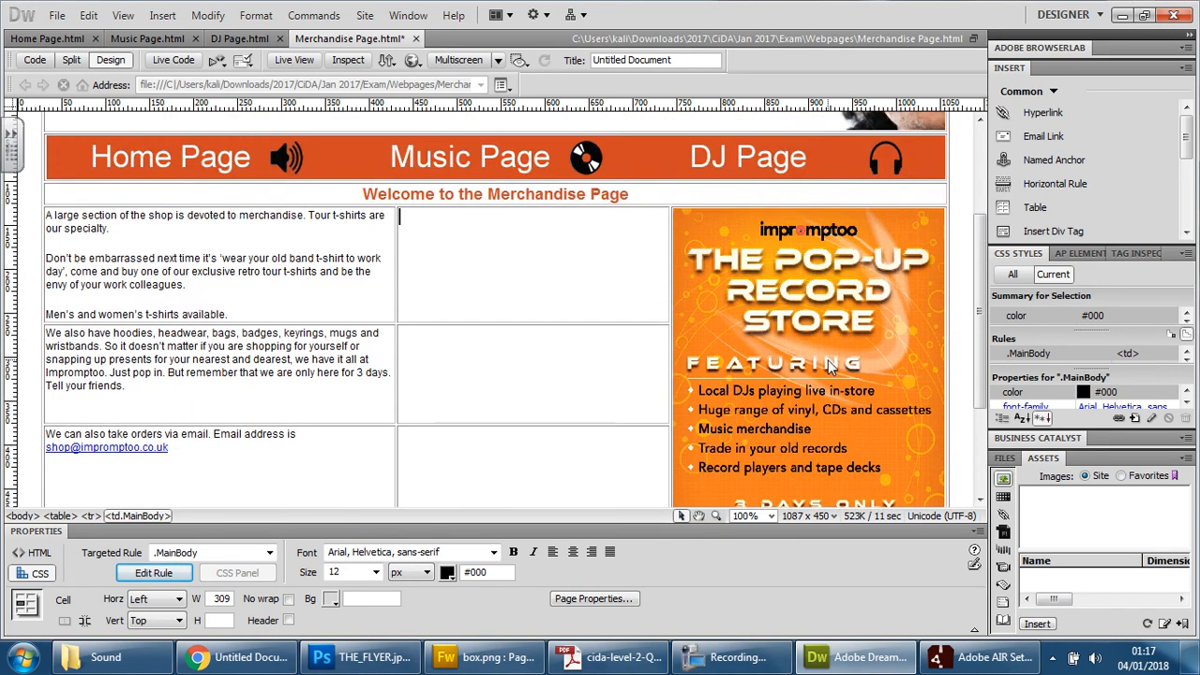
scroll("up", 3)
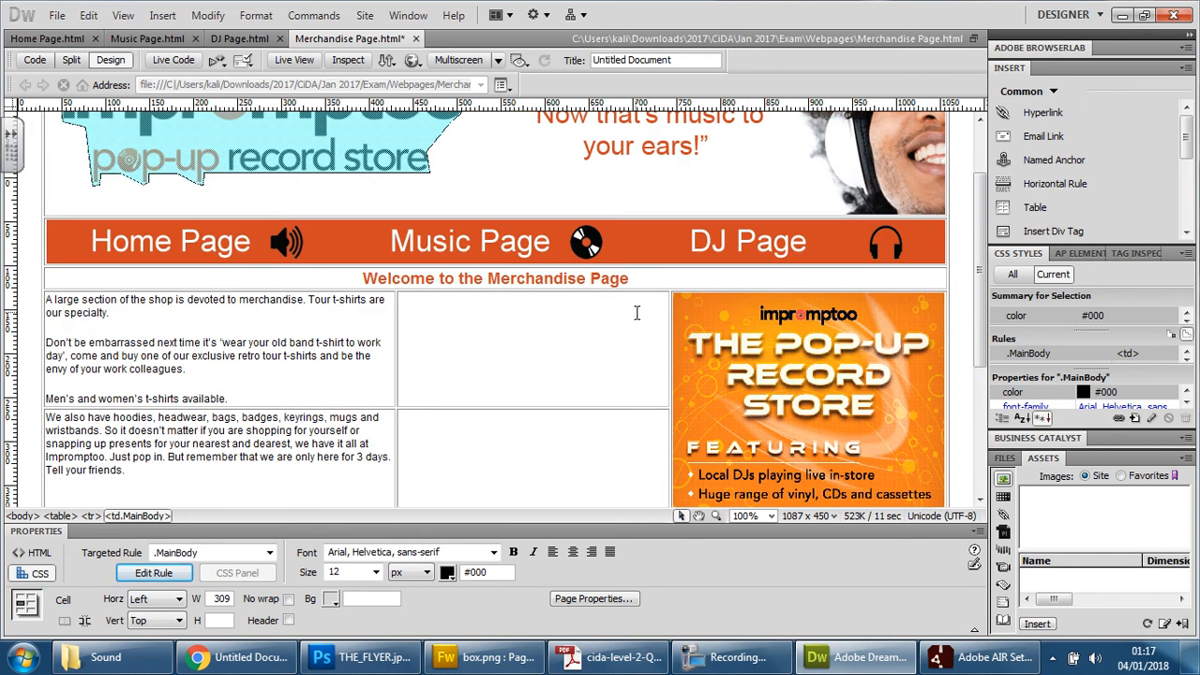
Preview the Merchandise page in Chrome and toggle fullscreen on and off twice
left_click(415, 60)
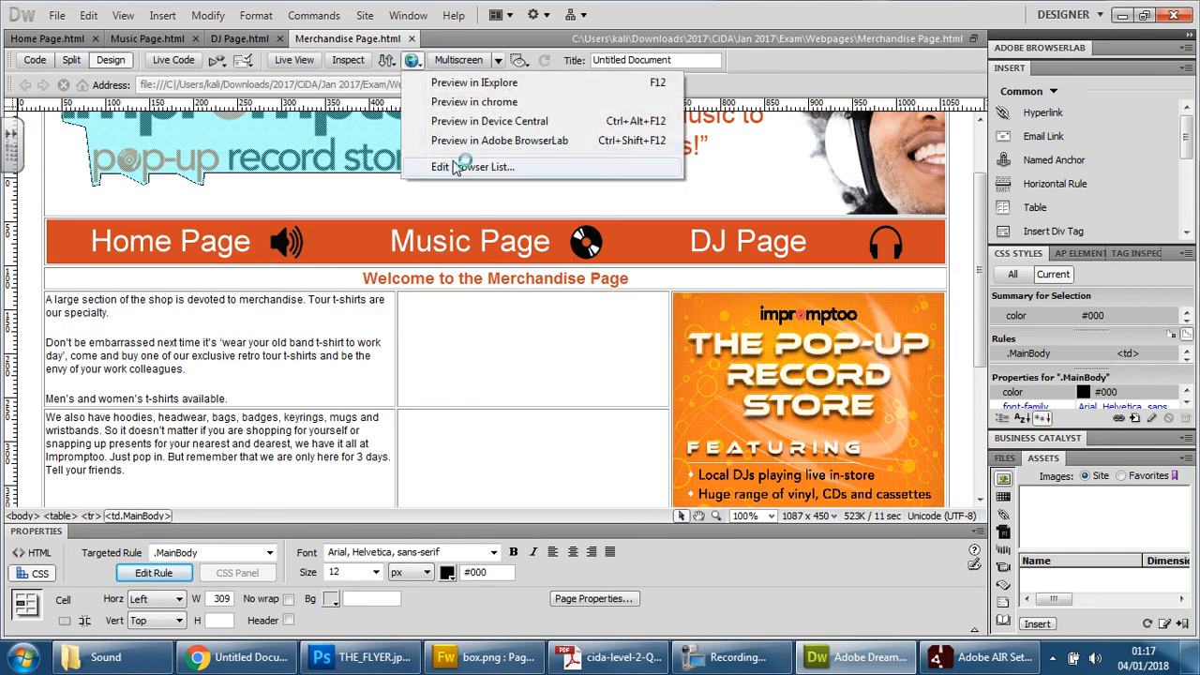
left_click(473, 101)
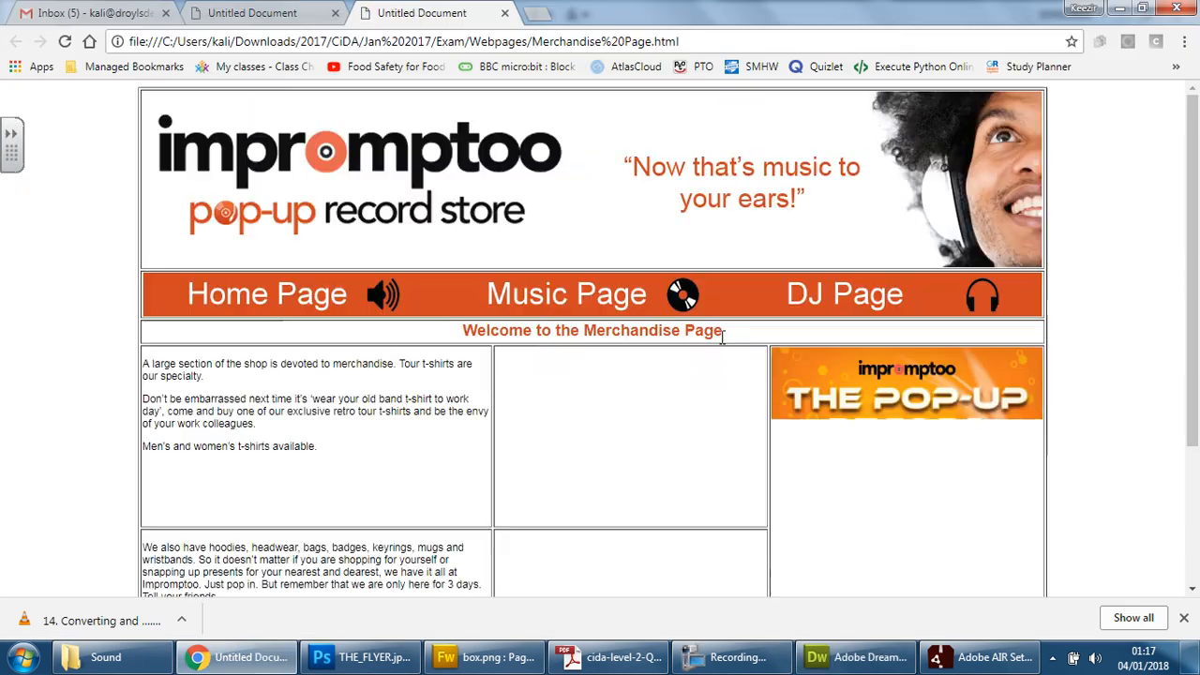
key("F11")
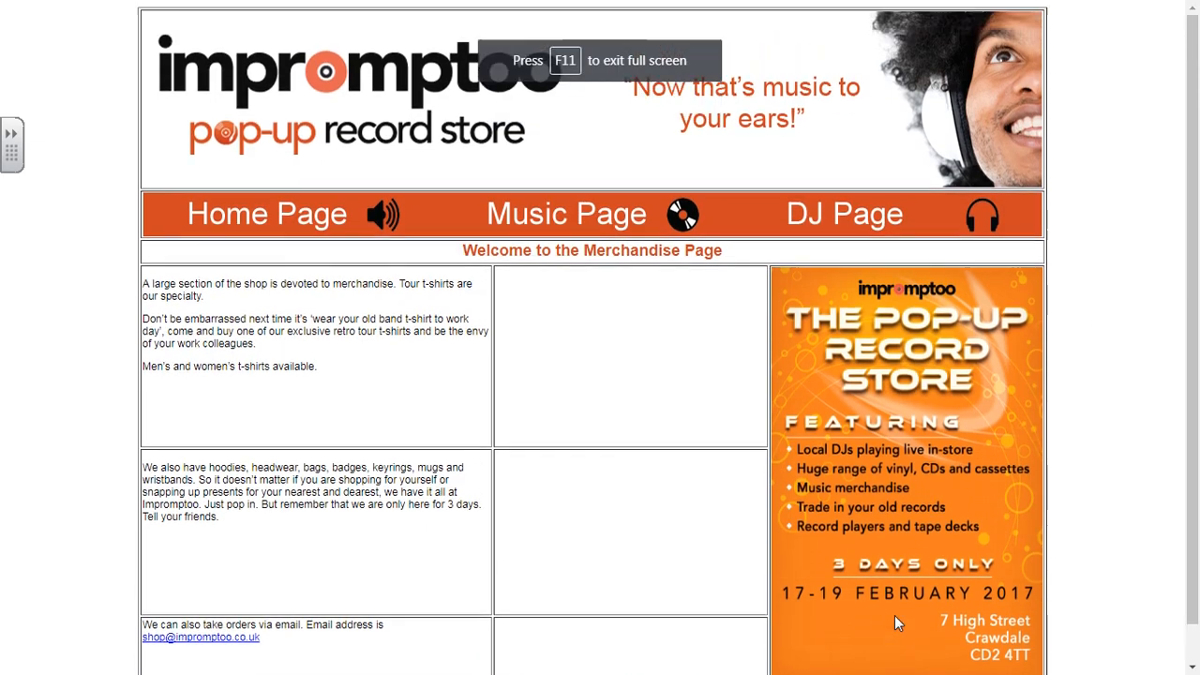
scroll("down", 3)
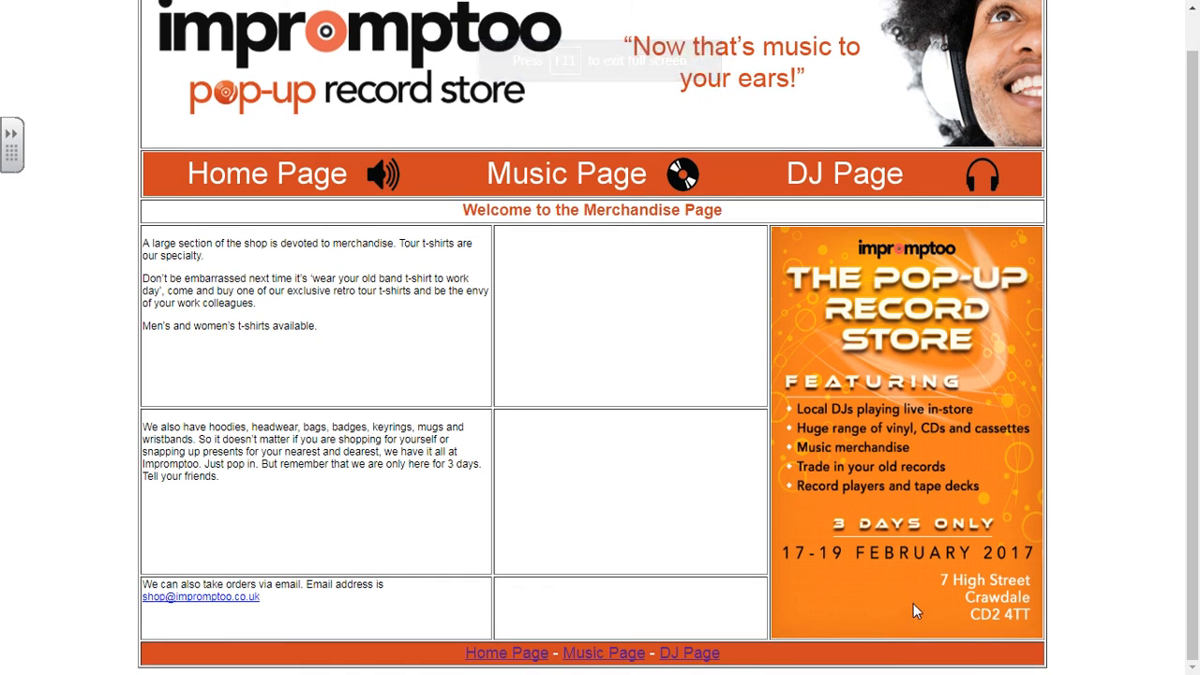
key("F11")
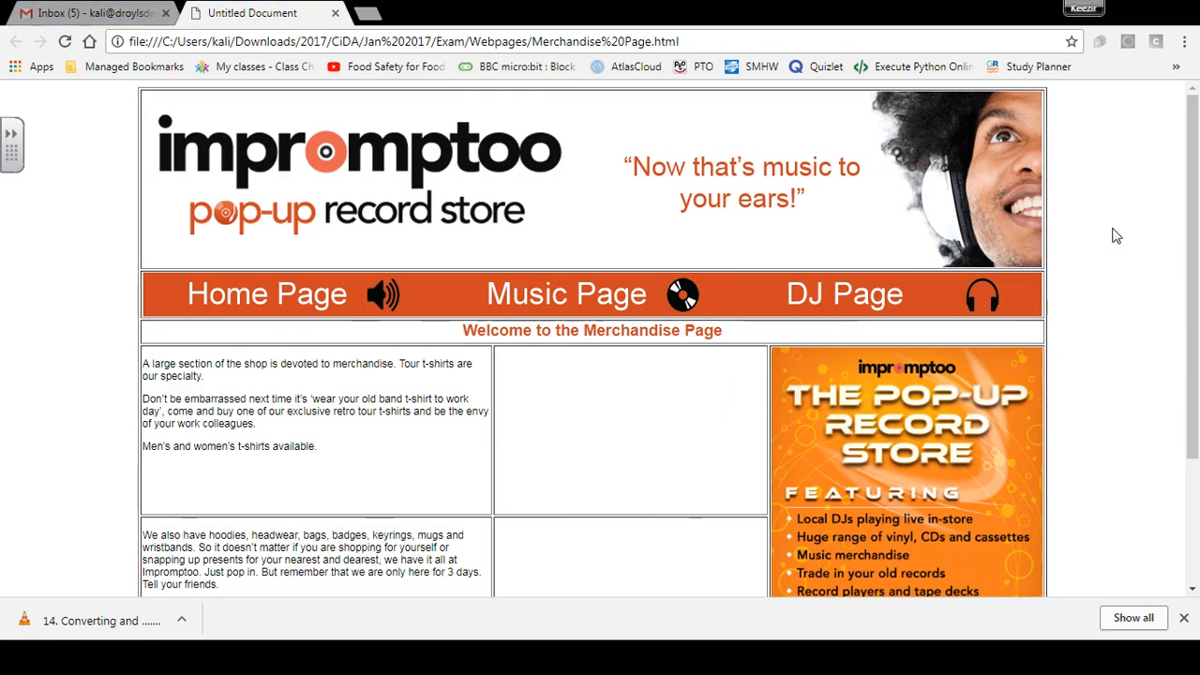
key("F11")
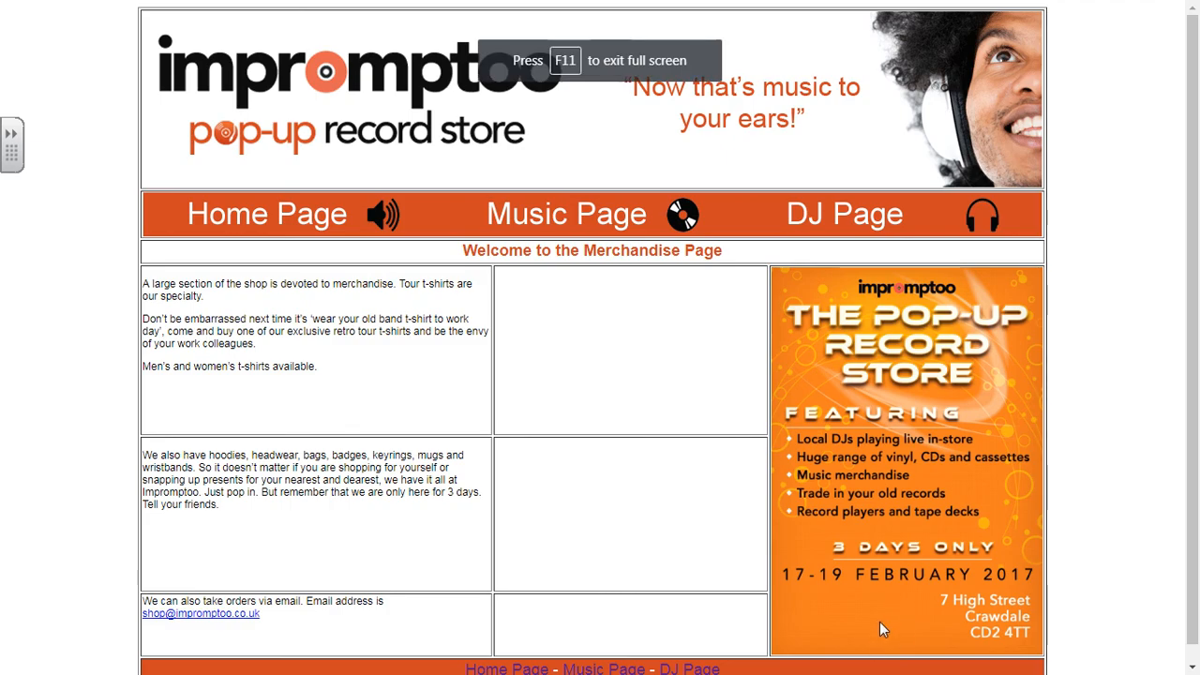
mouse_move(922, 608)
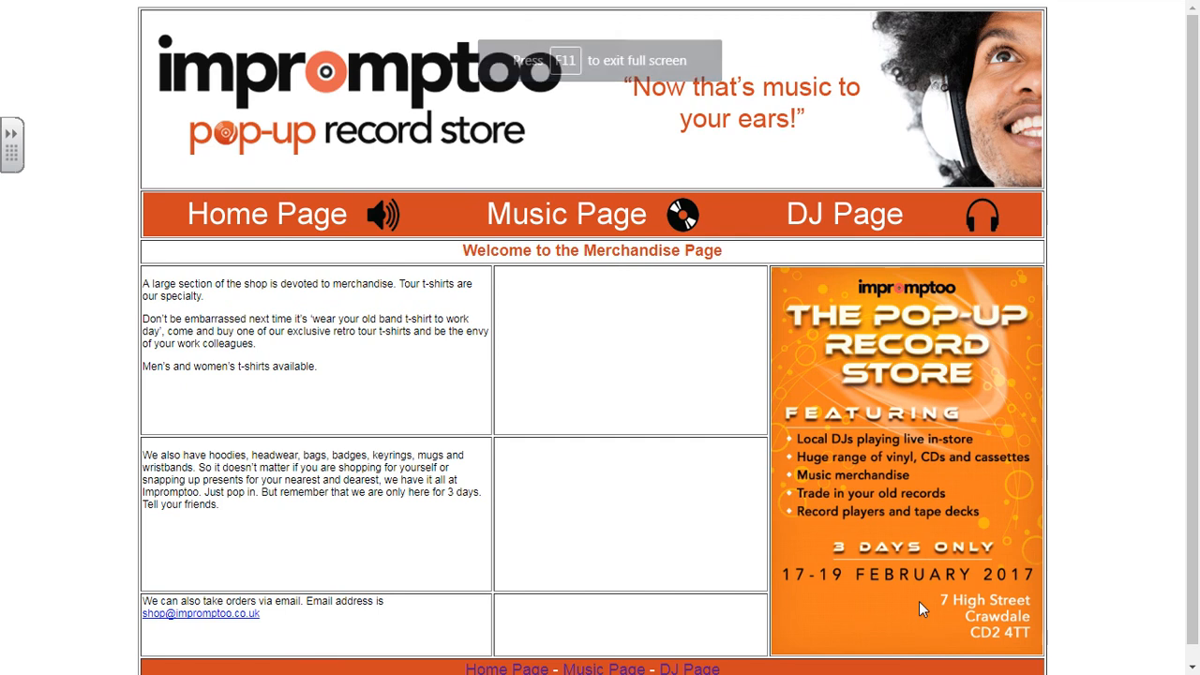
key("F11")
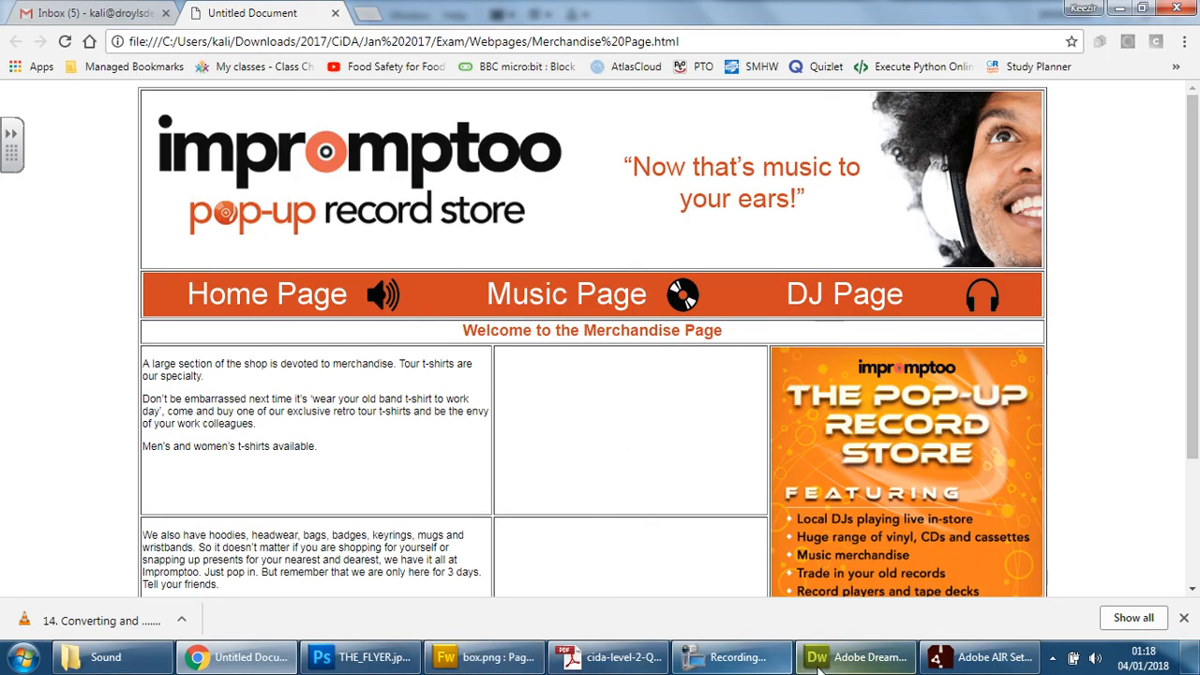
Drag the flyer to 422 px tall, then reload Chrome's preview in fullscreen
left_click(846, 656)
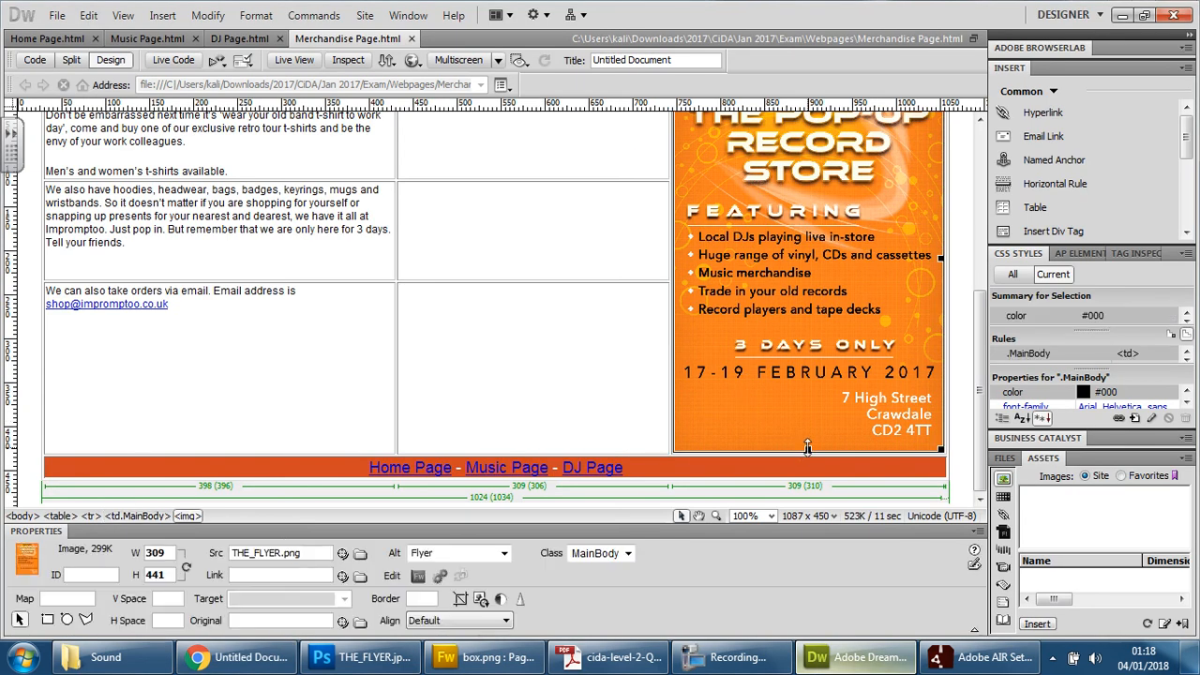
left_click_drag(808, 450, 808, 431)
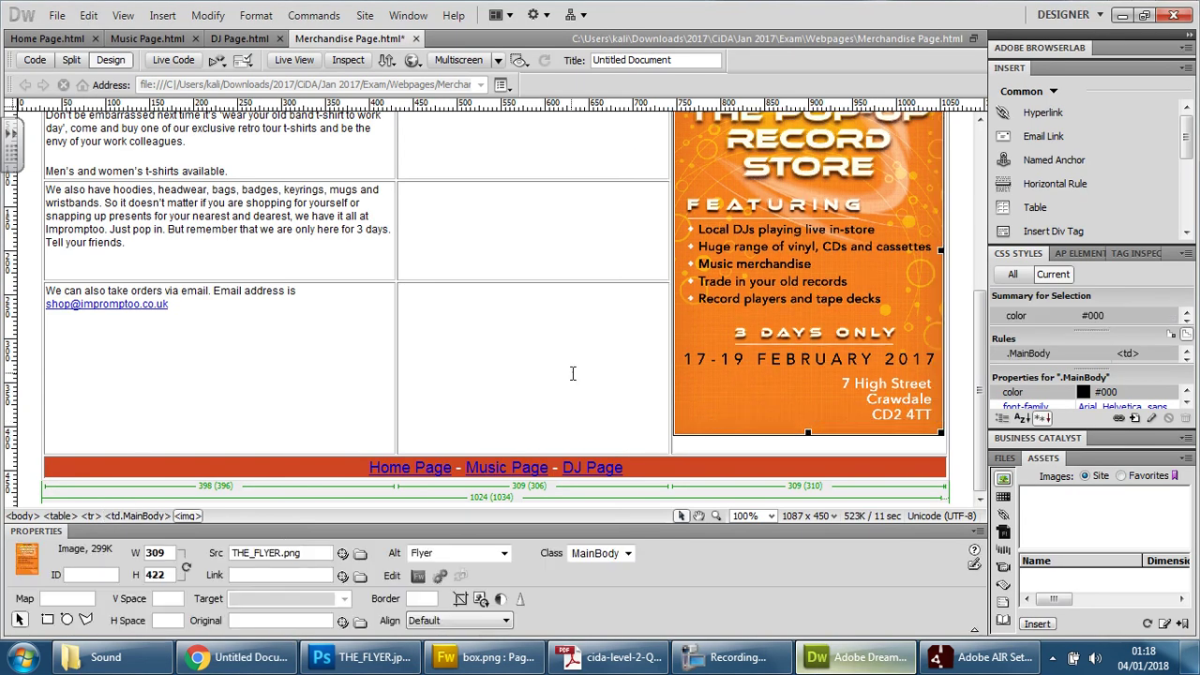
left_click(534, 318)
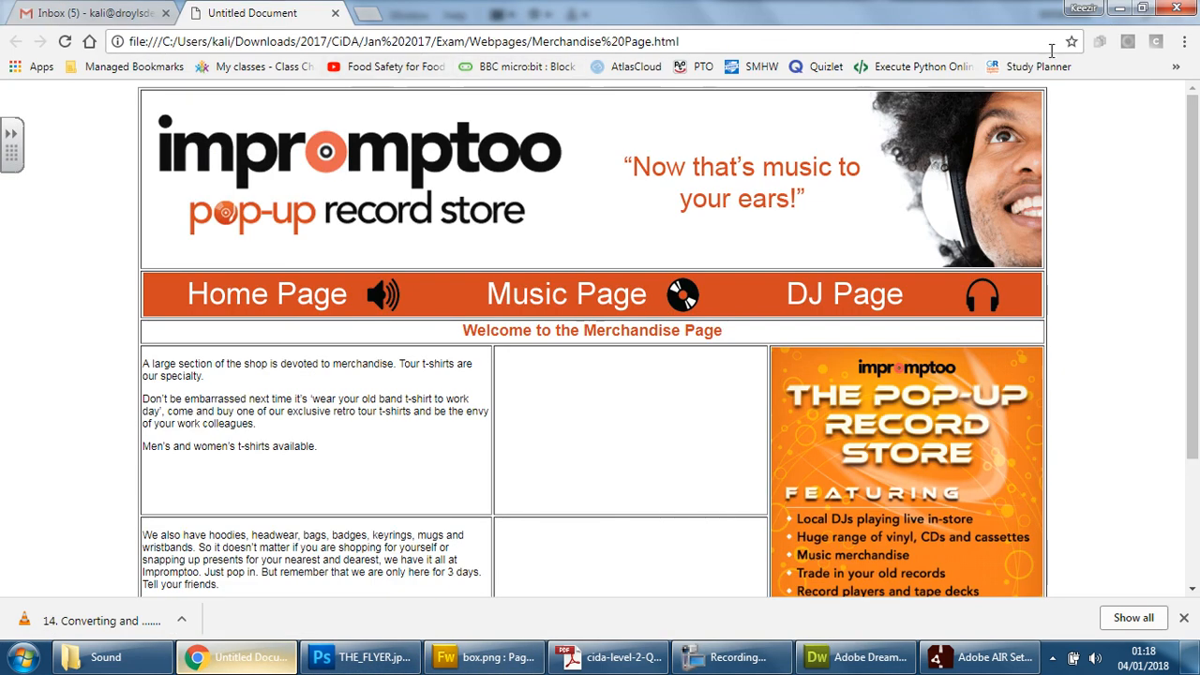
left_click(67, 44)
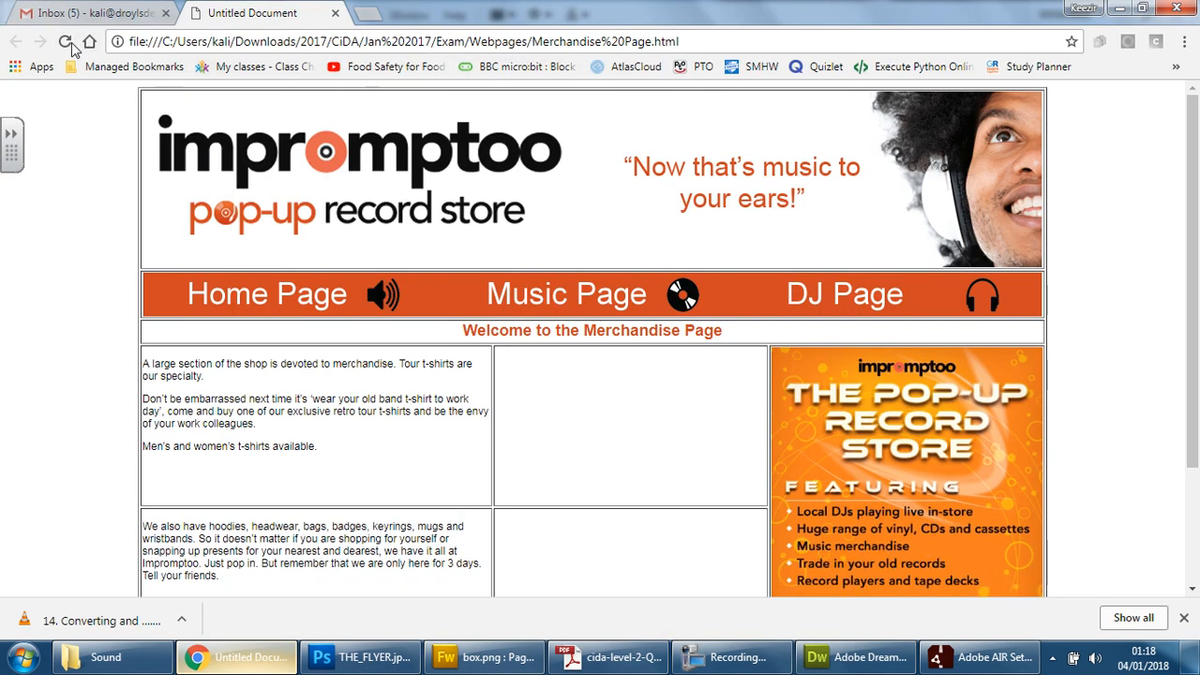
key("F11")
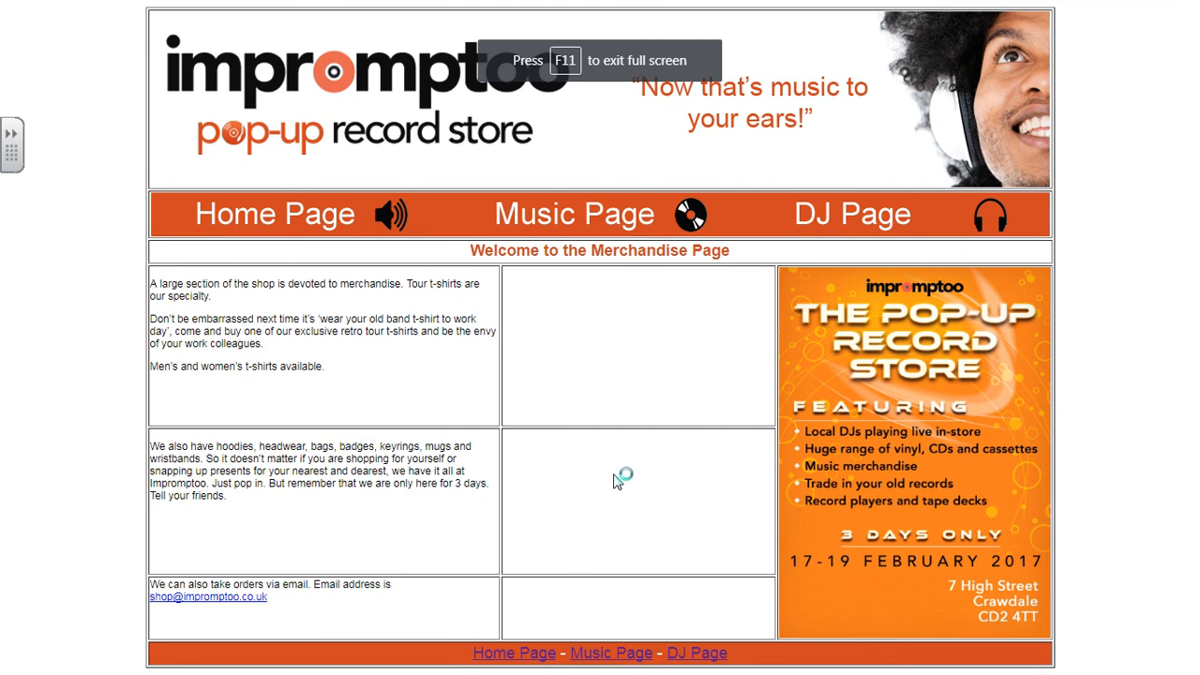
mouse_move(630, 577)
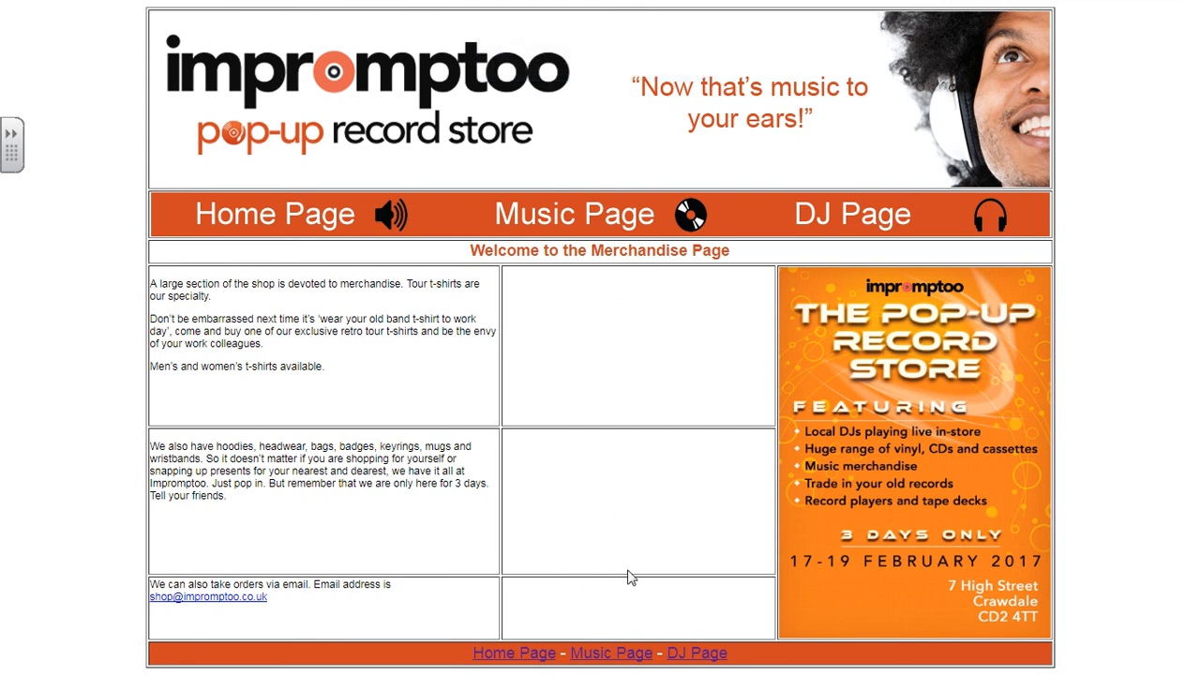